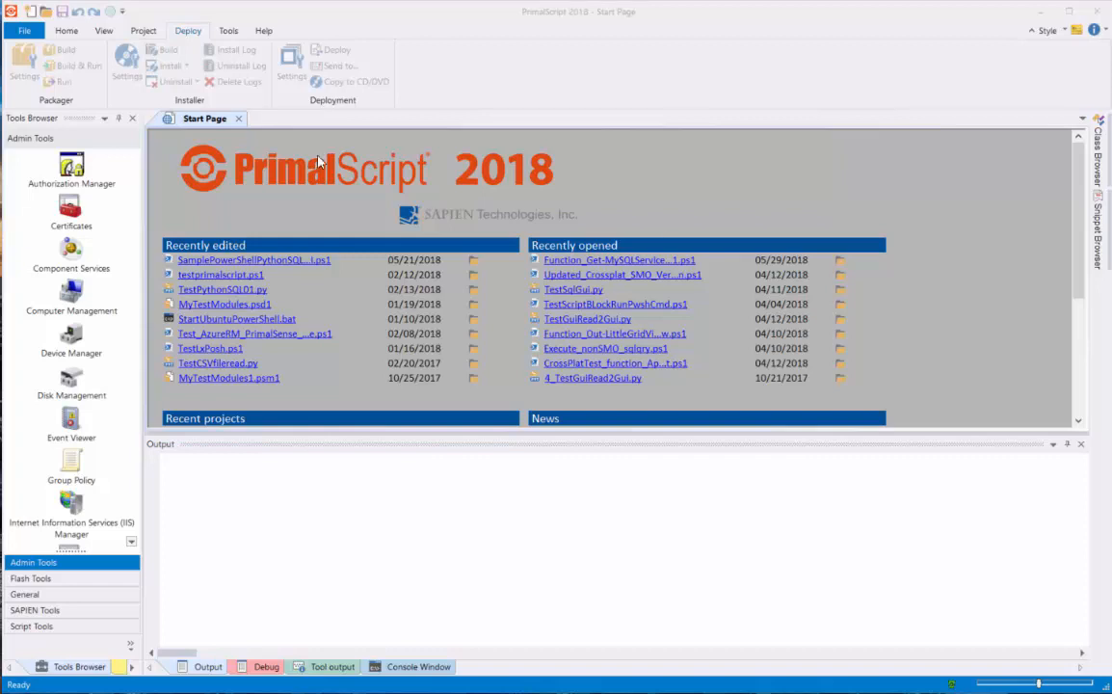
Open File > New to list the new-file templates, including PowerShell Service.
click(24, 30)
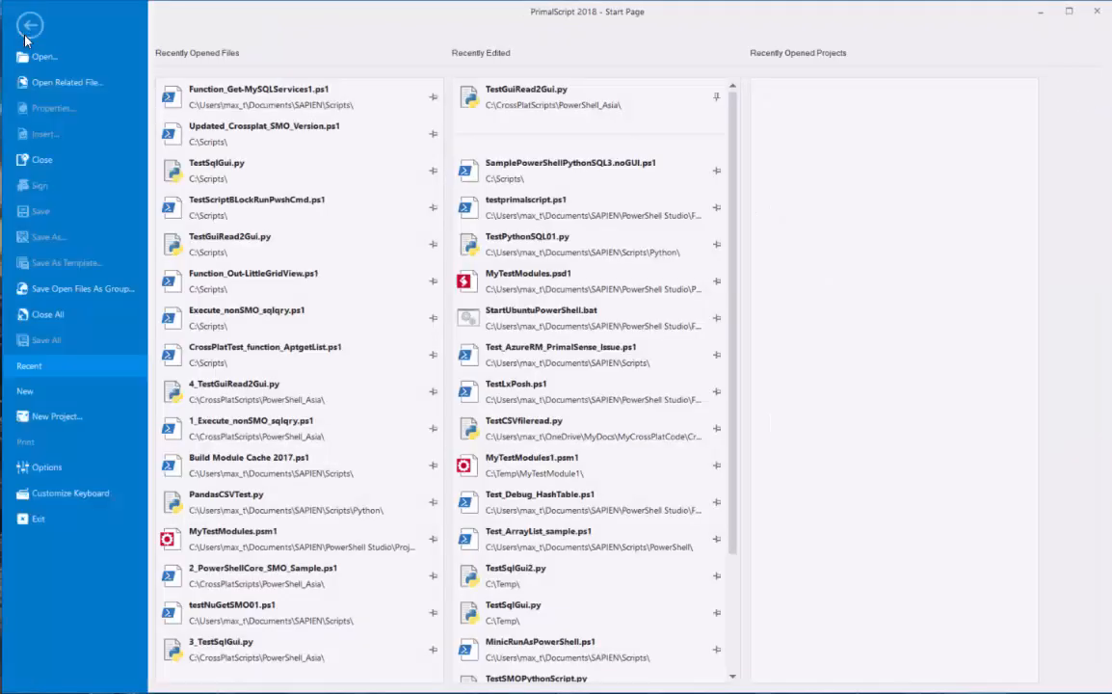
click(25, 391)
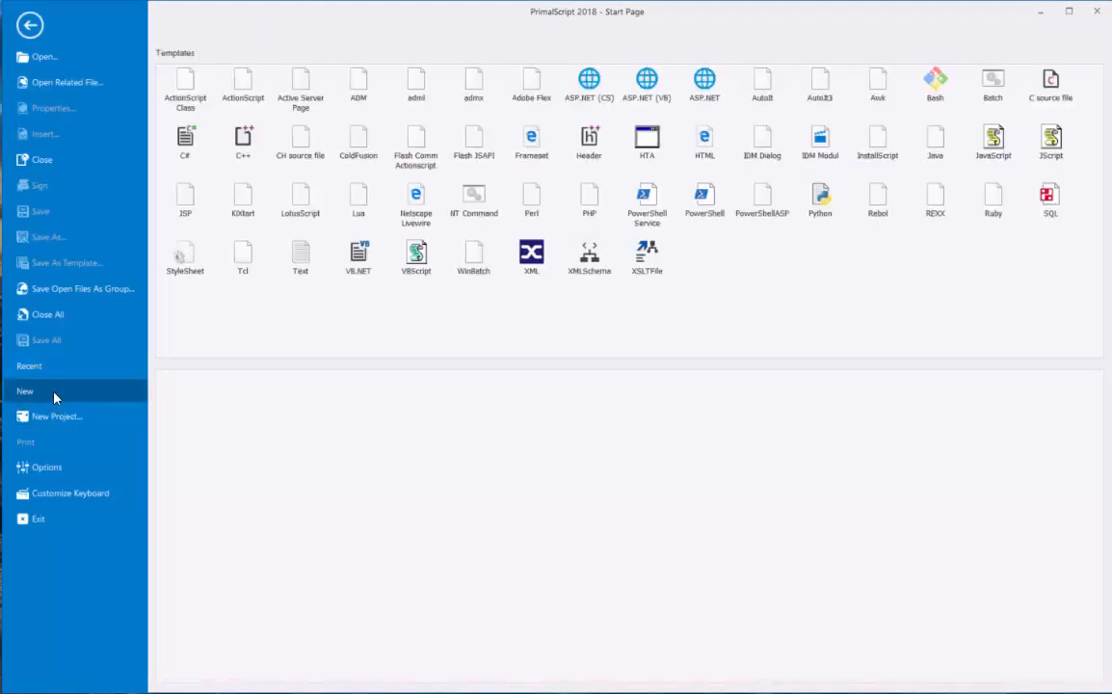
mouse_move(646, 201)
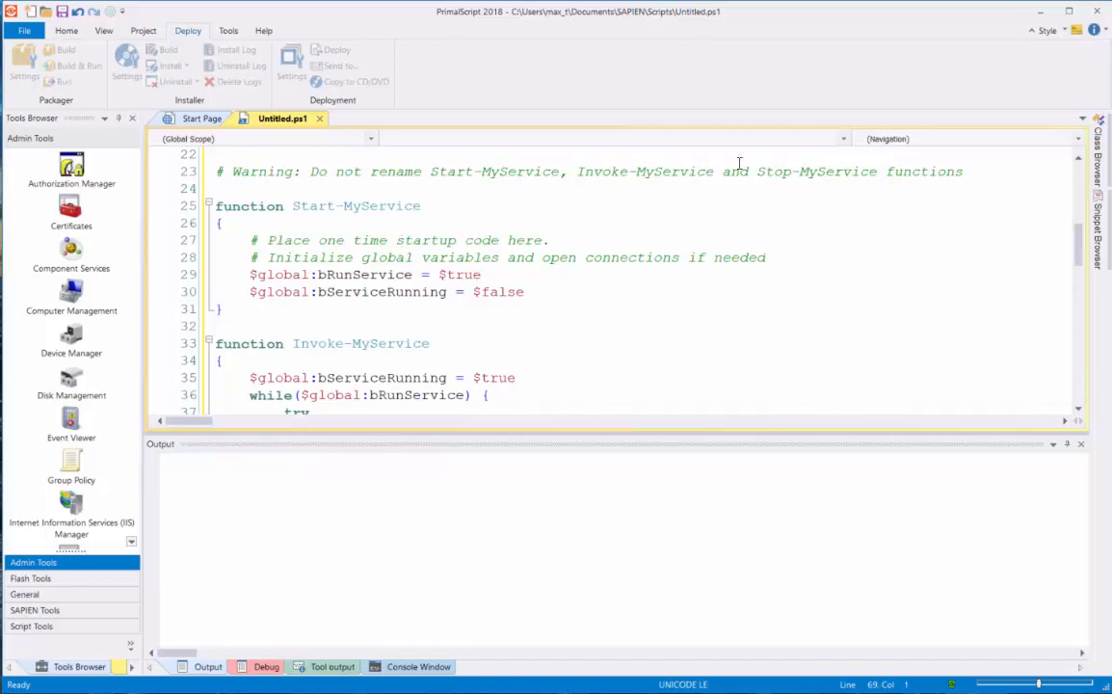
mouse_move(739, 163)
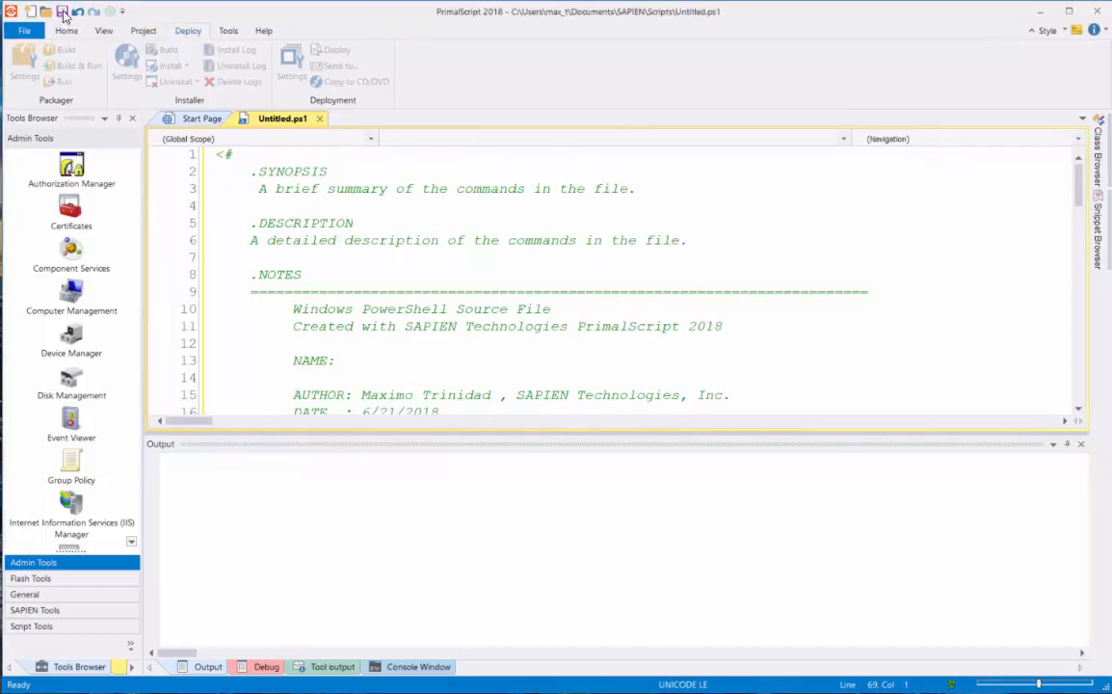
Save the untitled script as SolitaireKiller in WindowsServices\SolitaireKiller.
click(61, 11)
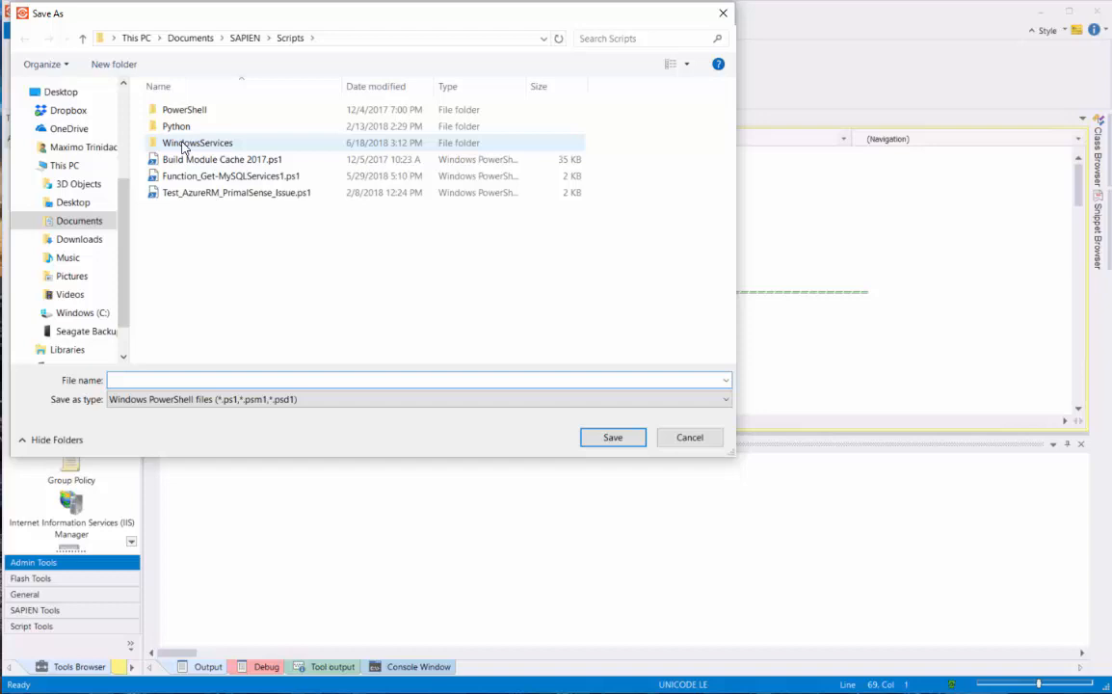
double_click(198, 143)
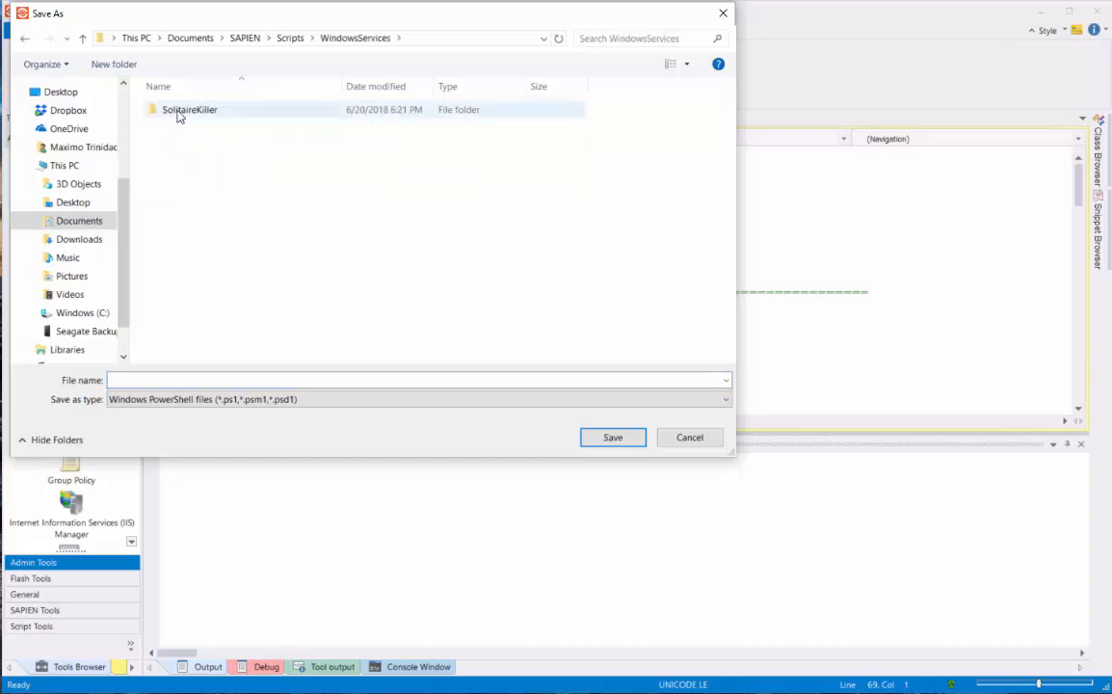
double_click(189, 109)
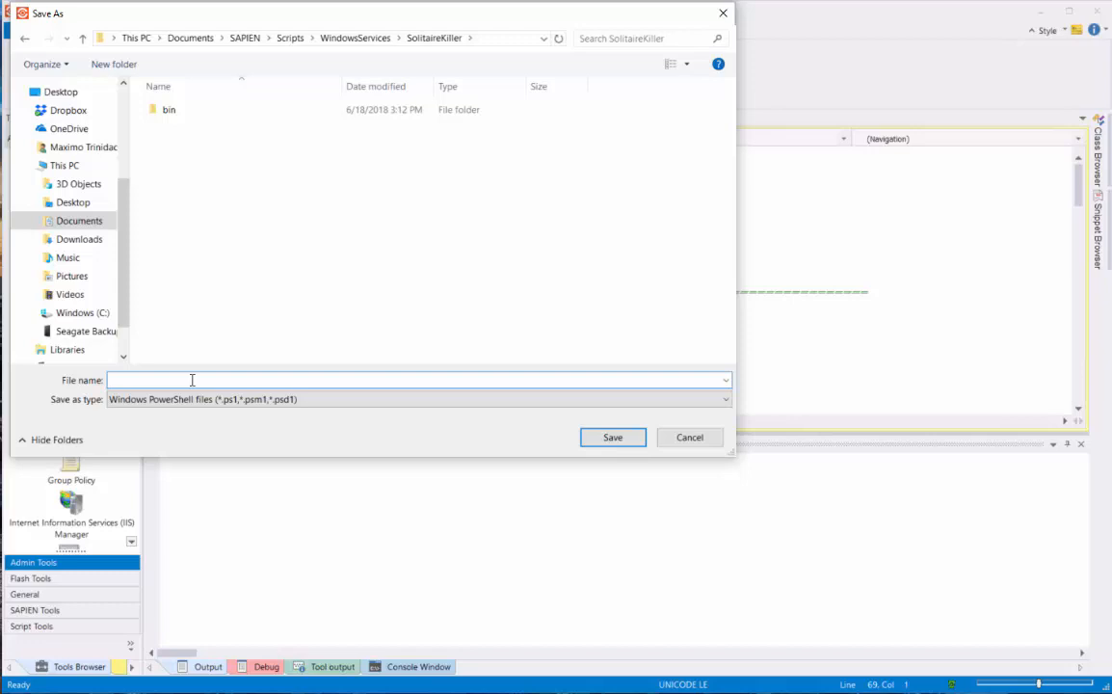
text(SolitaireKiller)
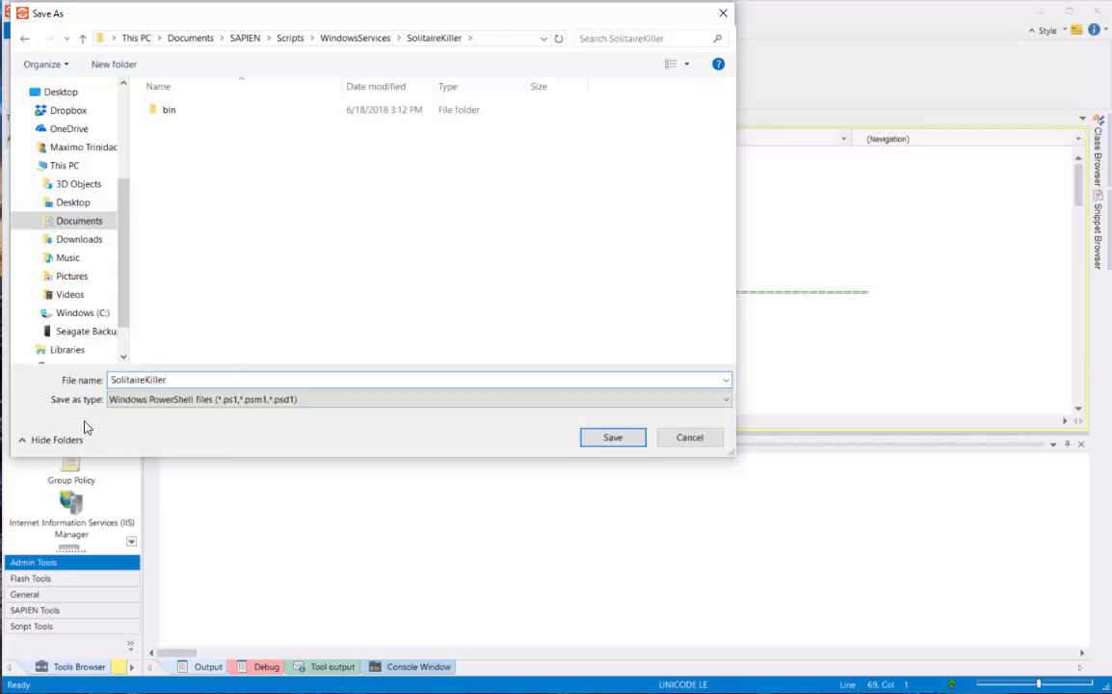
click(612, 437)
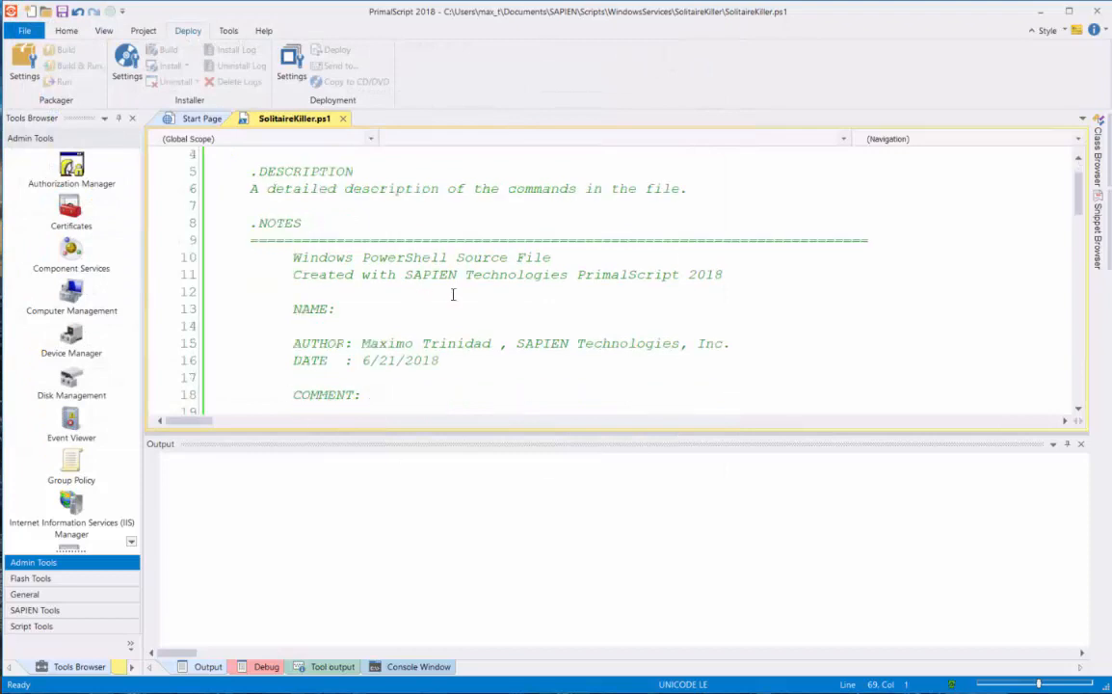
Type SolitaireKiller.ps1 after NAME: in the script's comment header.
click(378, 309)
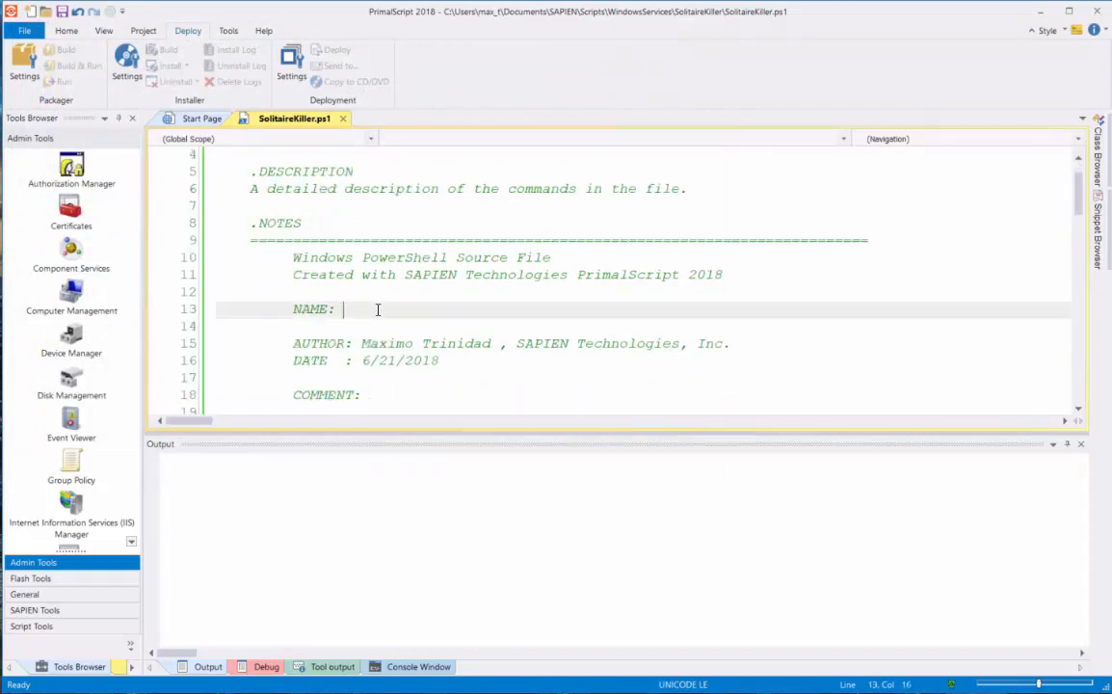
text(Soli)
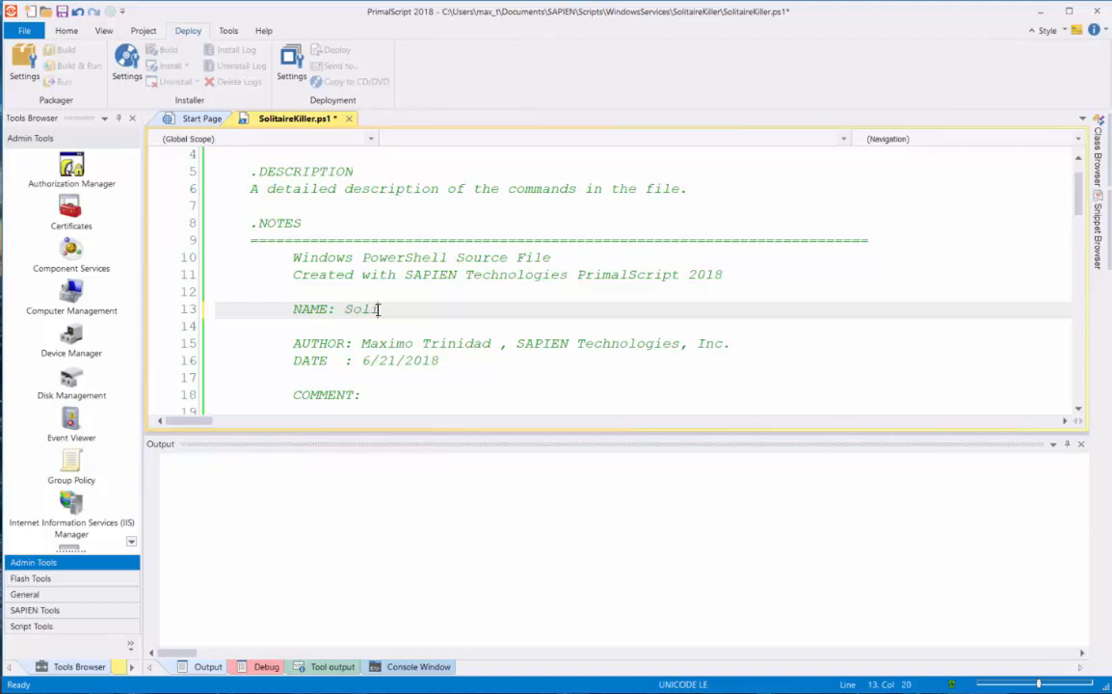
text(taire)
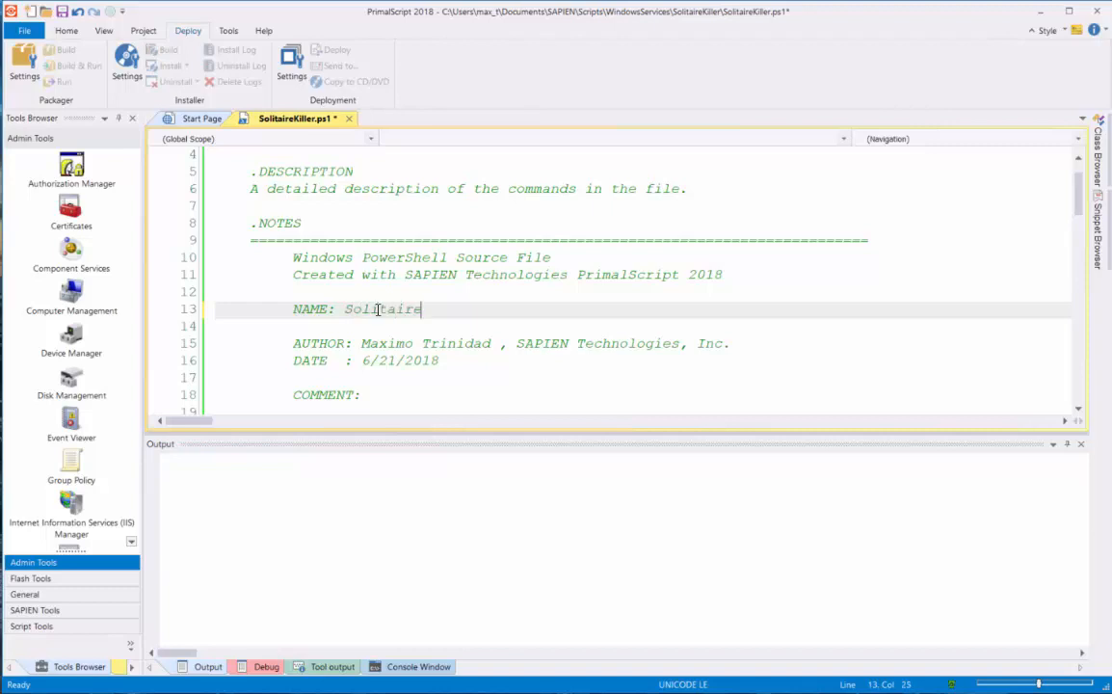
text(Killer.p)
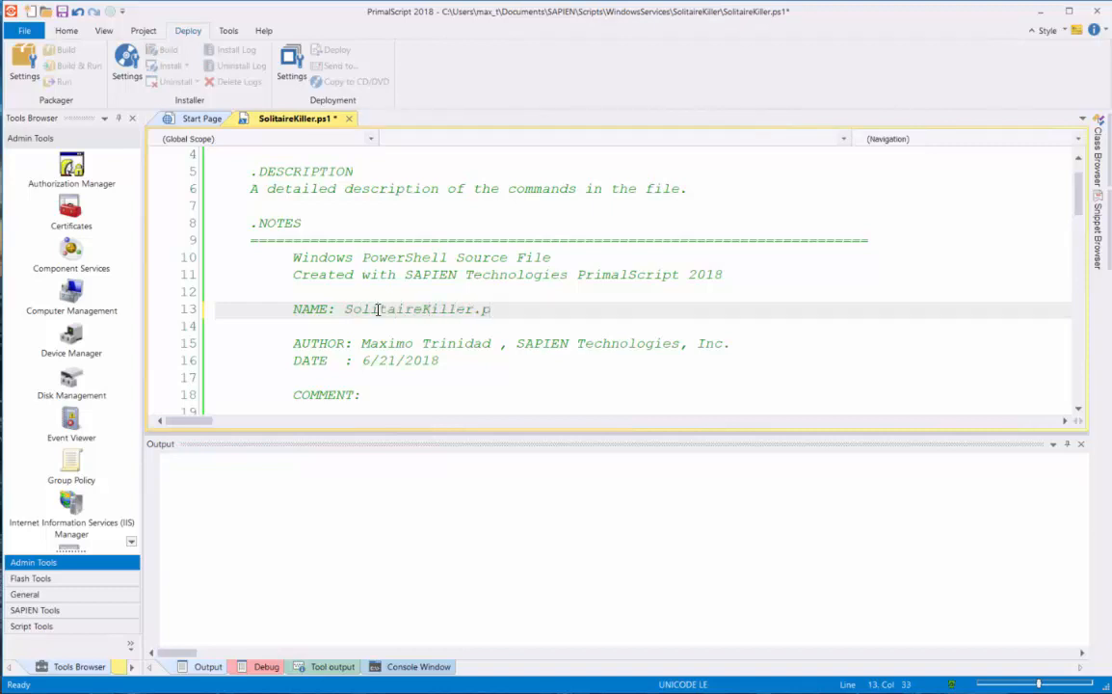
text(s1)
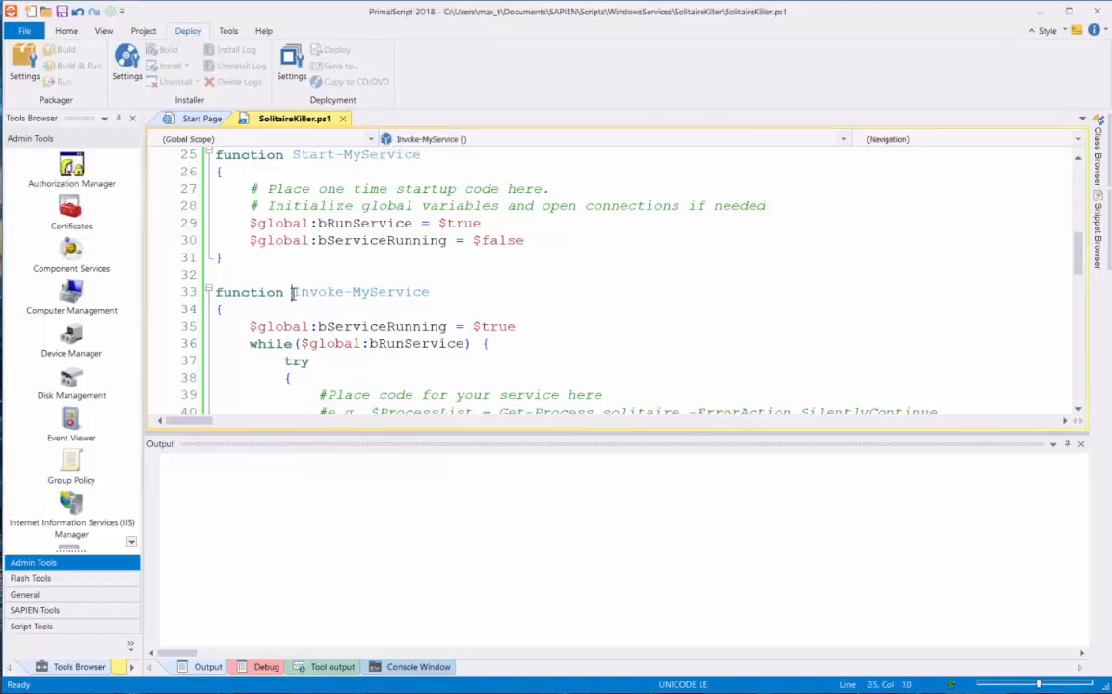
Scroll down and select the bServiceRunning reset after the loop.
scroll(down, 3)
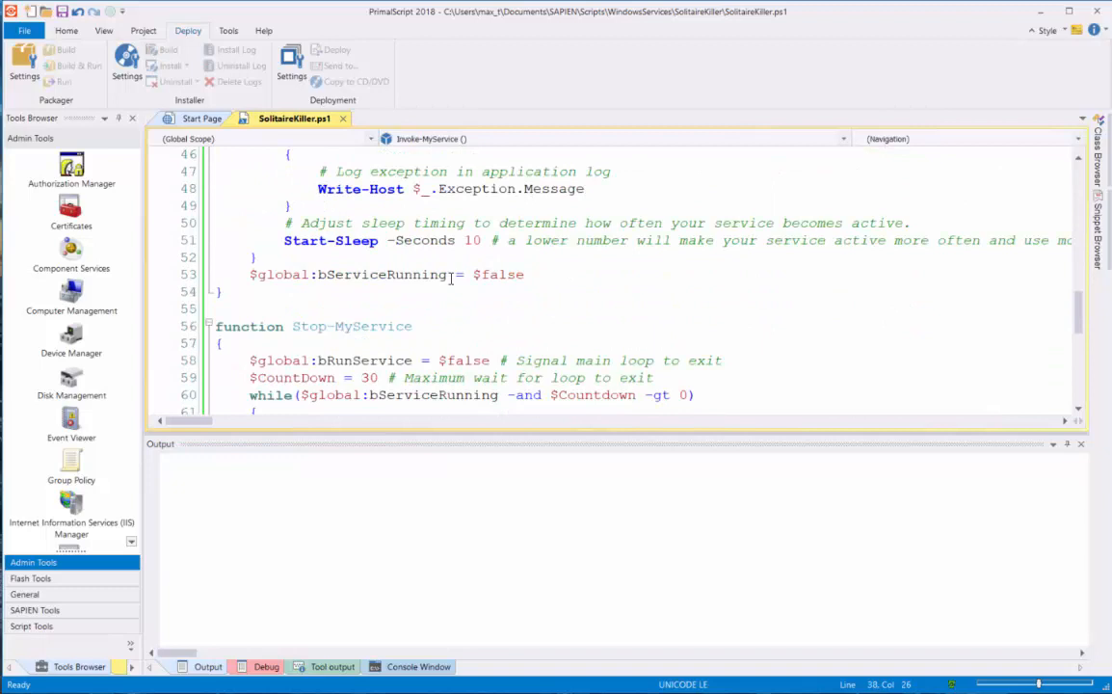
double_click(352, 326)
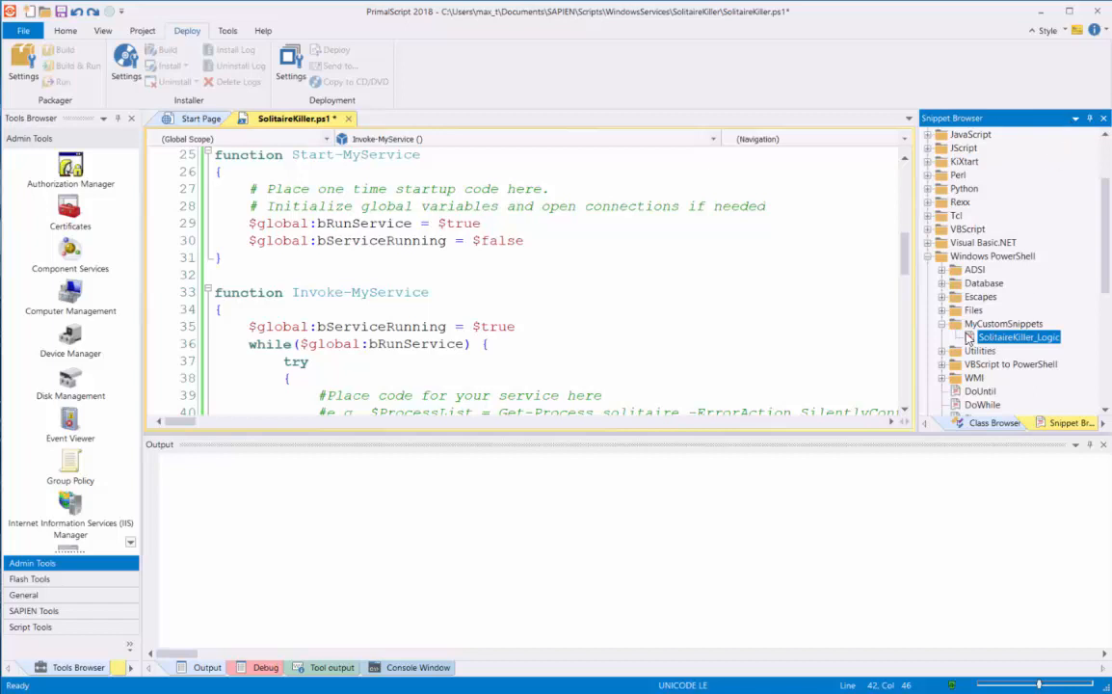
mouse_move(1009, 350)
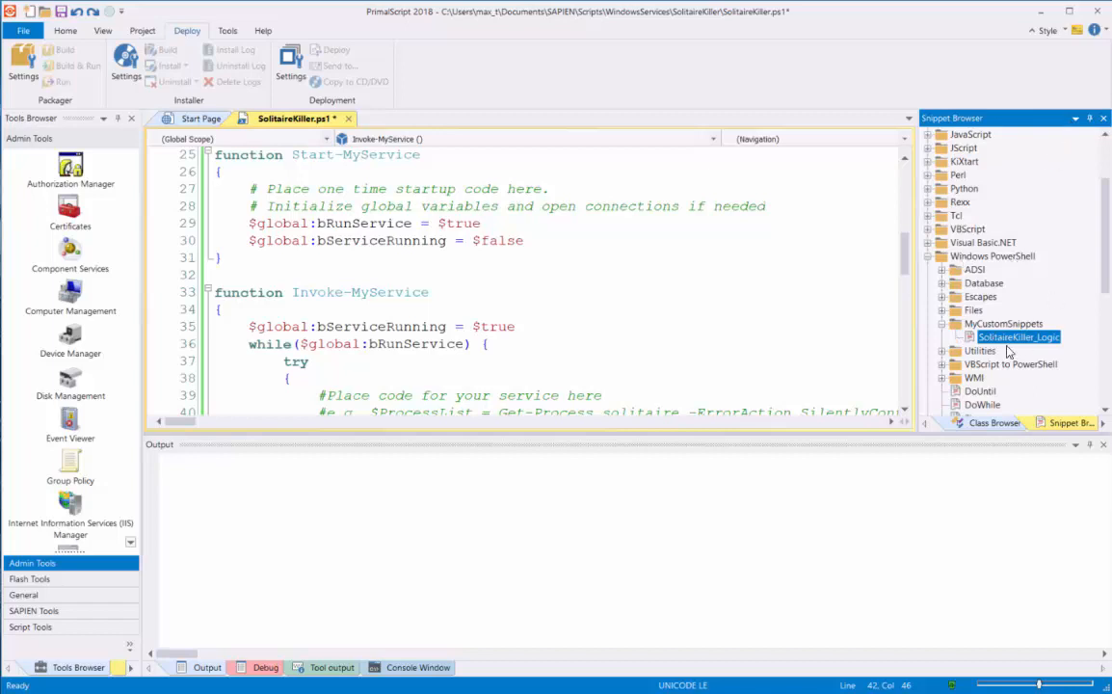
mouse_move(1032, 325)
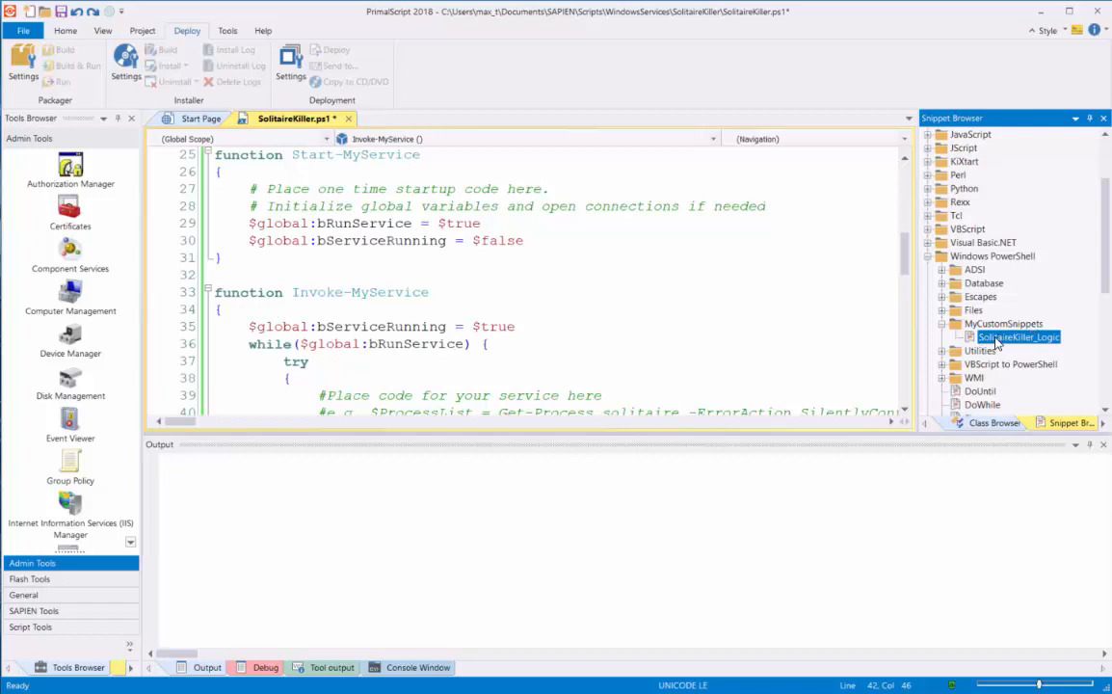
mouse_move(1052, 348)
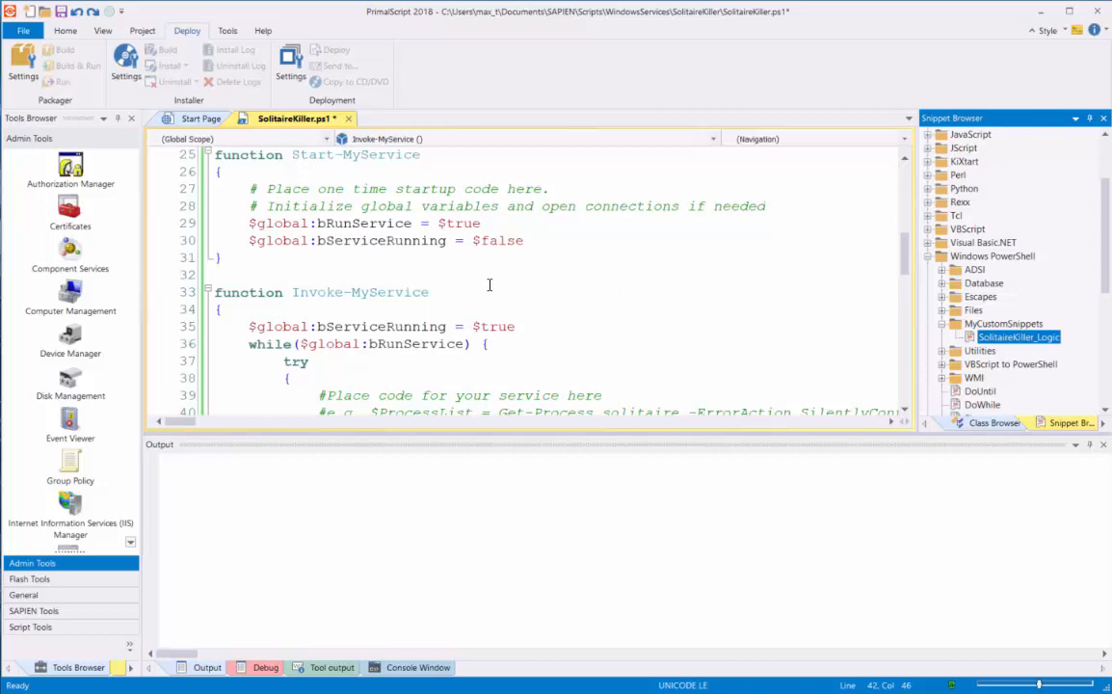
Find Invoke-MyService and place the cursor inside its try block.
double_click(321, 292)
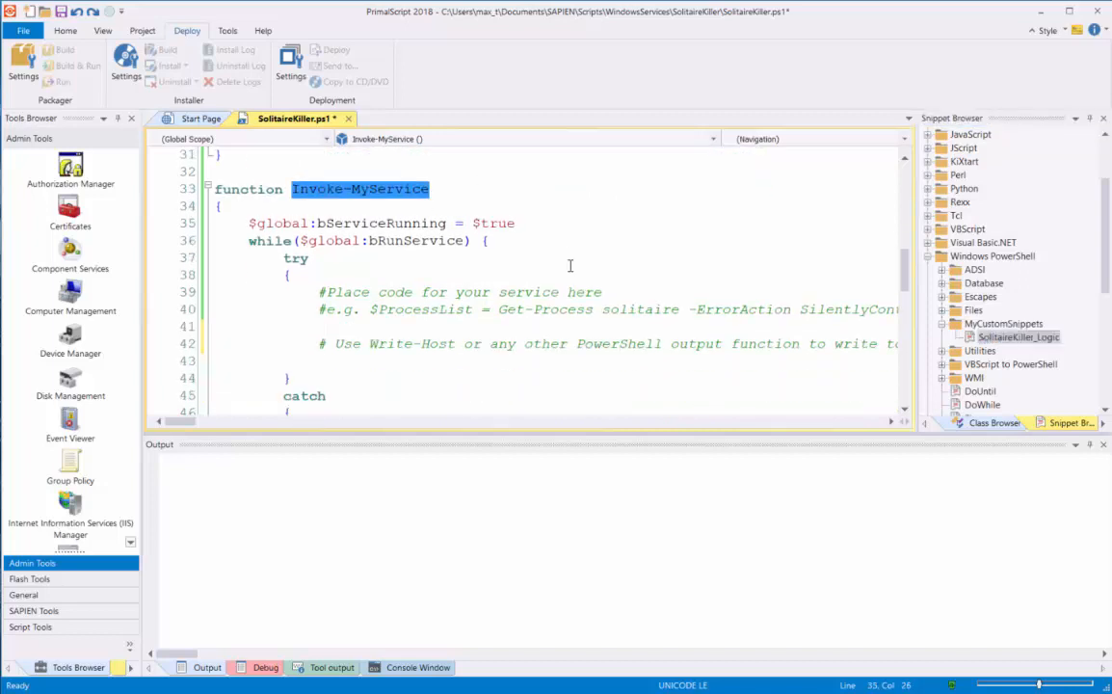
scroll(down, 3)
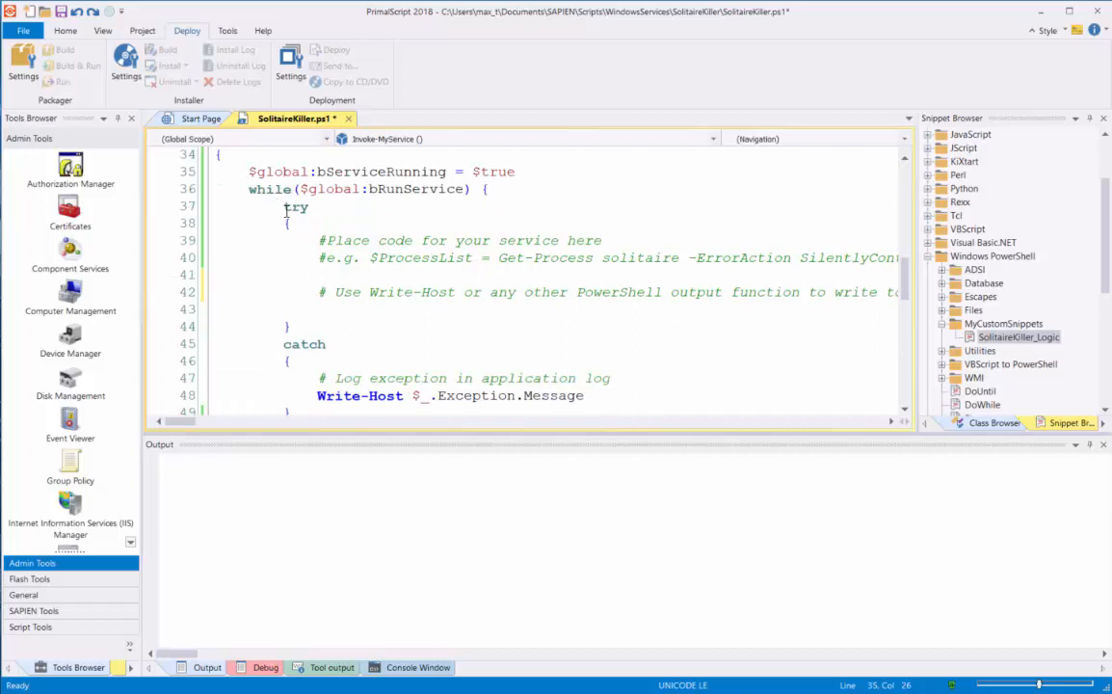
click(353, 276)
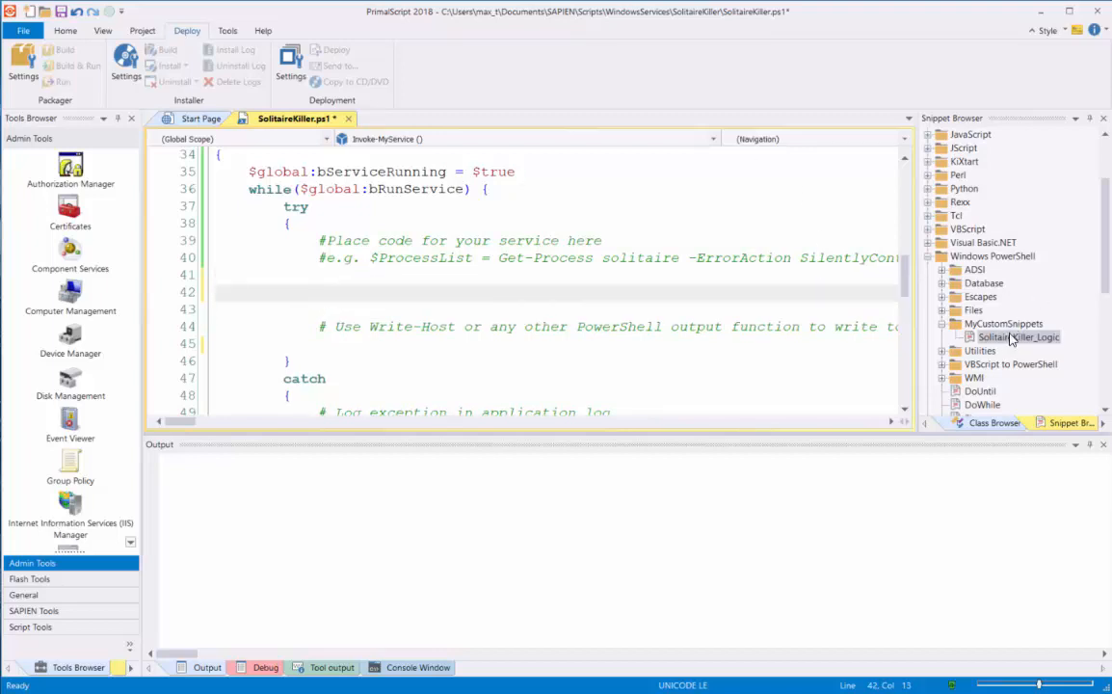
Insert SolitaireKiller_Logic and review its Get-Process solitaire and Write-Host lines.
double_click(1018, 336)
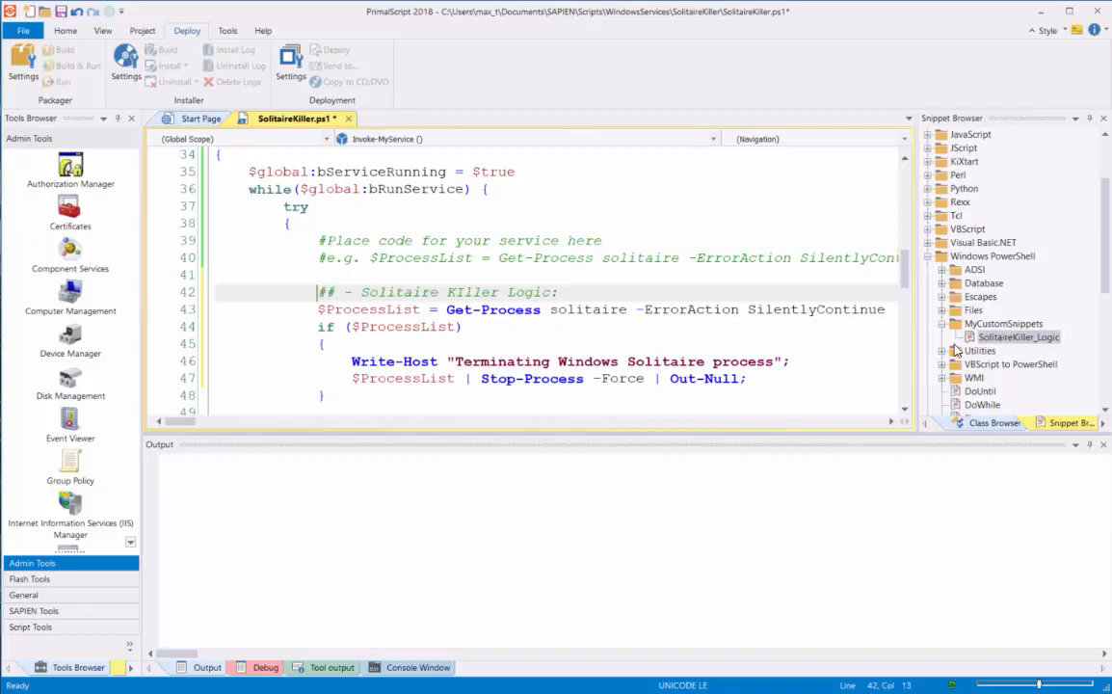
scroll(down, 3)
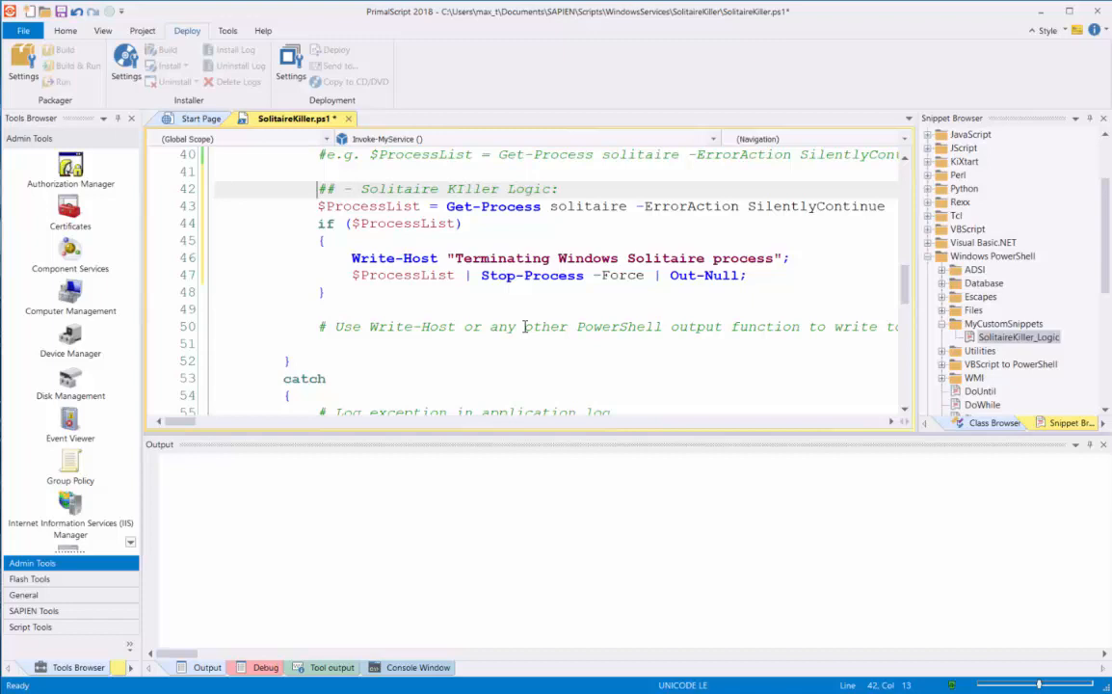
mouse_move(269, 315)
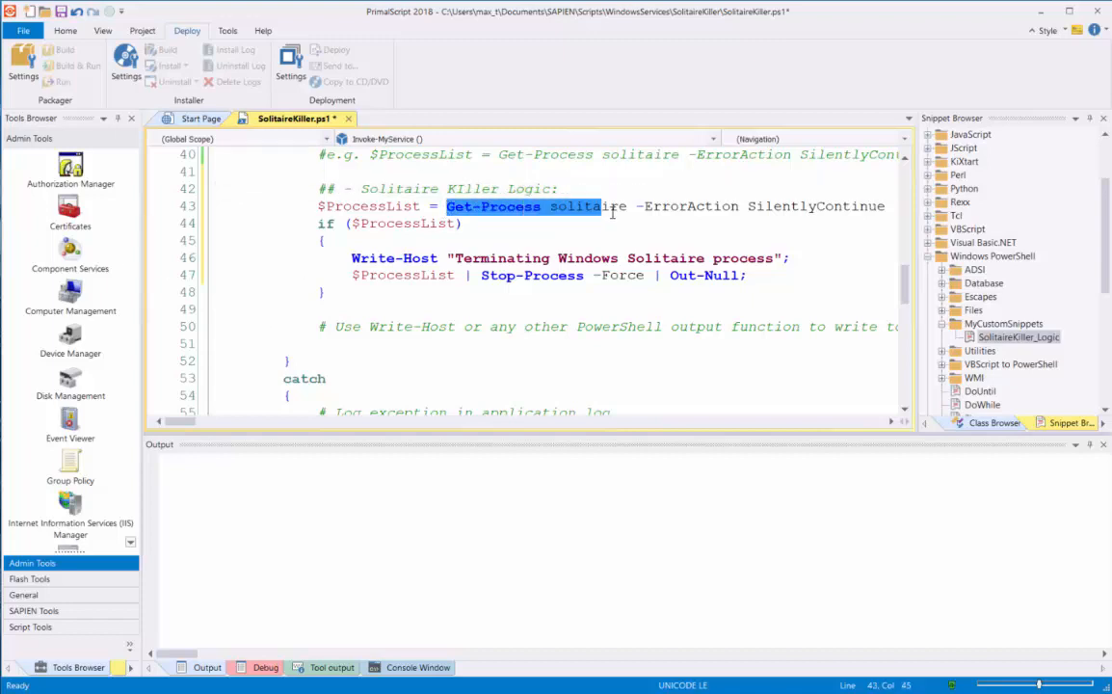
drag(602, 206, 887, 206)
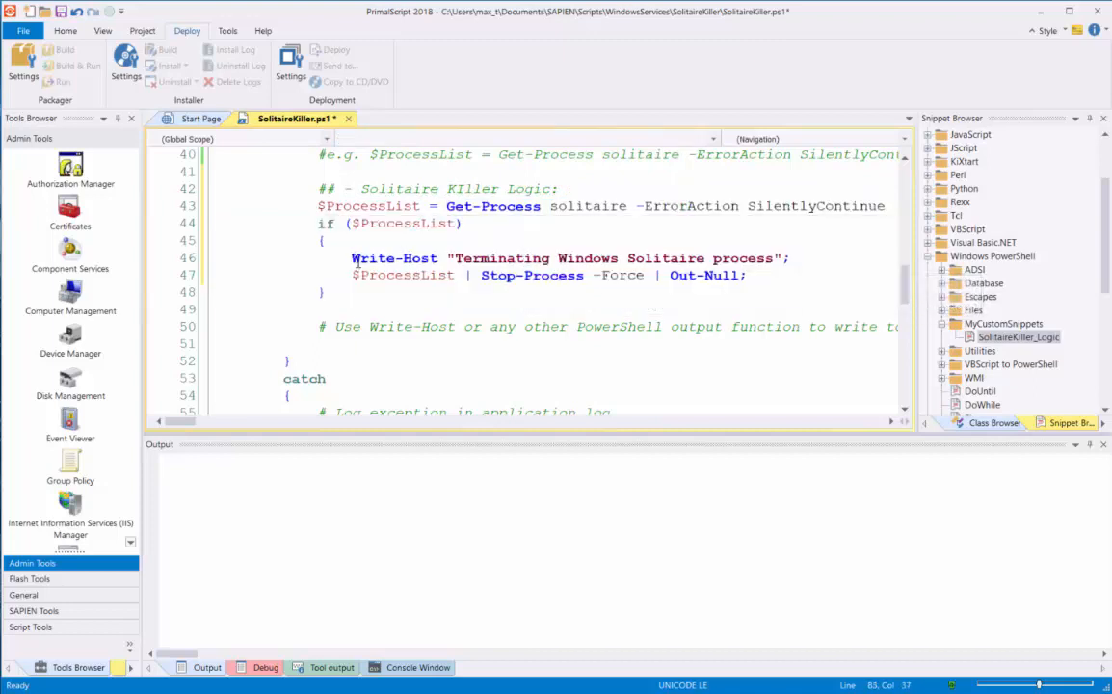
double_click(394, 257)
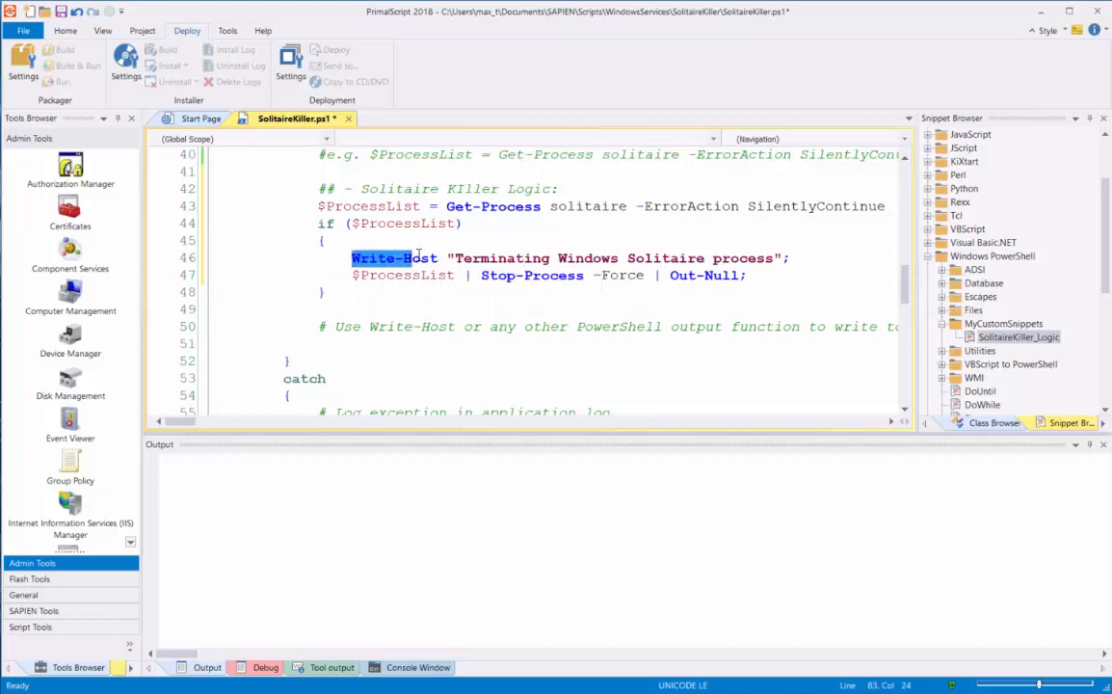
double_click(421, 257)
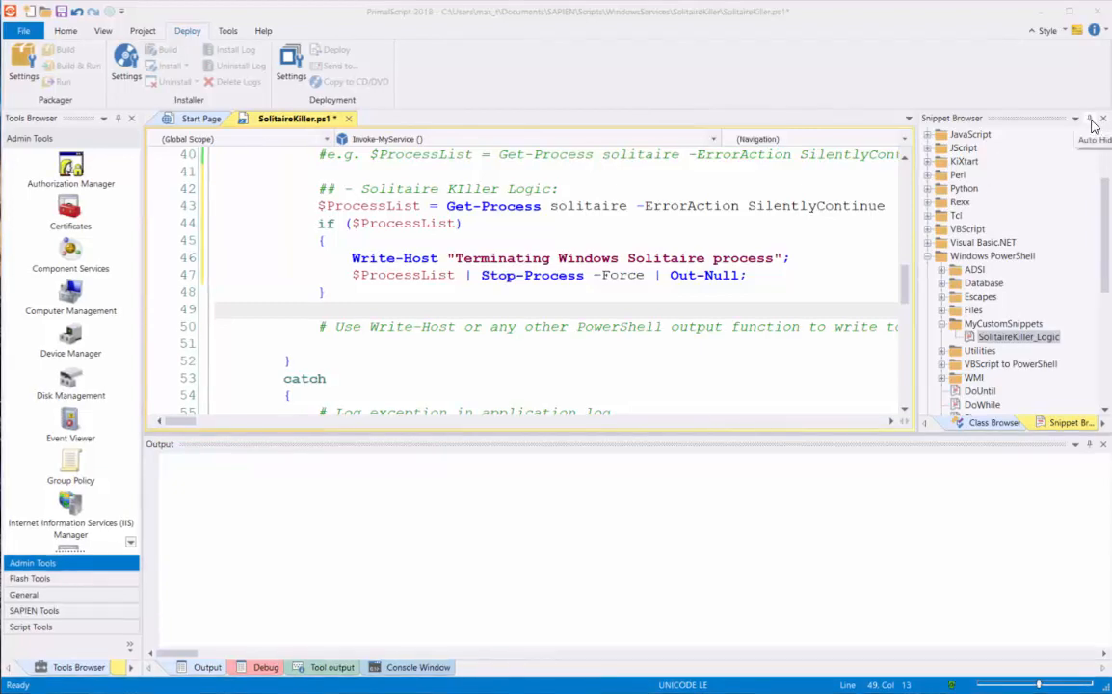
Auto-hide the Snippet Browser panel.
click(1090, 118)
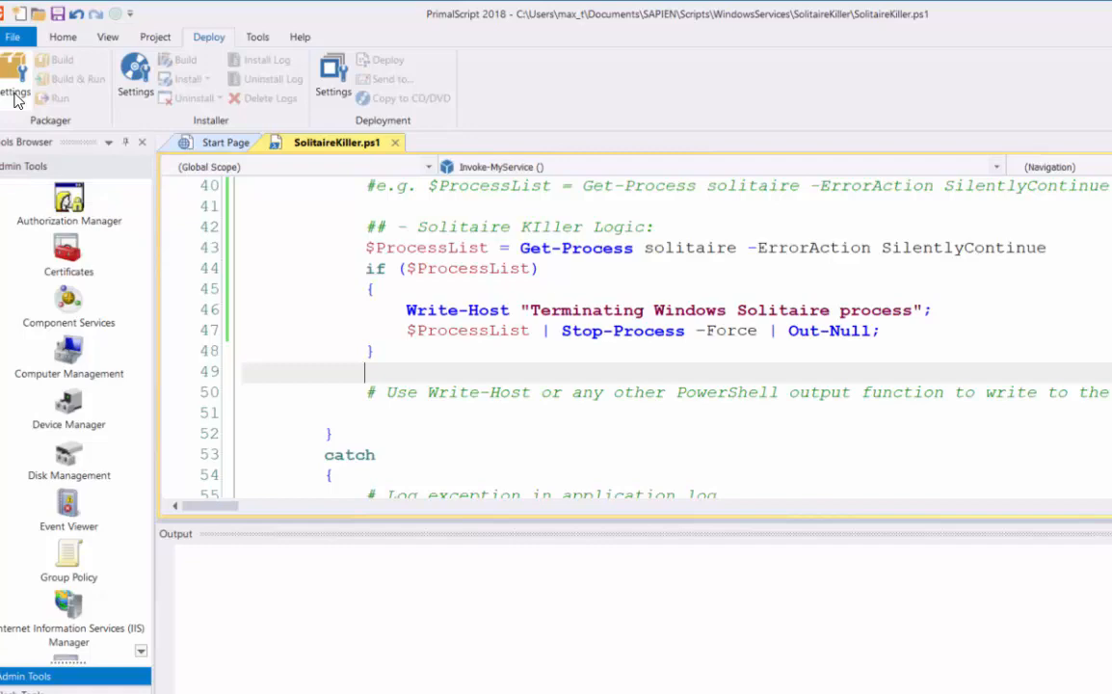
mouse_move(347, 47)
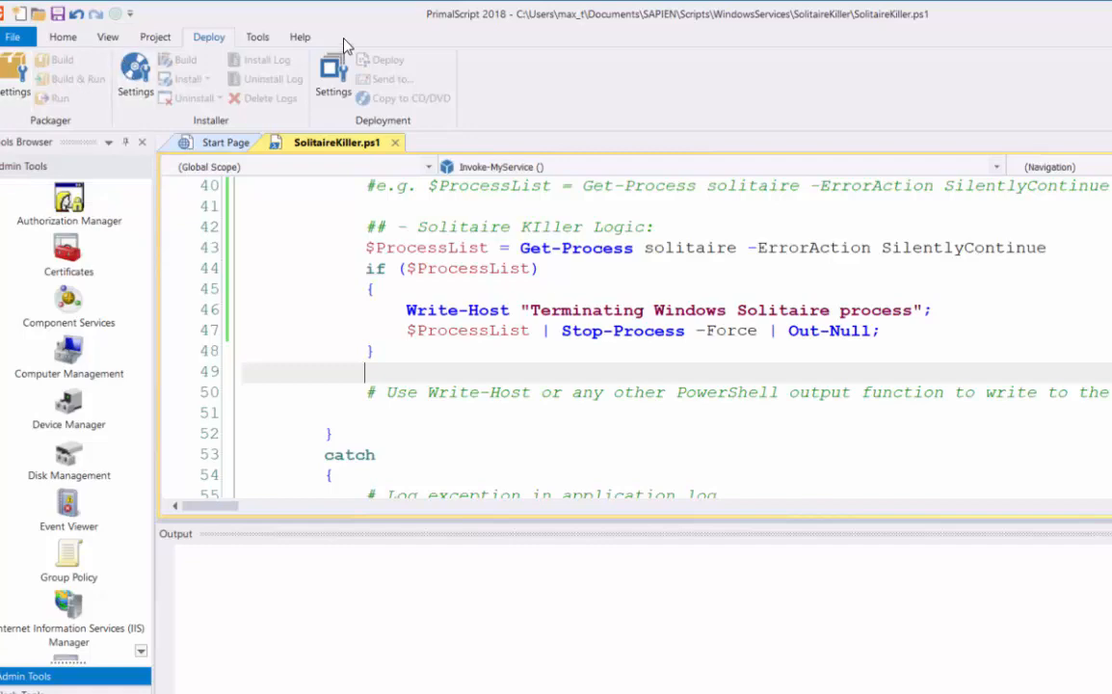
mouse_move(23, 96)
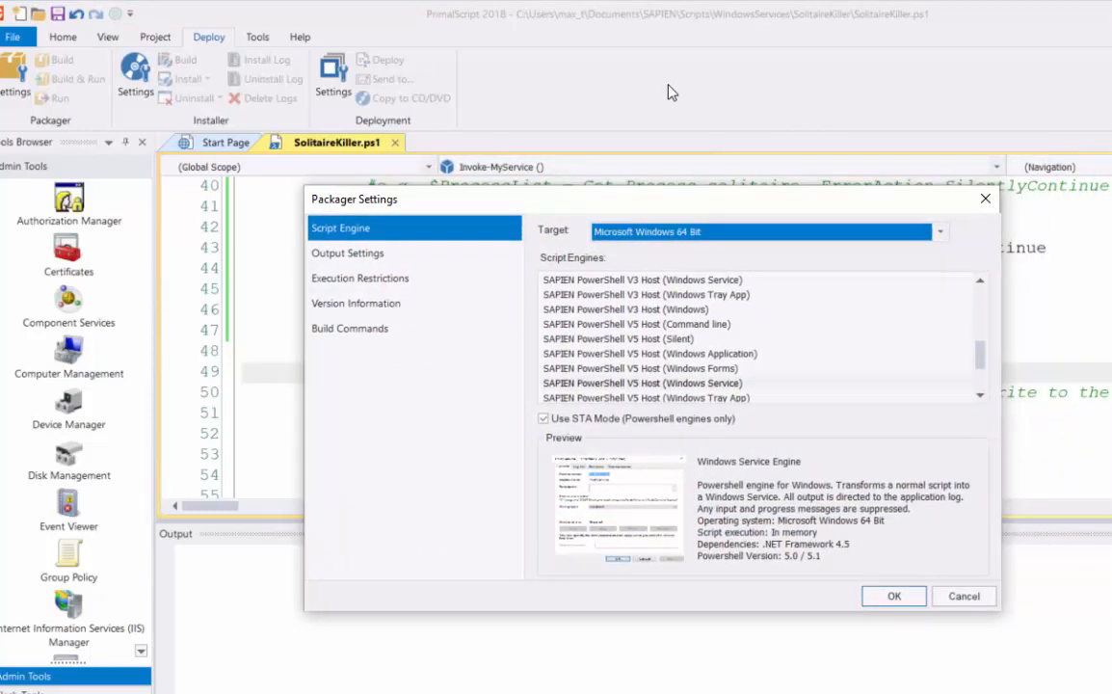
mouse_move(347, 252)
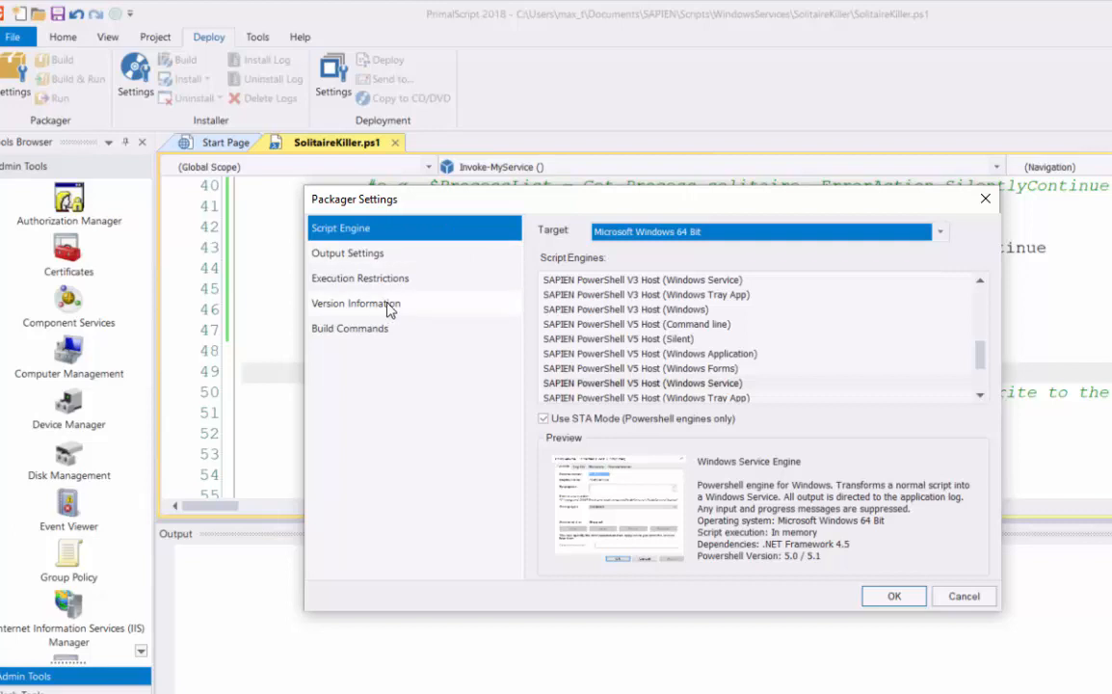
mouse_move(365, 338)
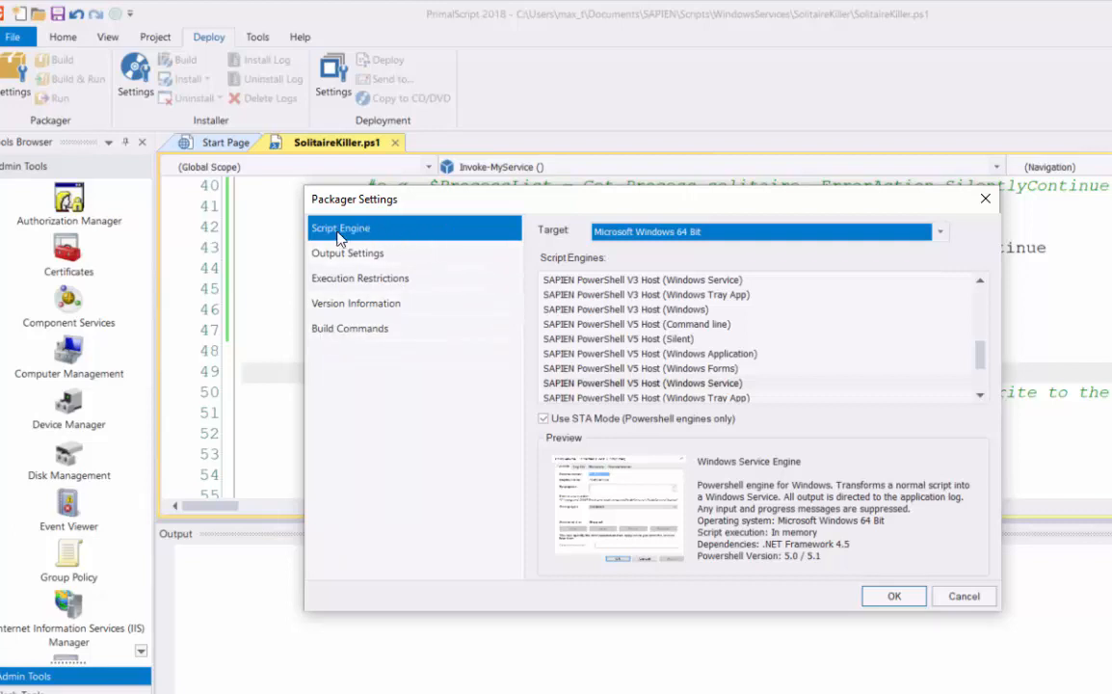
mouse_move(557, 238)
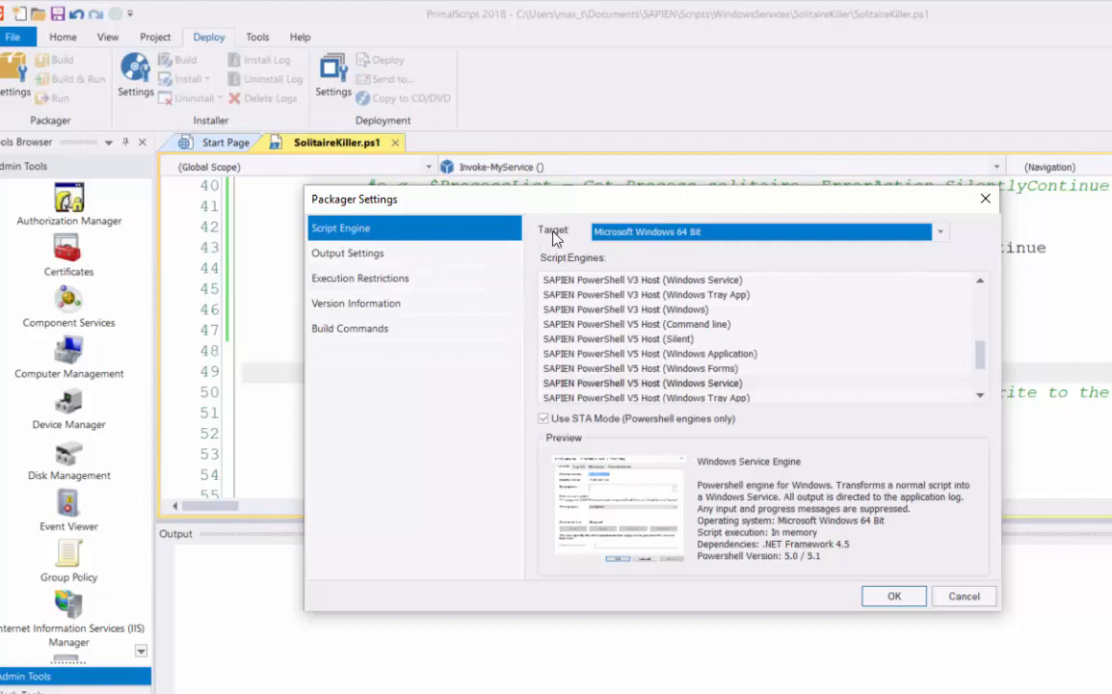
Target Microsoft Windows 64 Bit with SAPIEN PowerShell V5 Host (Windows Service).
click(938, 232)
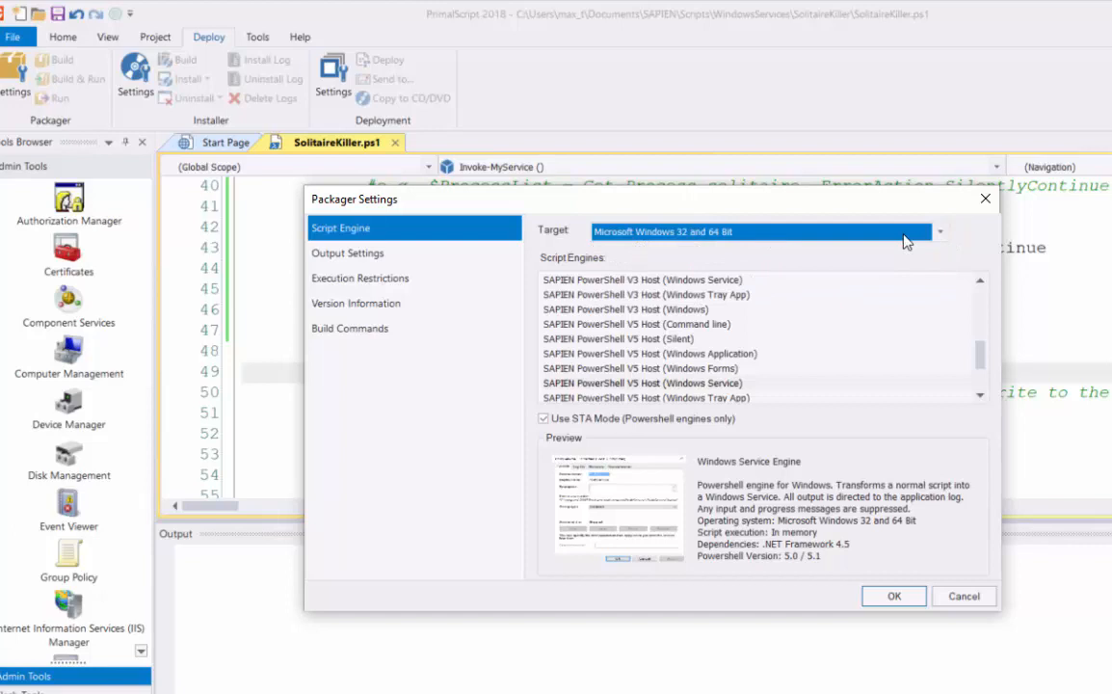
click(938, 232)
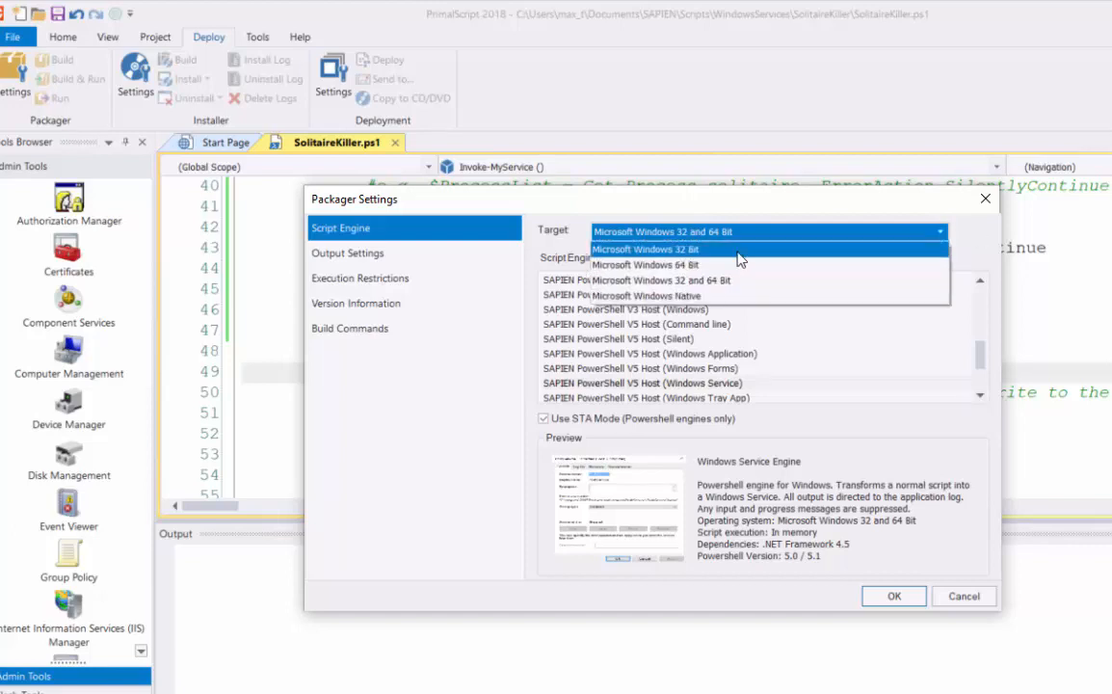
click(644, 264)
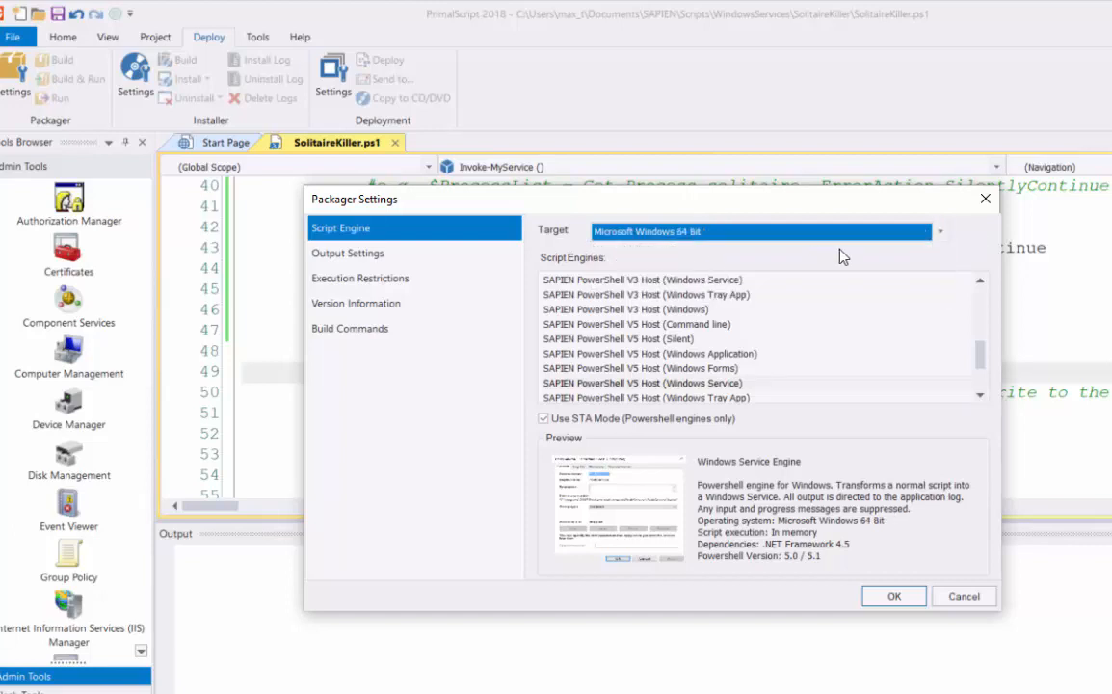
mouse_move(1027, 376)
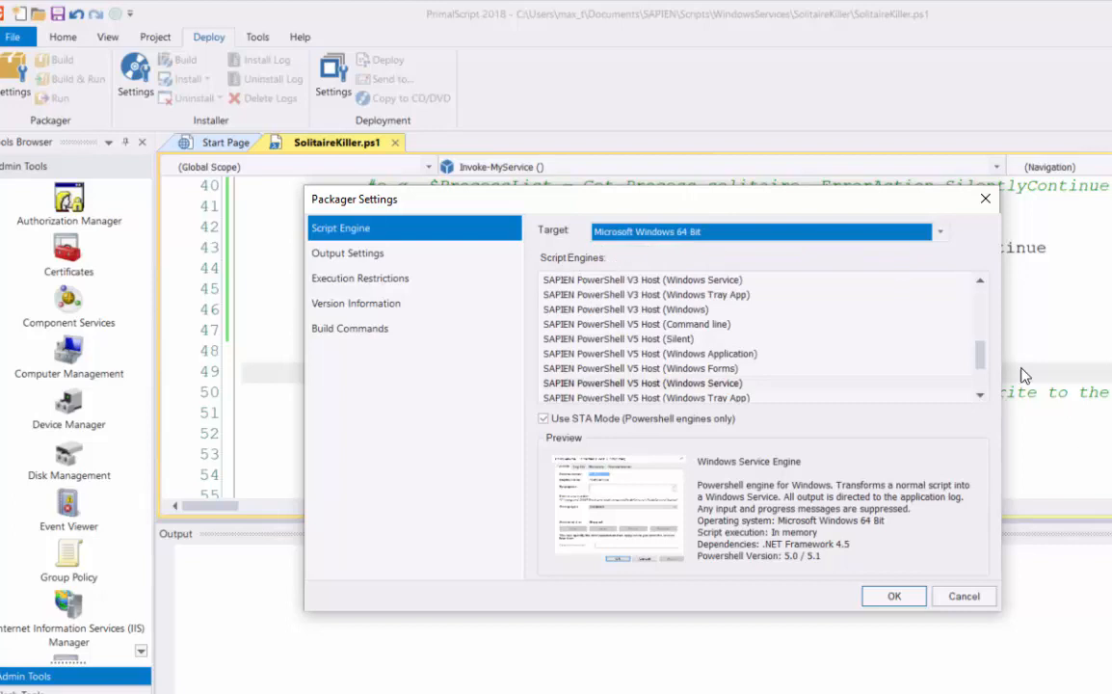
scroll(down, 3)
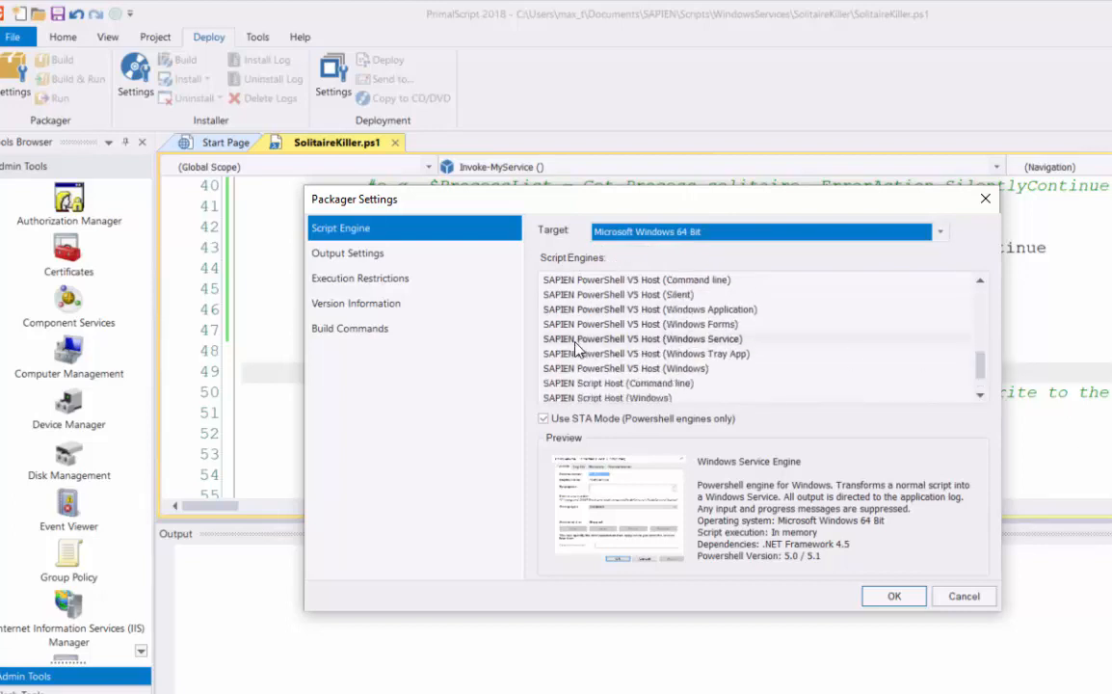
mouse_move(588, 353)
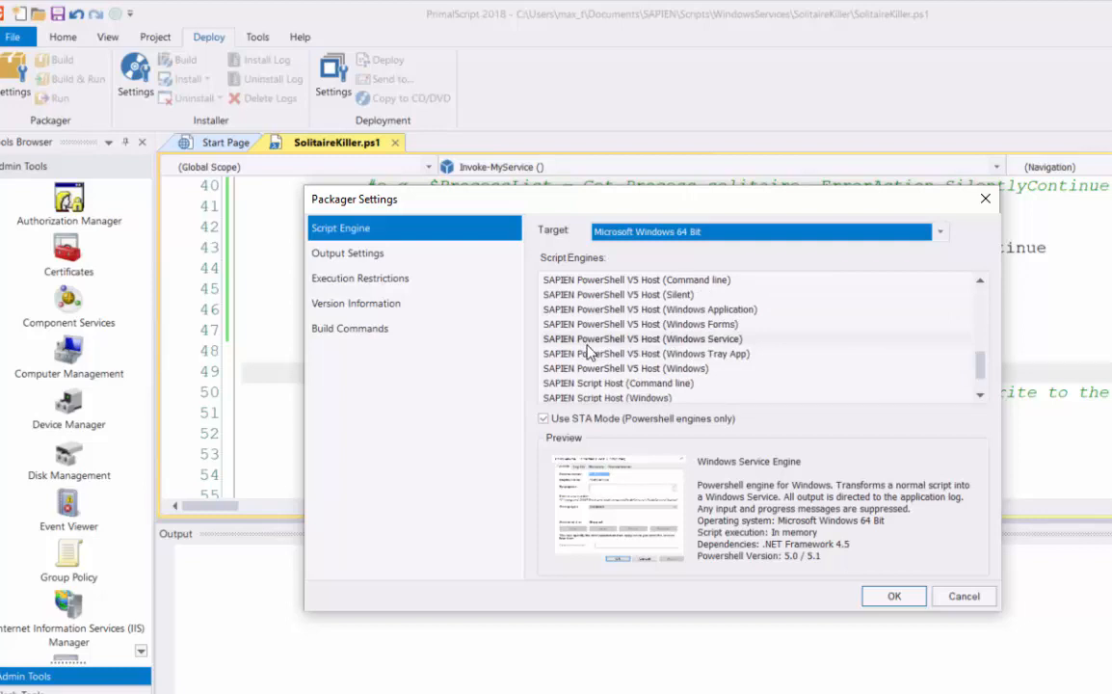
mouse_move(762, 349)
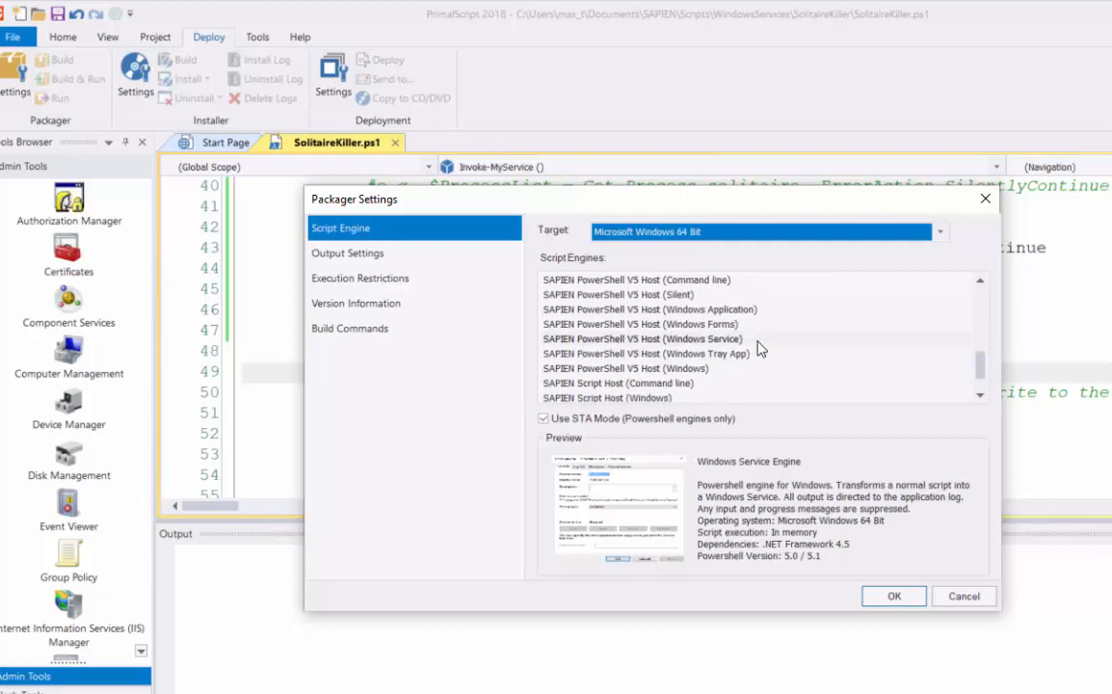
click(643, 339)
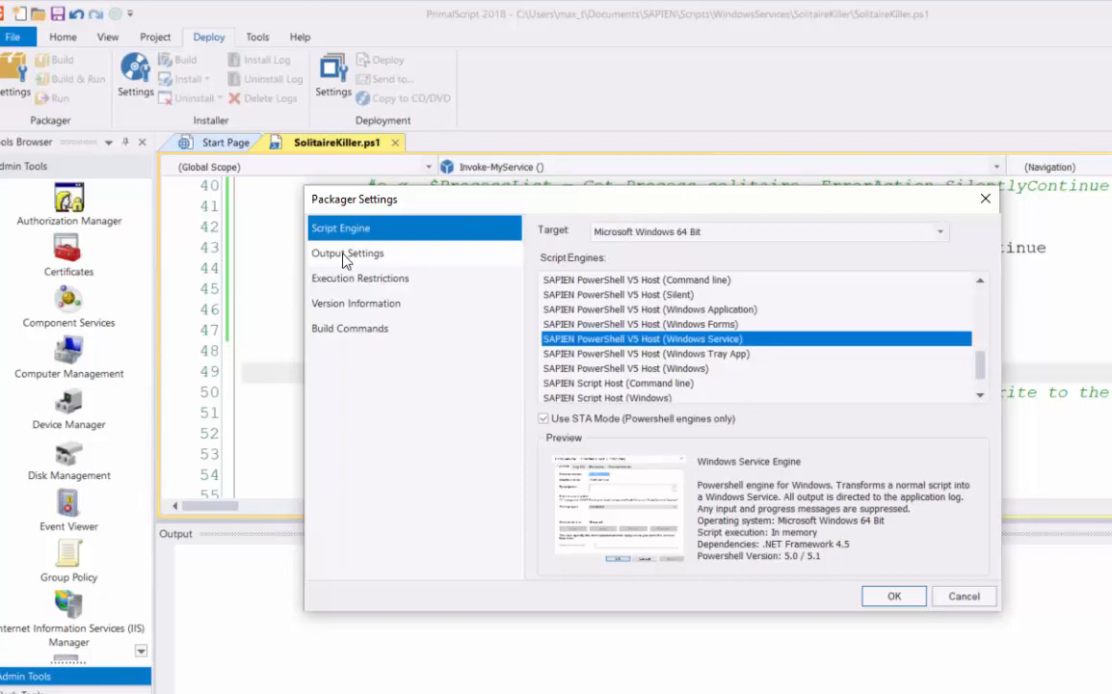
Keep SolitaireKiller.exe output in the bin folder with Run Mode as Current user.
click(348, 253)
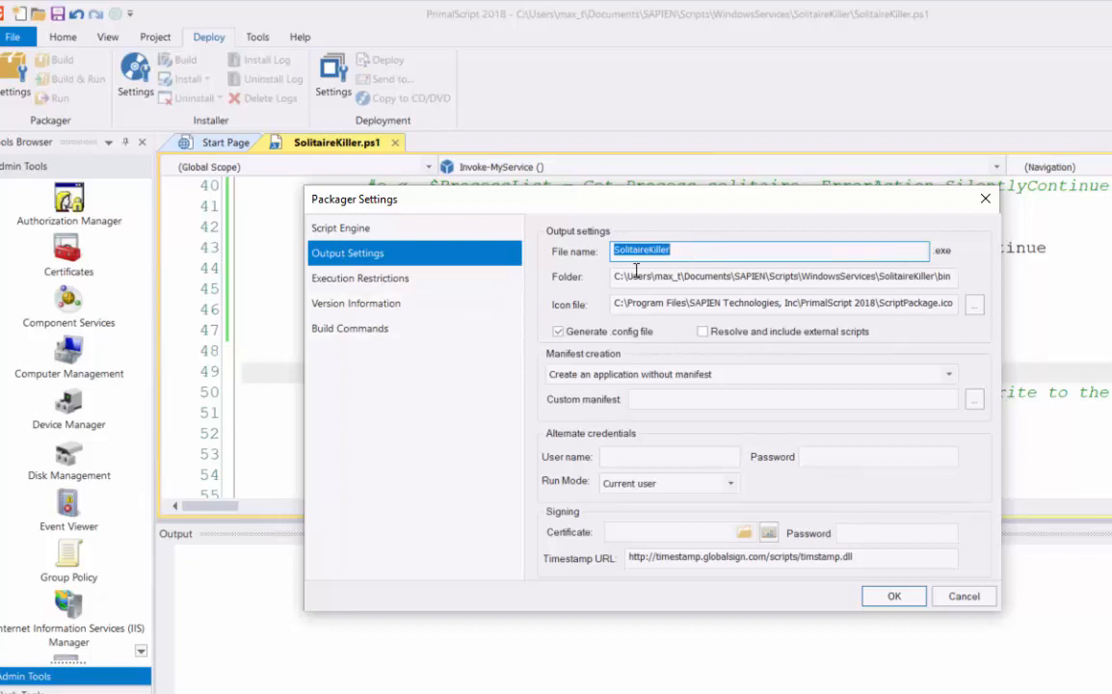
click(781, 276)
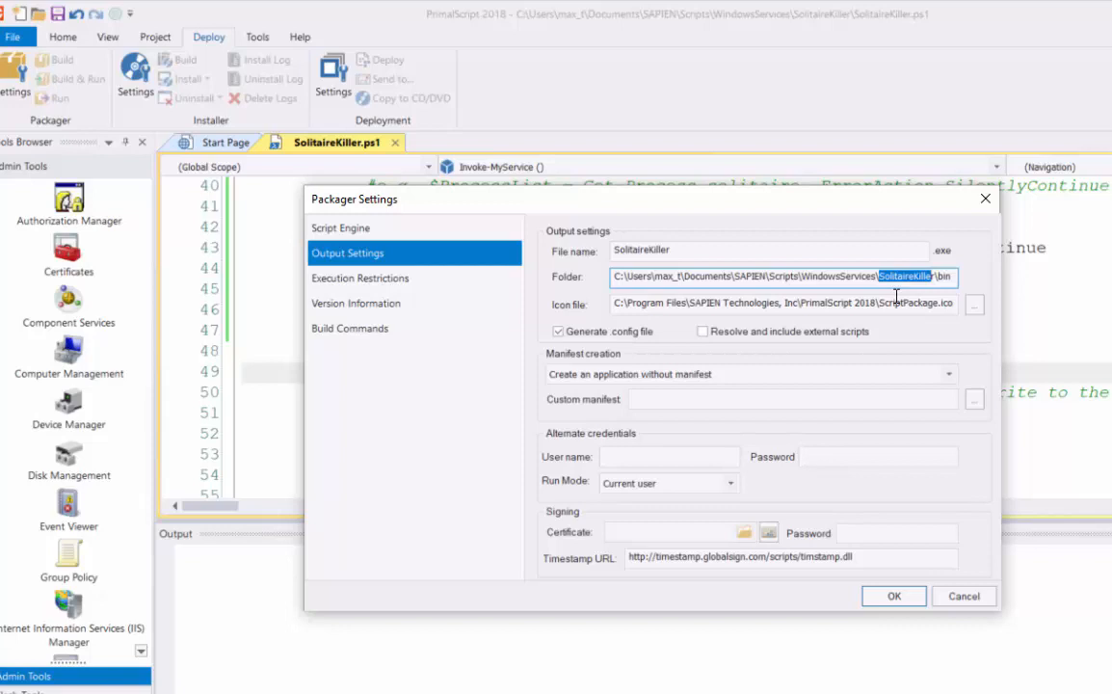
mouse_move(867, 438)
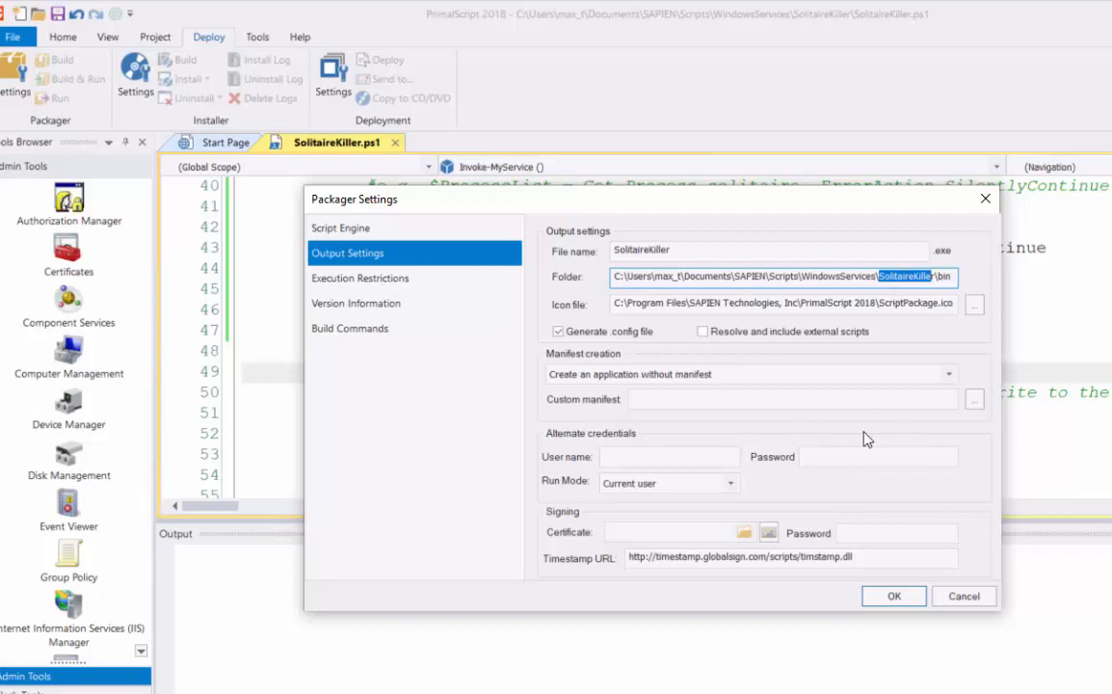
mouse_move(648, 440)
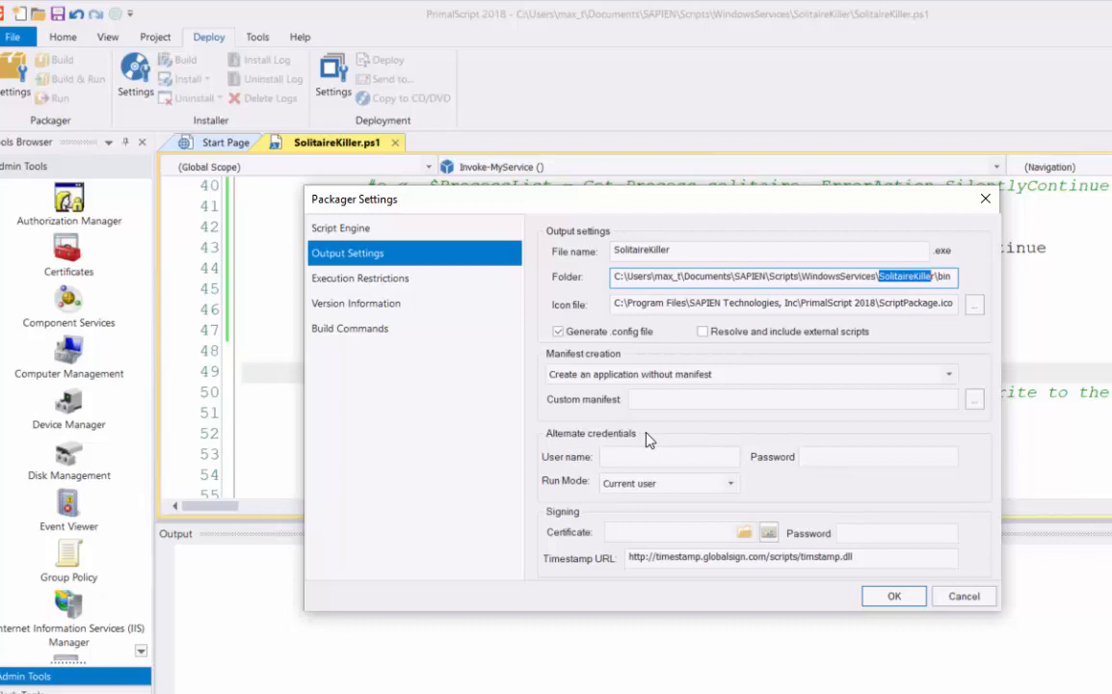
mouse_move(591, 444)
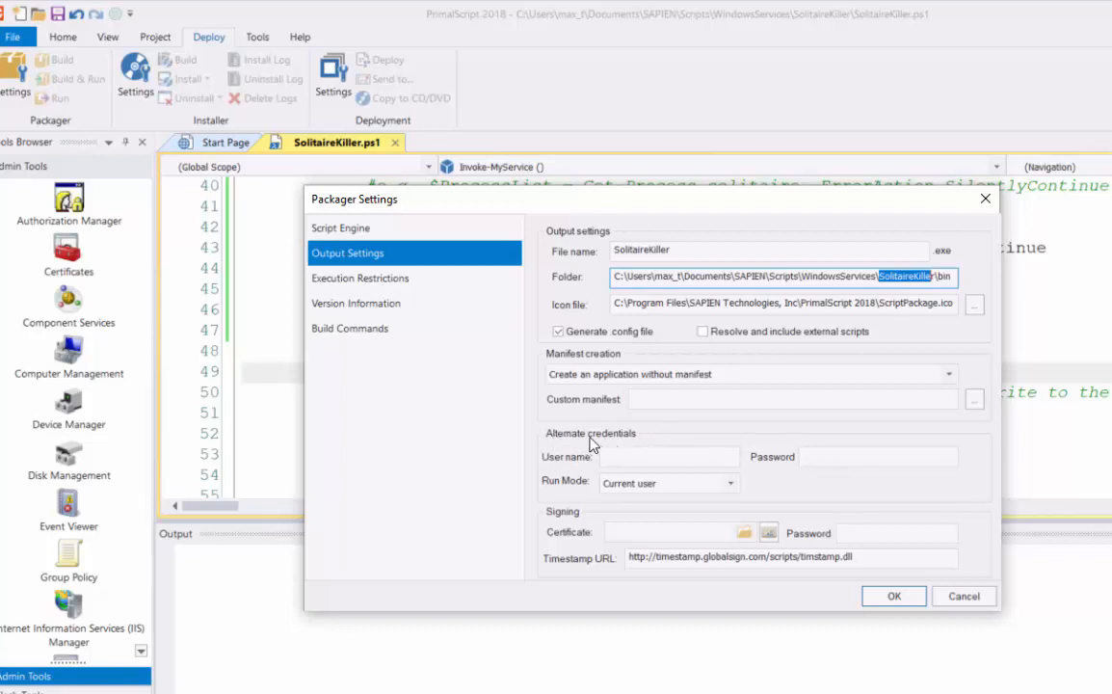
mouse_move(689, 482)
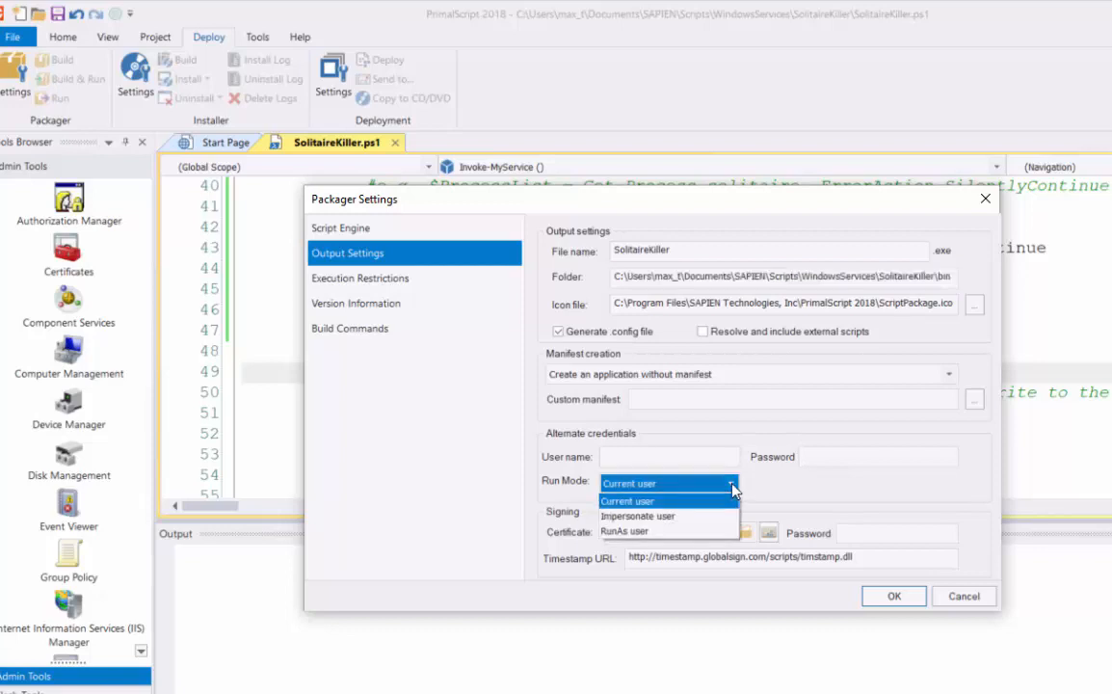
mouse_move(668, 516)
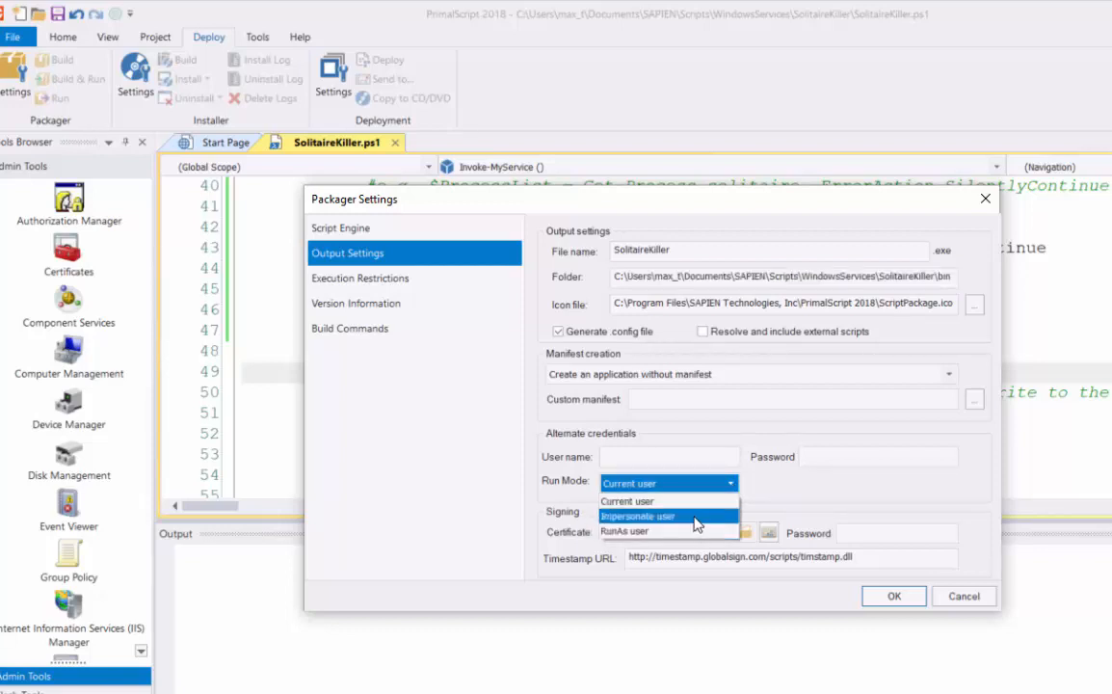
click(627, 501)
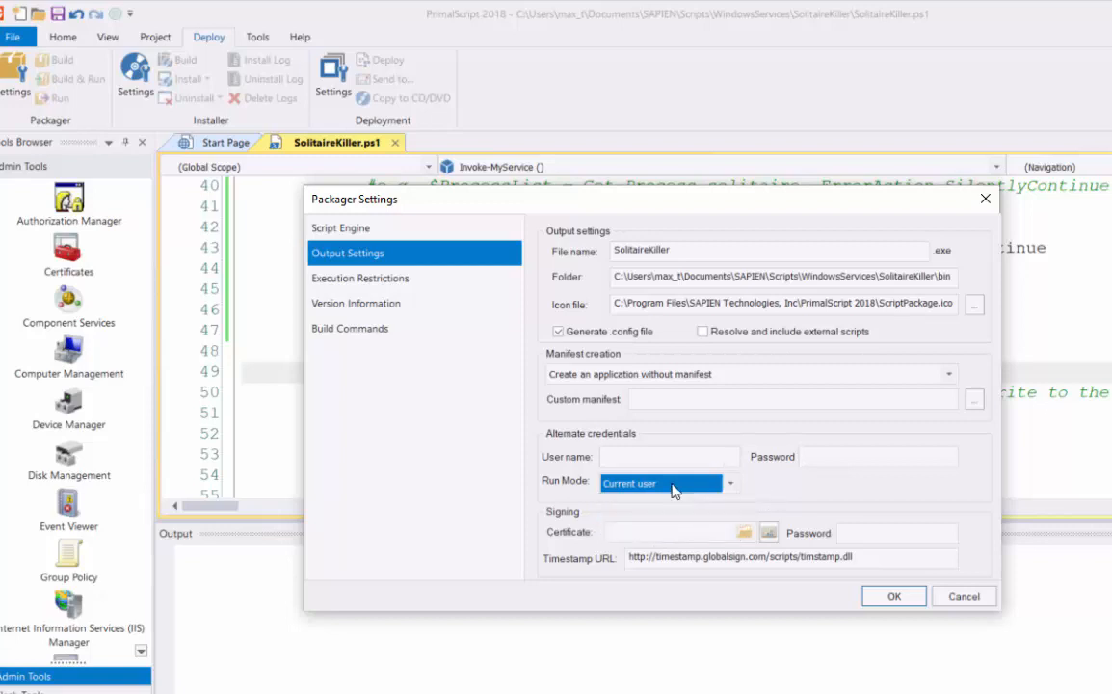
mouse_move(792, 499)
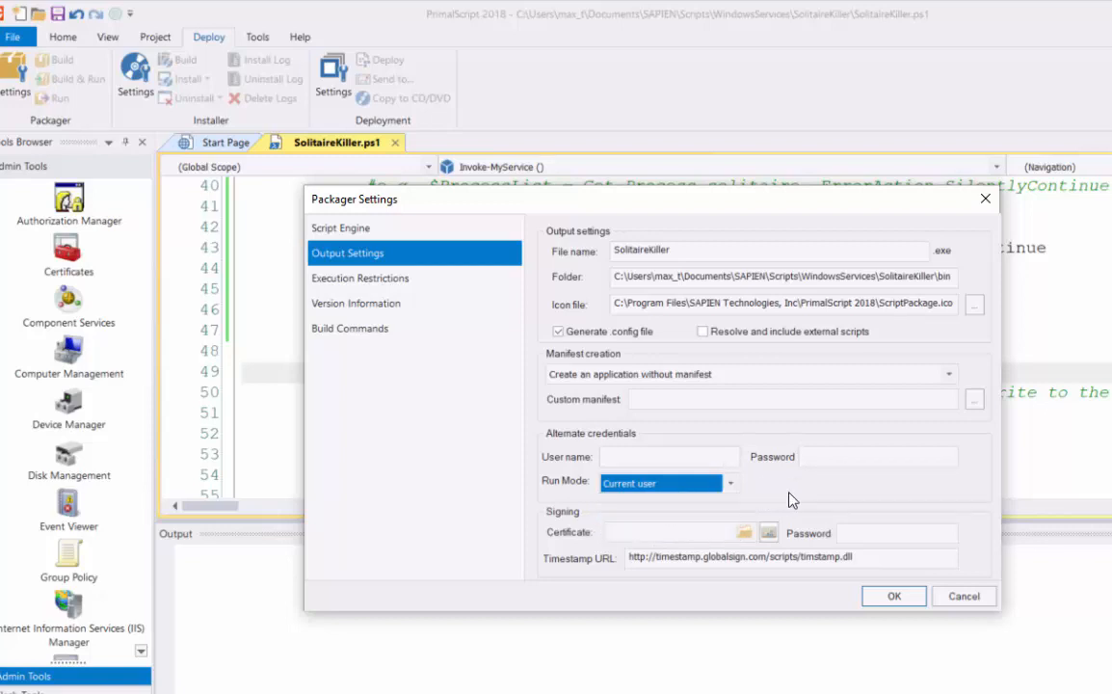
click(359, 277)
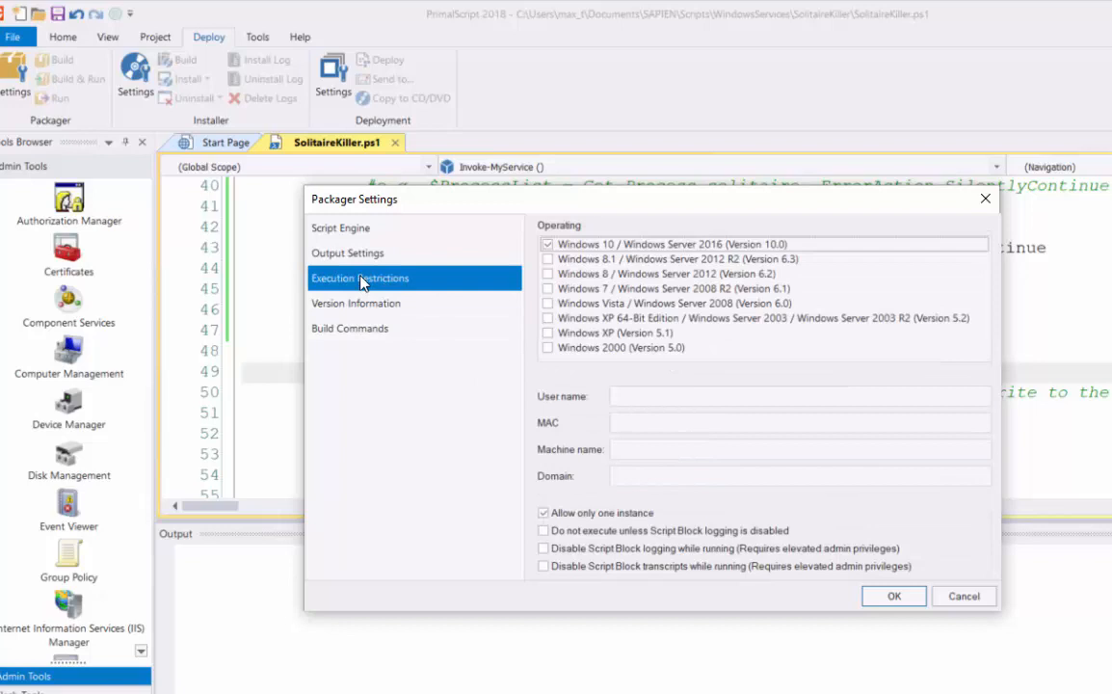
mouse_move(580, 238)
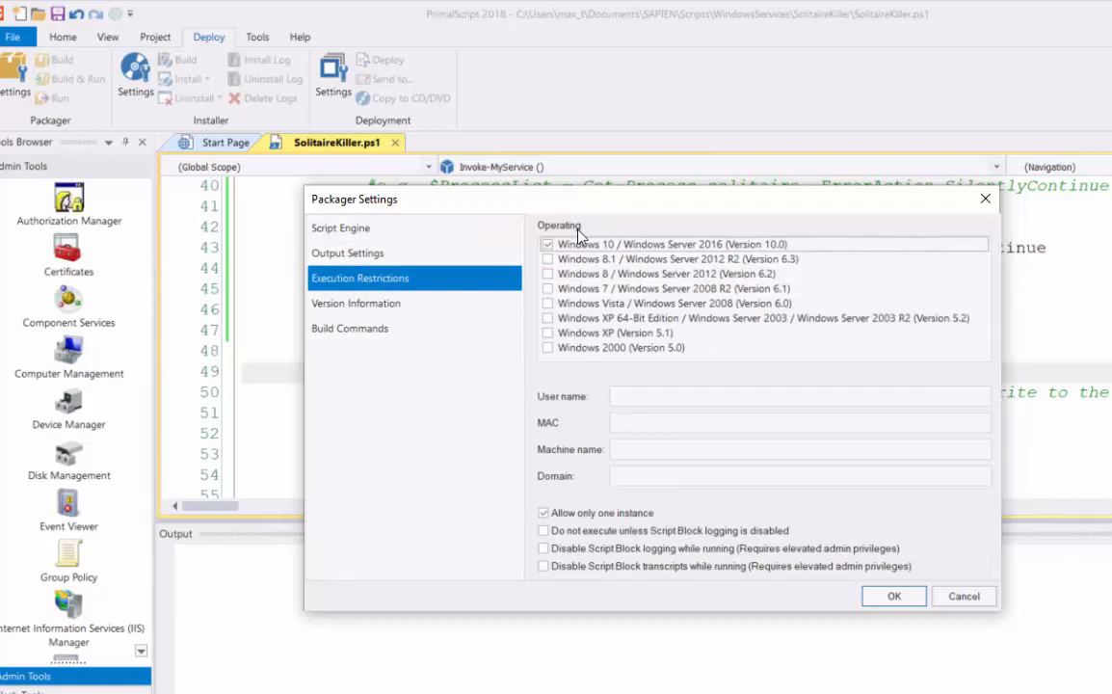
Restrict to Windows 10 / Windows Server 2016 and toggle the single-instance limit.
click(665, 244)
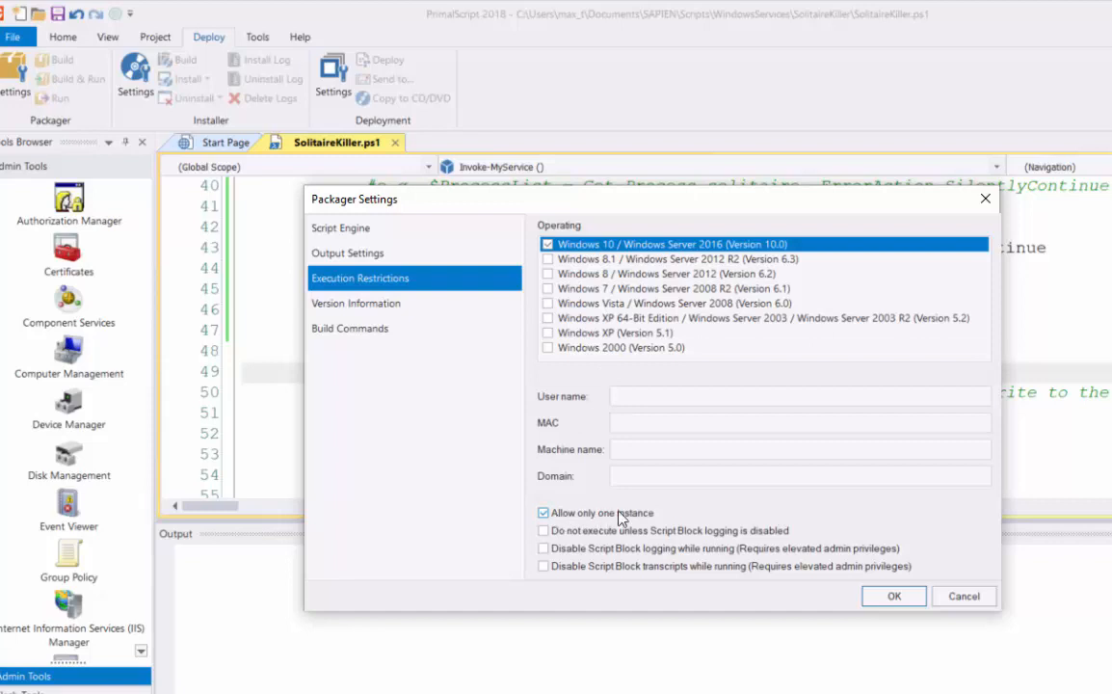
mouse_move(658, 520)
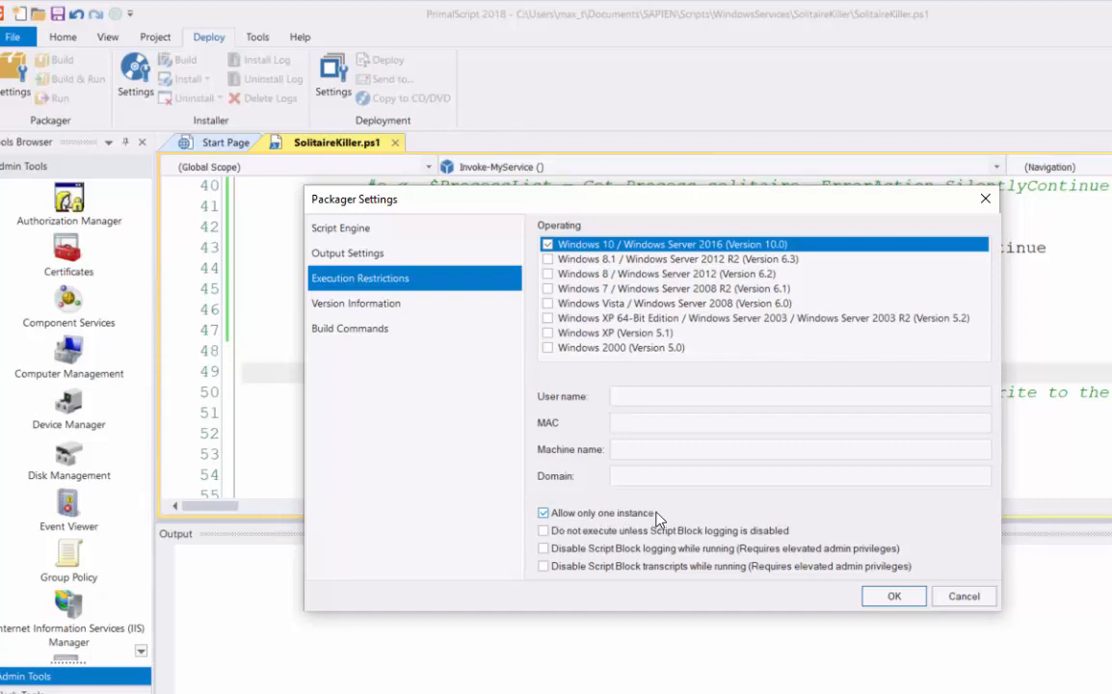
mouse_move(670, 512)
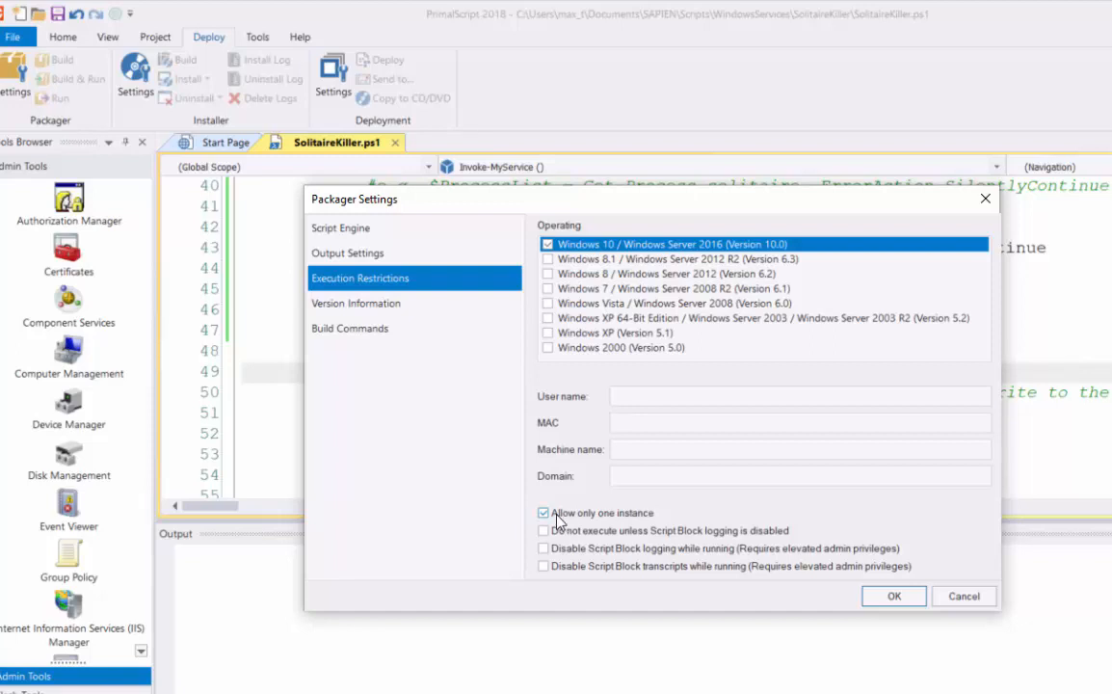
click(543, 513)
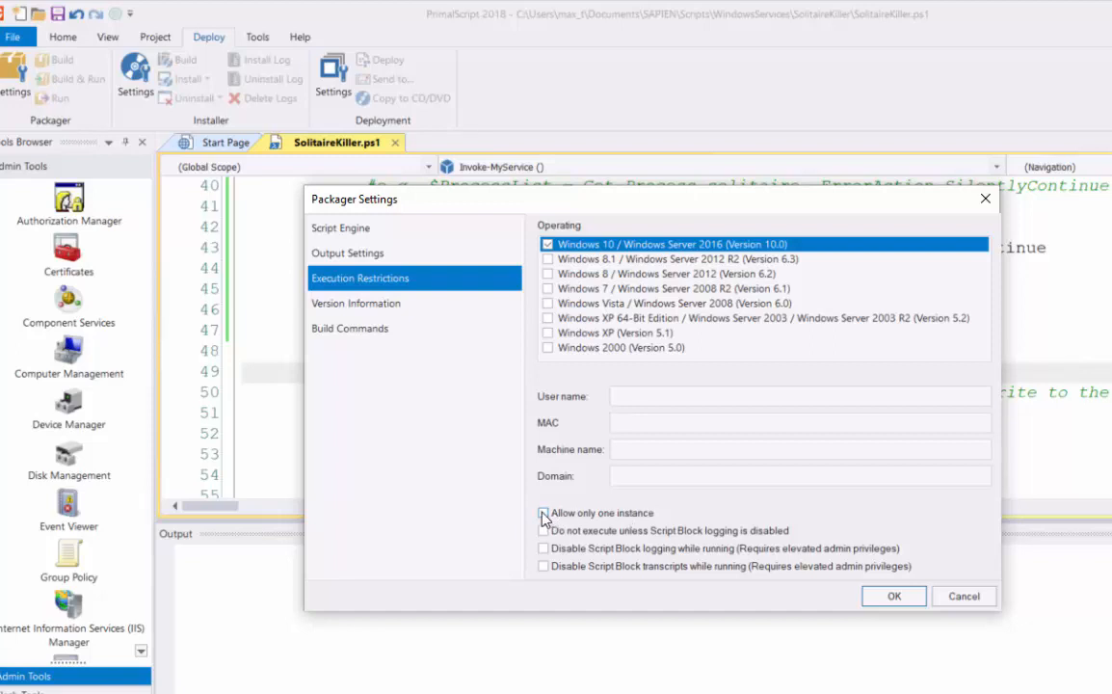
click(356, 303)
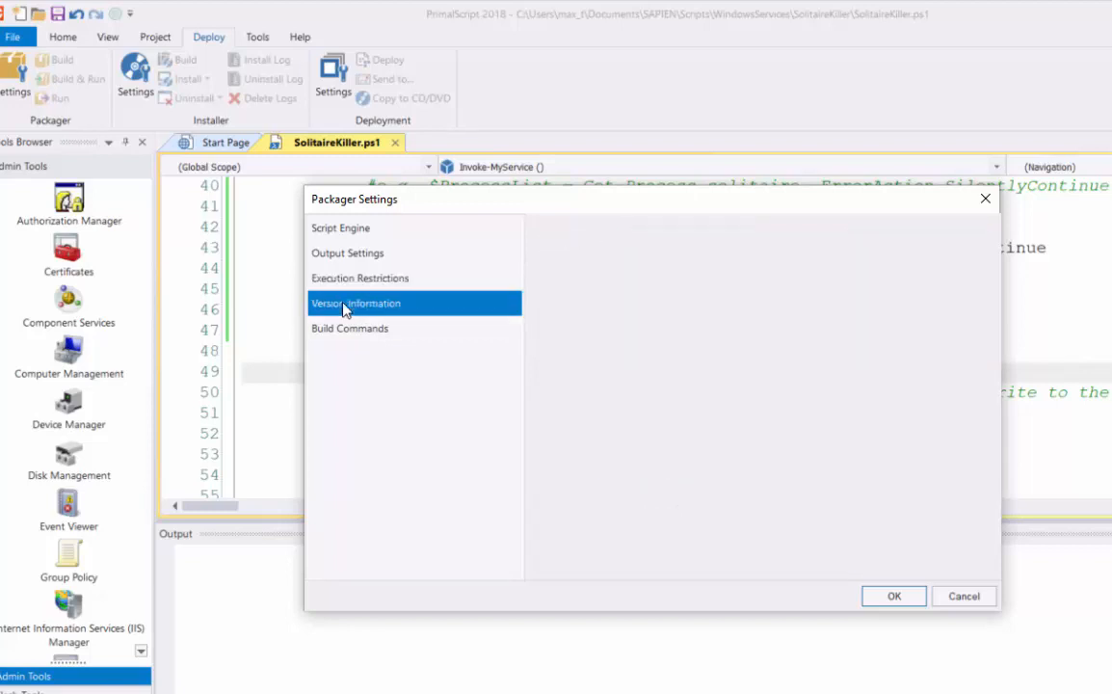
Review the version details: file version 1.0.0.1, product SolitaireKiller, comment 'Stop Solitaire game.'.
click(356, 303)
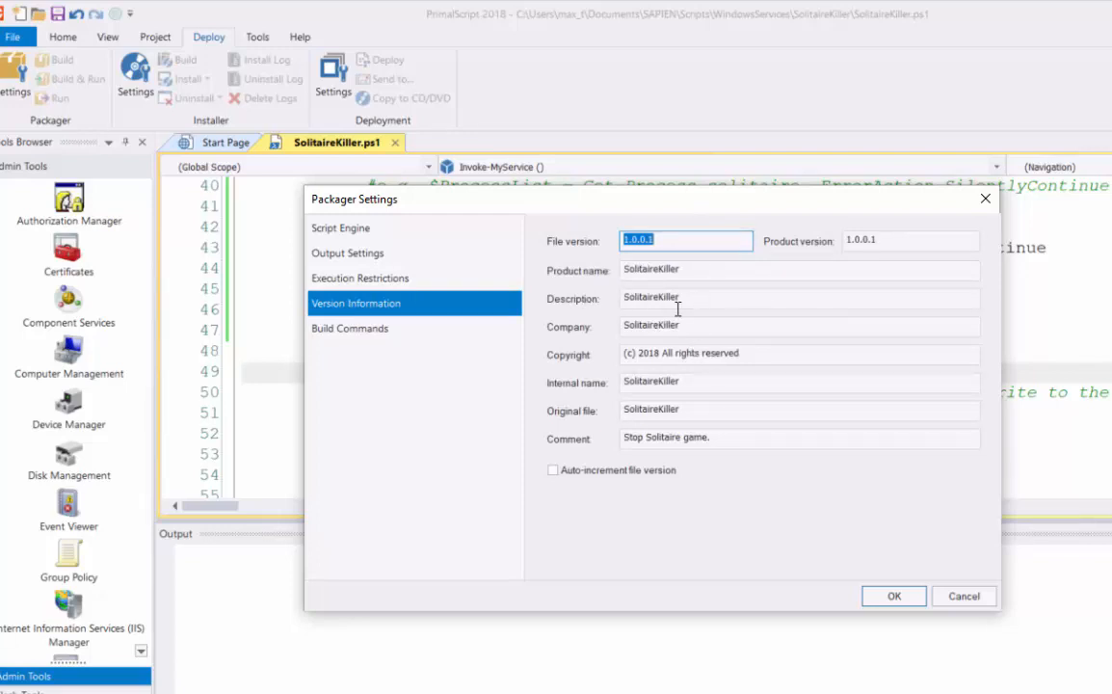
mouse_move(710, 325)
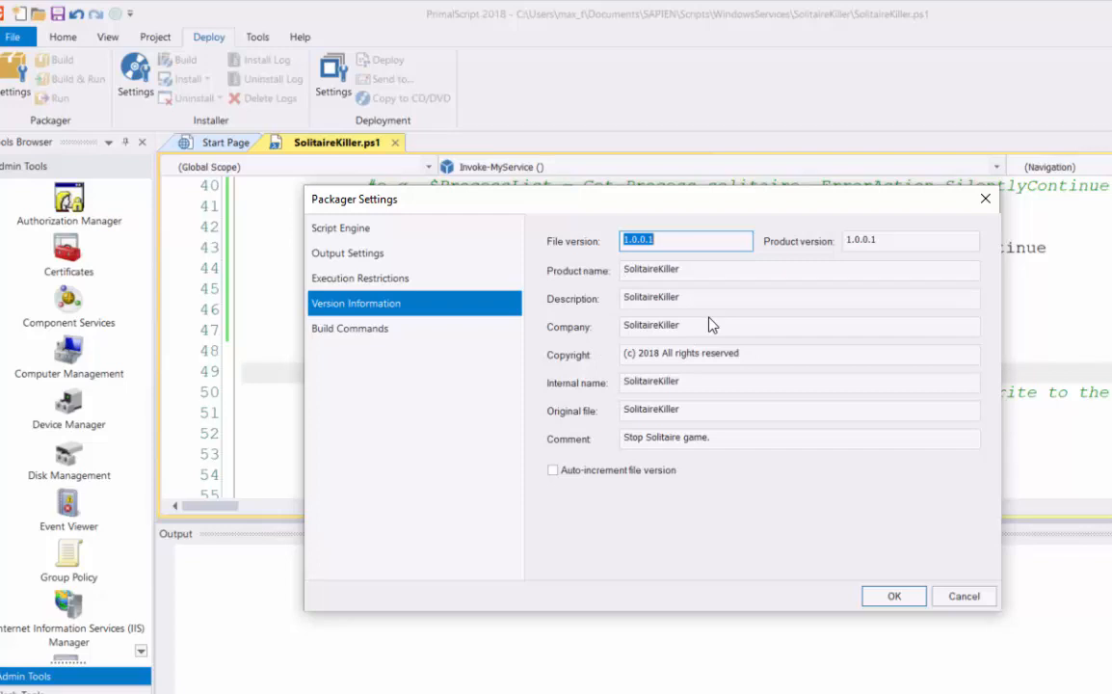
mouse_move(751, 629)
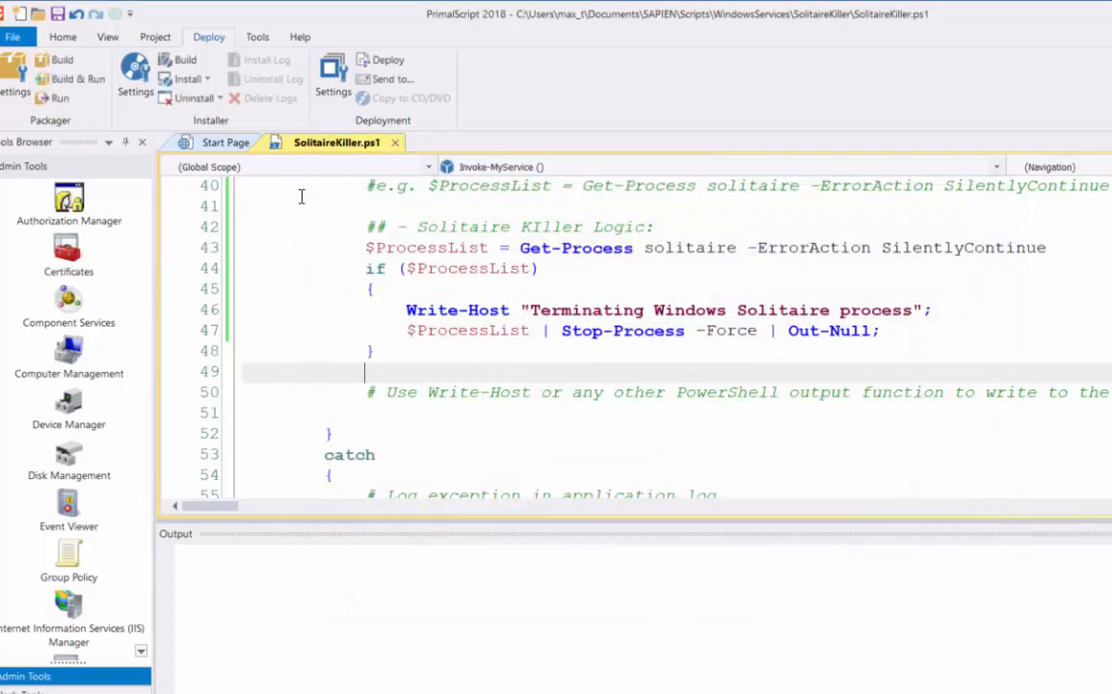
mouse_move(62, 59)
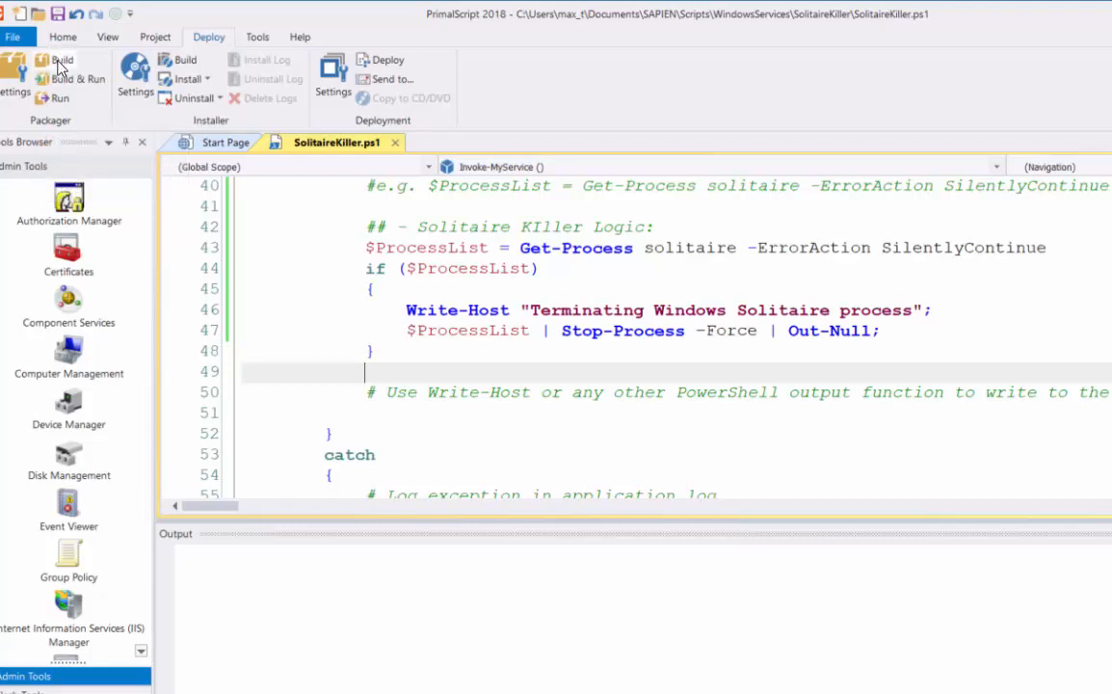
mouse_move(58, 82)
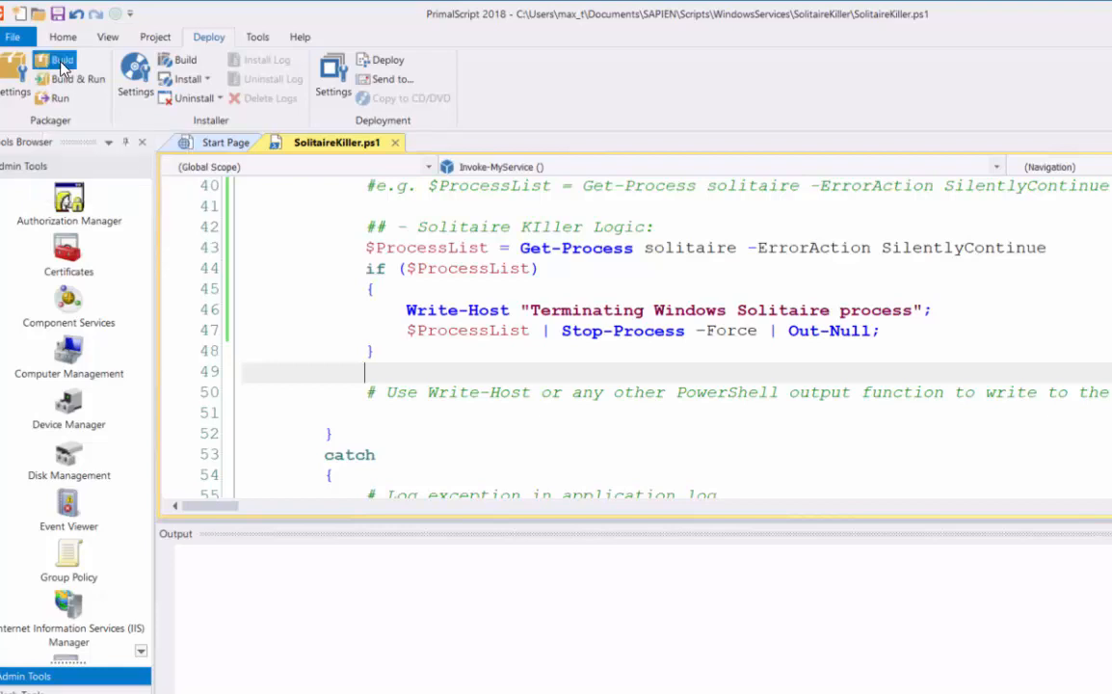
Build the packaged SolitaireKiller service executable from the Packager group.
click(56, 60)
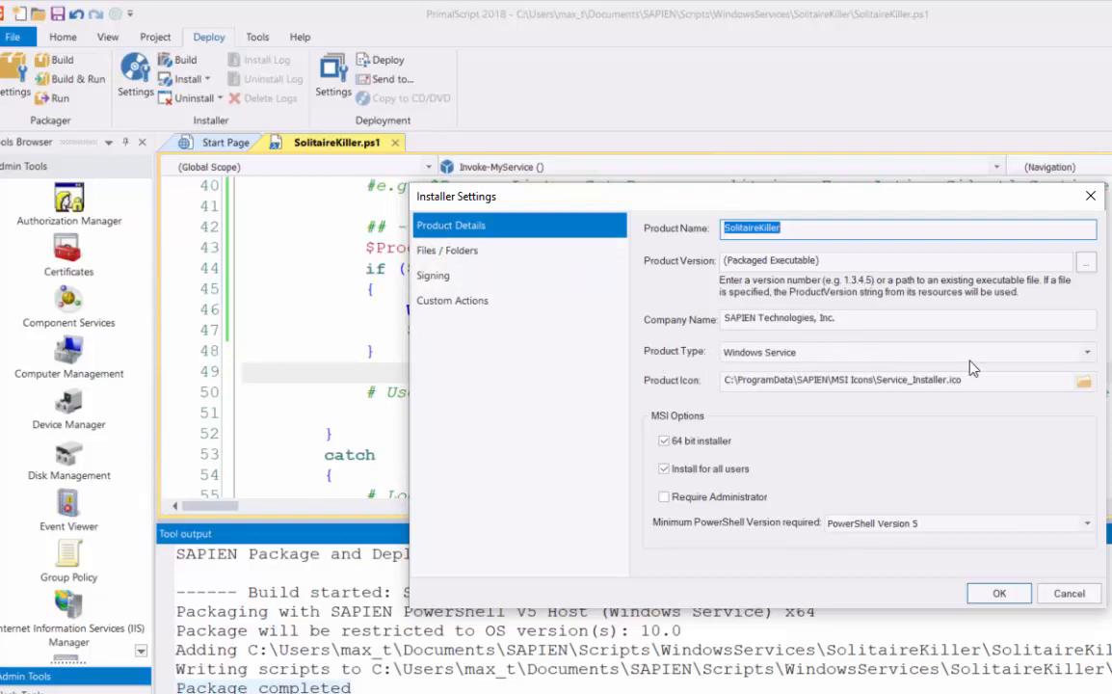
Set the installer Product Type to Windows Service, keeping the 64-bit and all-users options.
click(1088, 352)
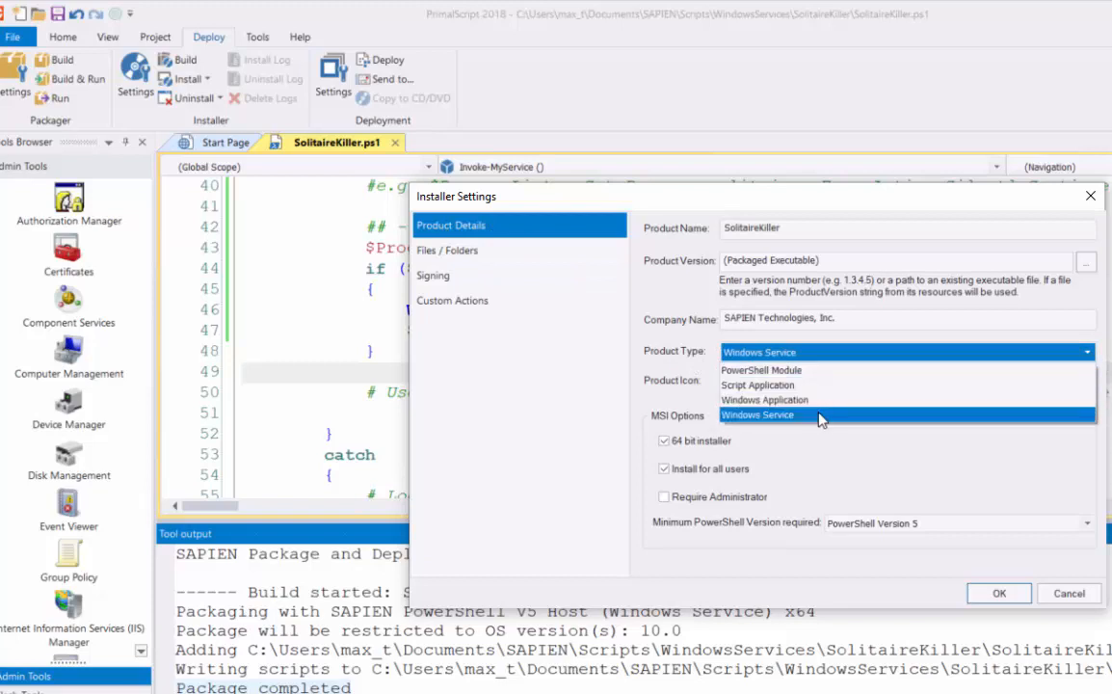
mouse_move(804, 376)
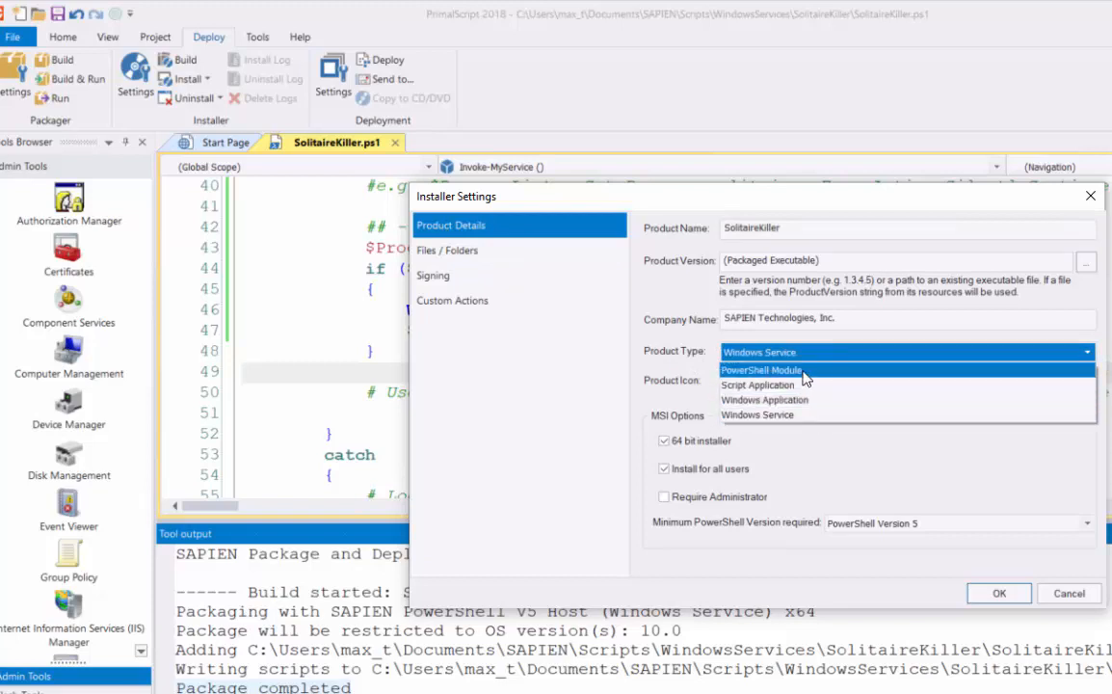
mouse_move(815, 414)
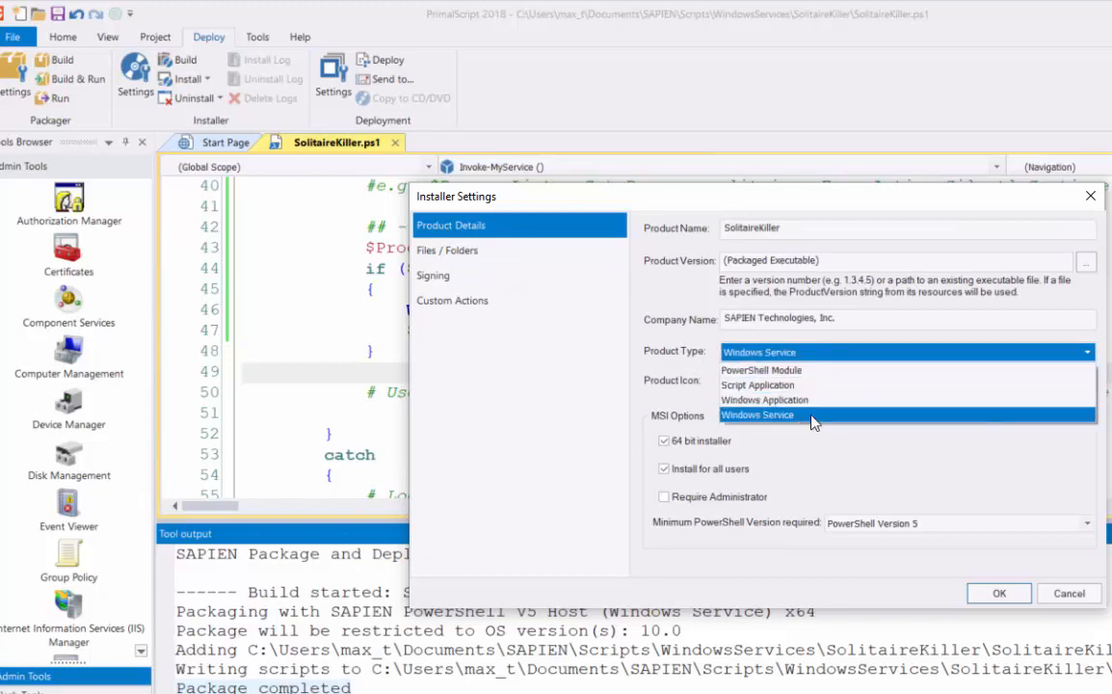
click(757, 415)
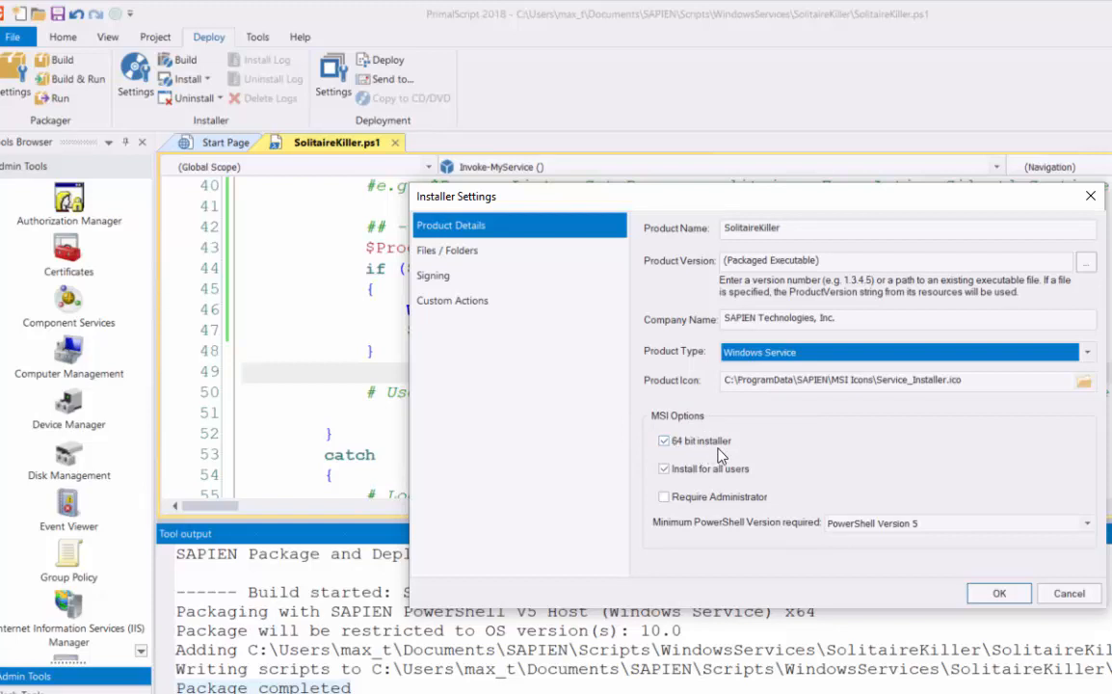
click(663, 469)
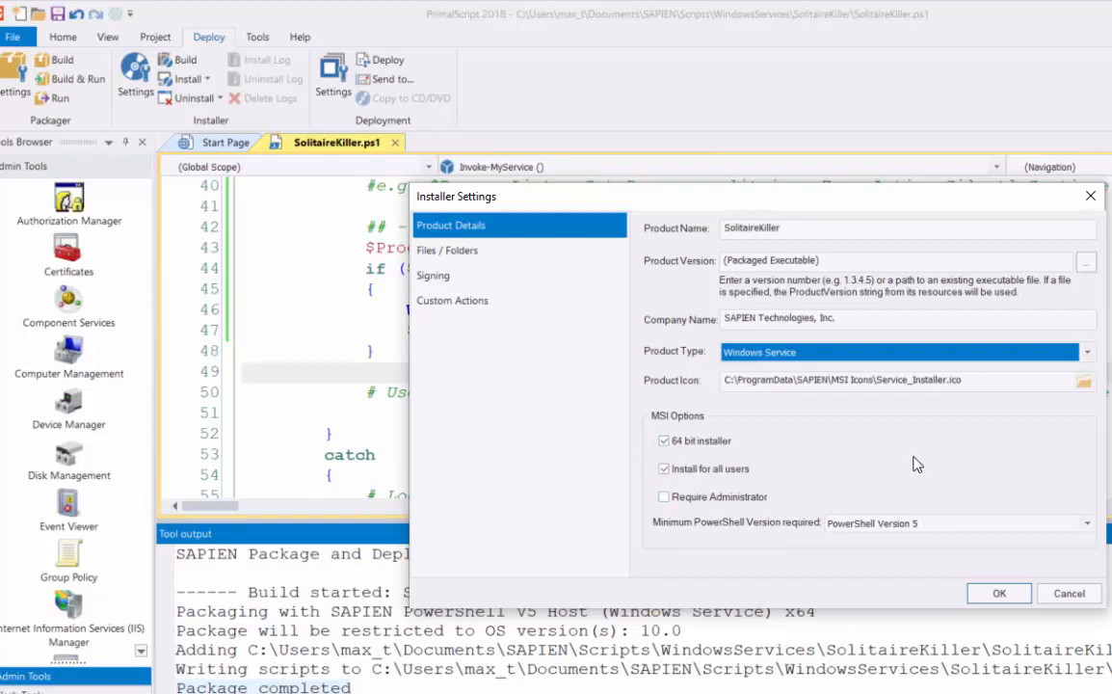
mouse_move(688, 530)
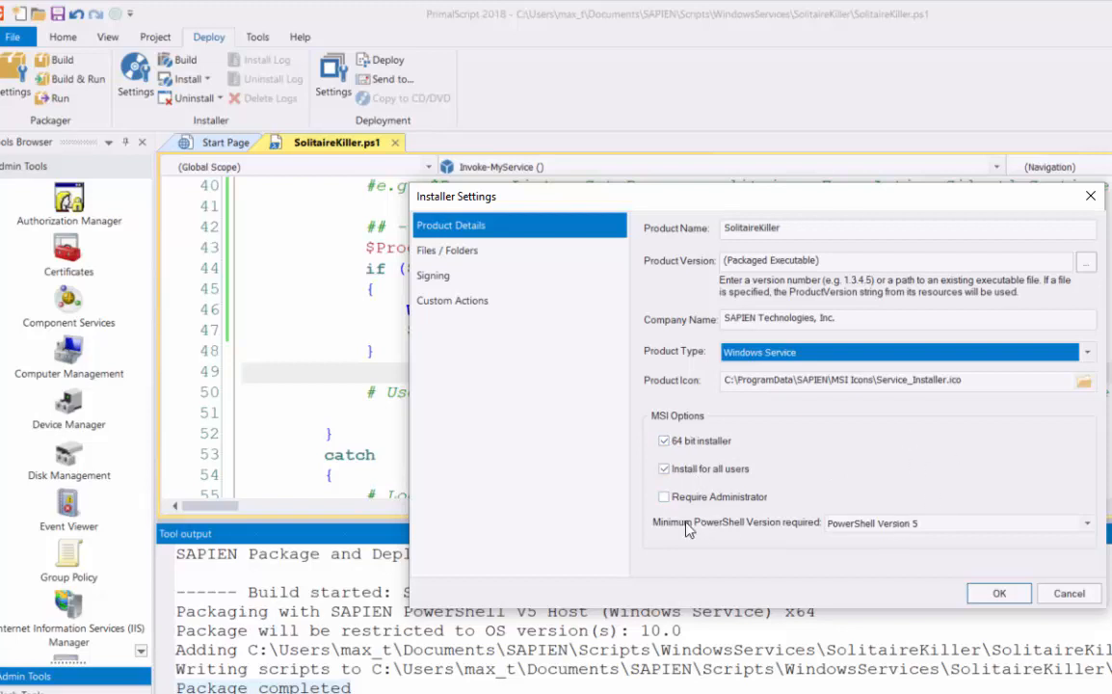
mouse_move(949, 532)
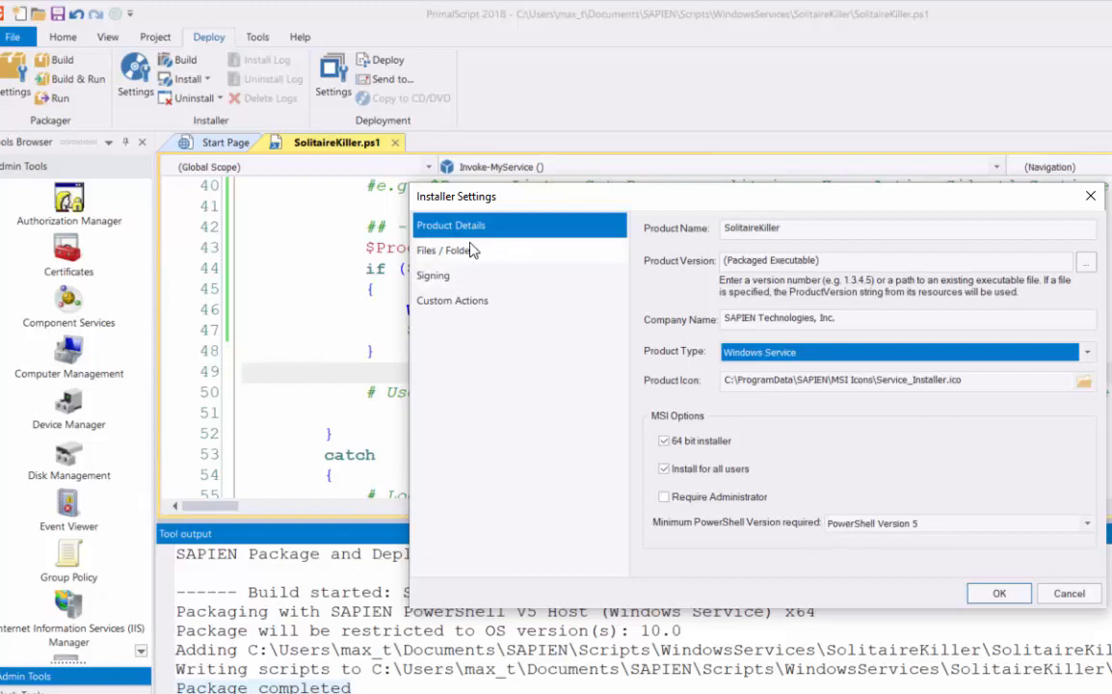
Confirm the installer lists the SolitaireKiller exe, with MSI name SolitaireKiller and output C:\Temp.
click(446, 251)
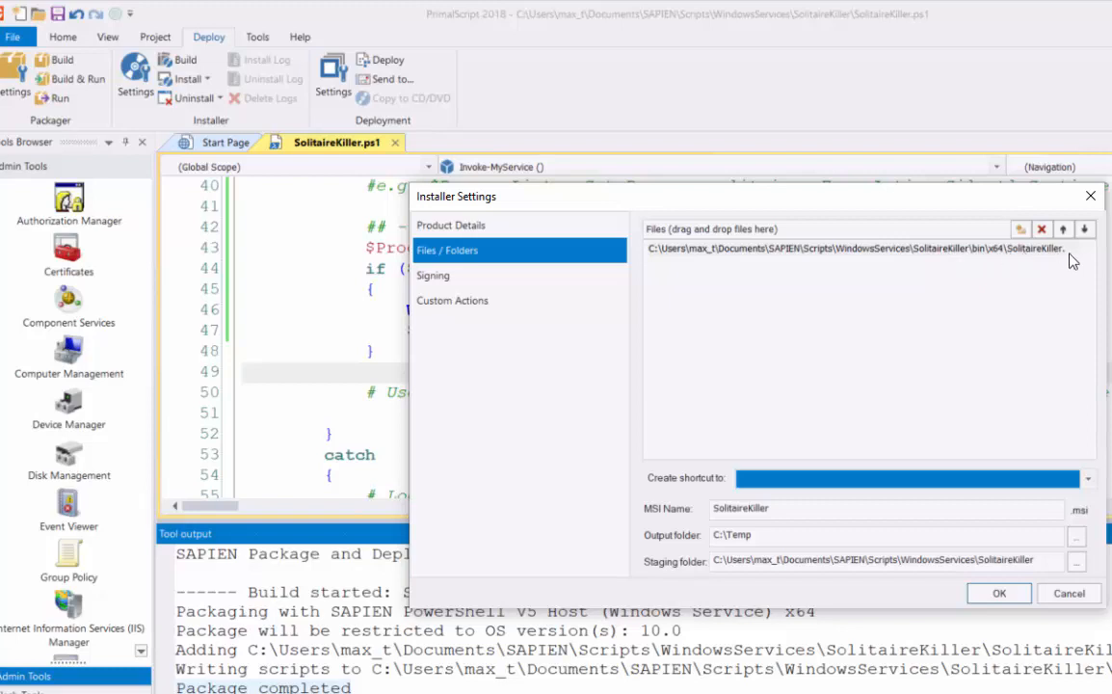
mouse_move(1012, 258)
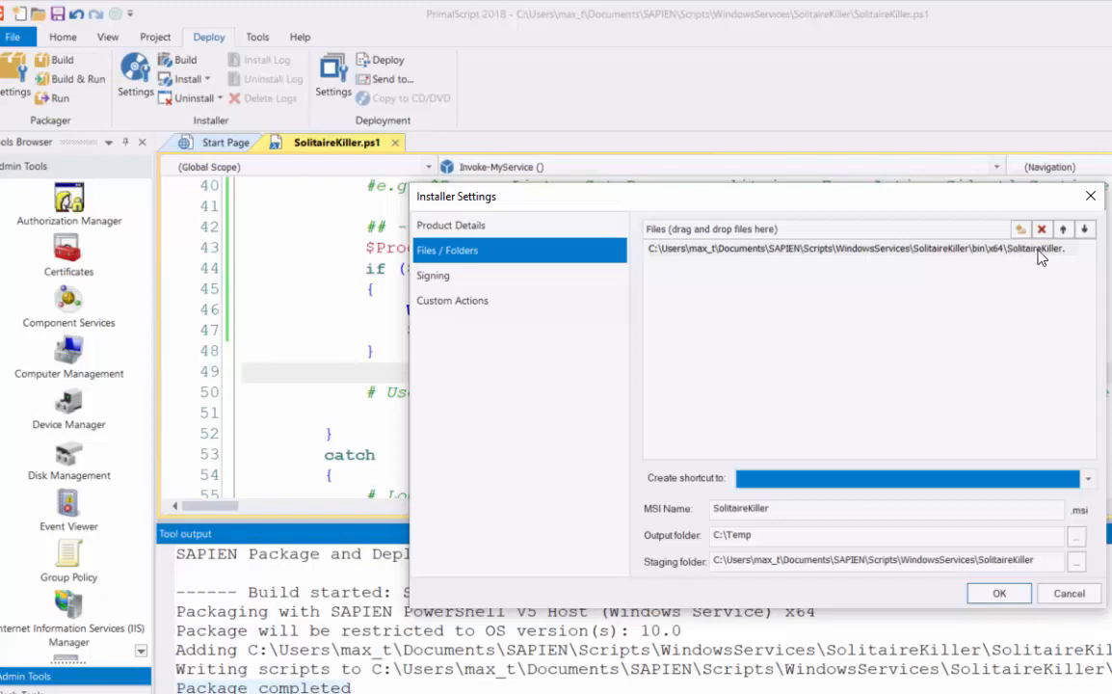
mouse_move(682, 517)
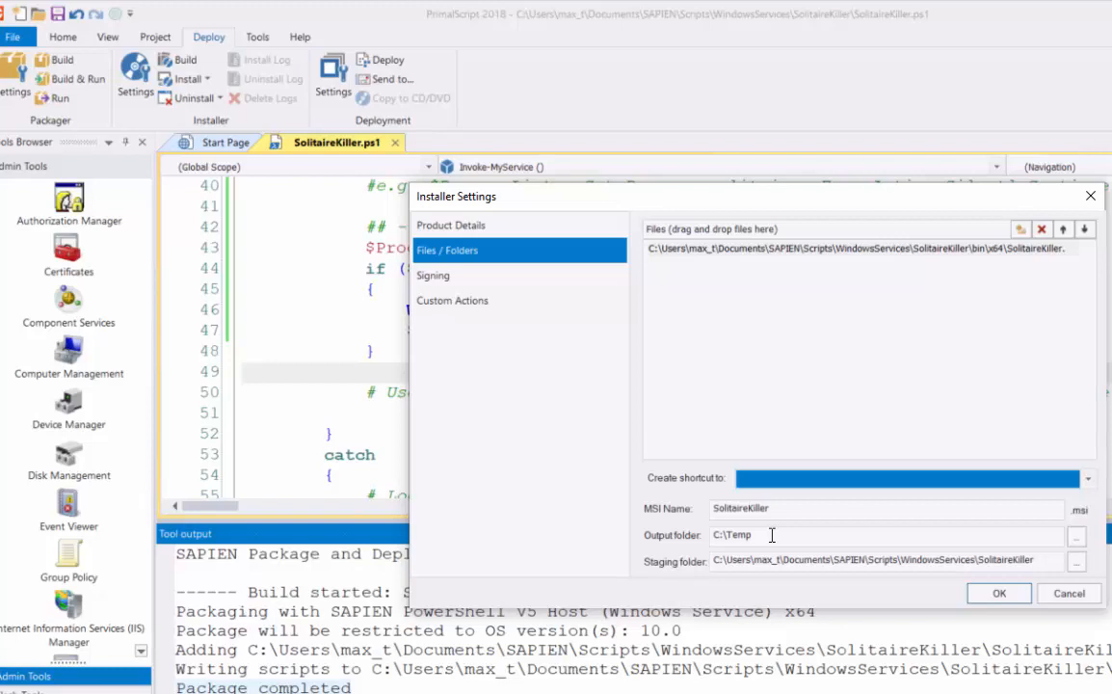
mouse_move(699, 569)
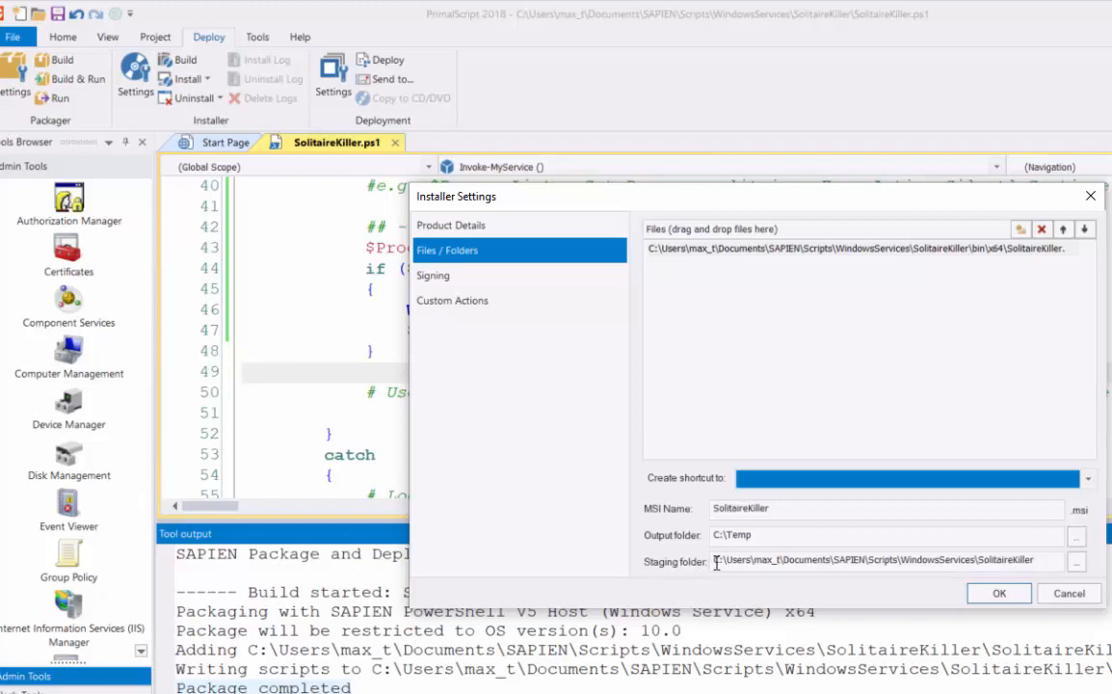
Check the Signing and Custom Actions pages, add nothing, and accept the installer settings.
click(433, 275)
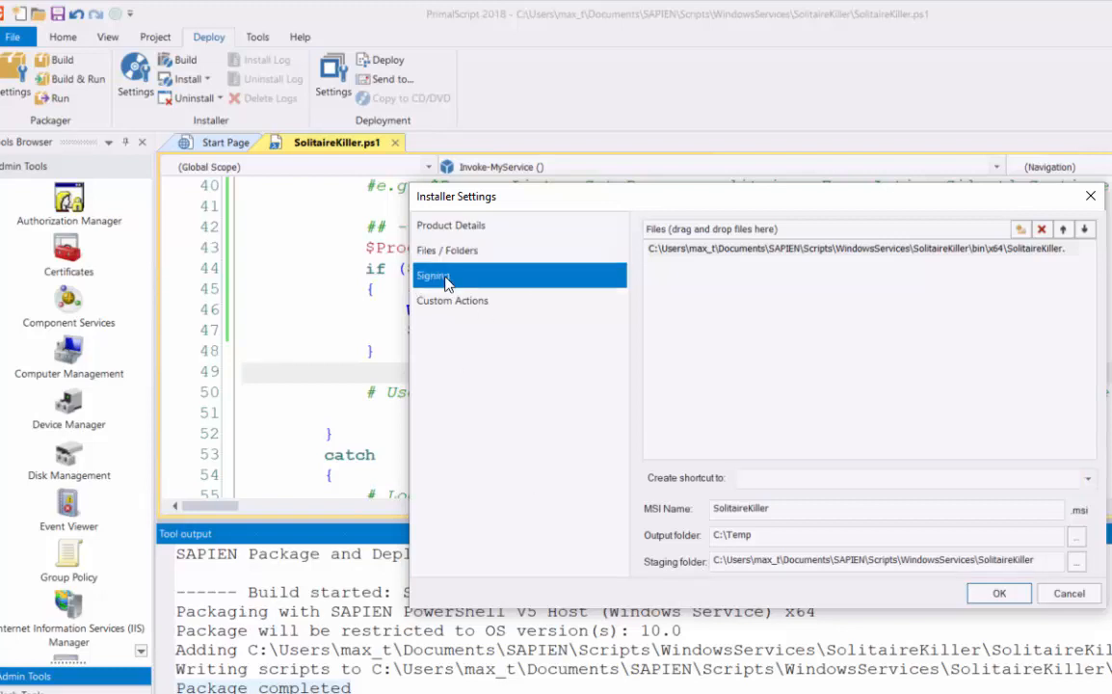
click(433, 275)
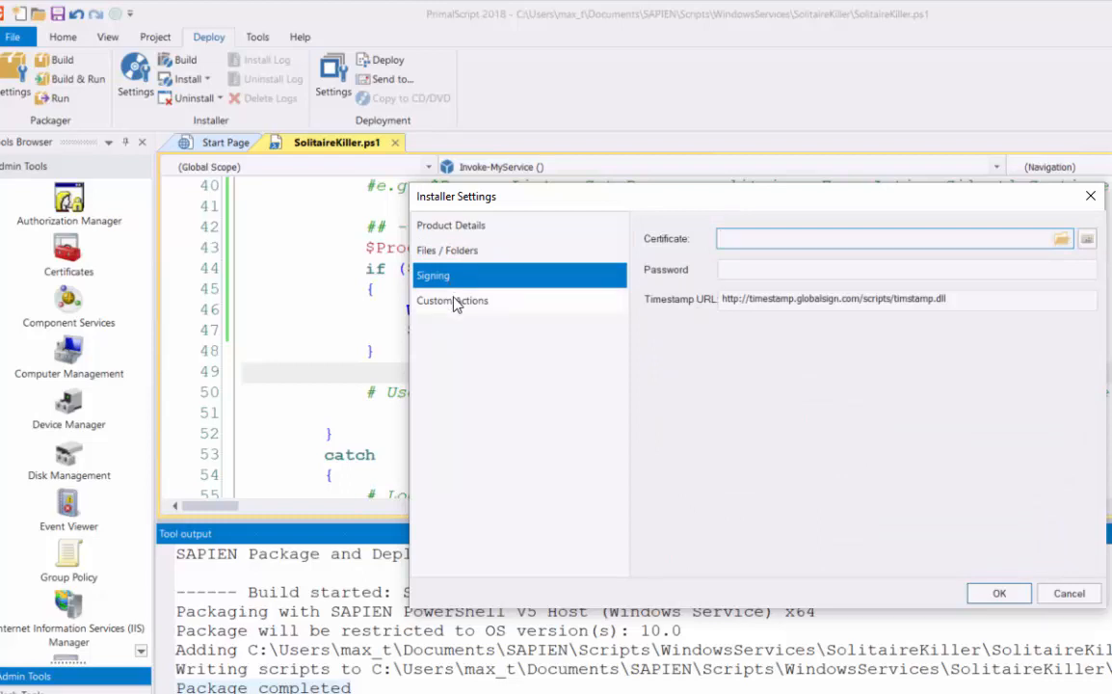
click(452, 299)
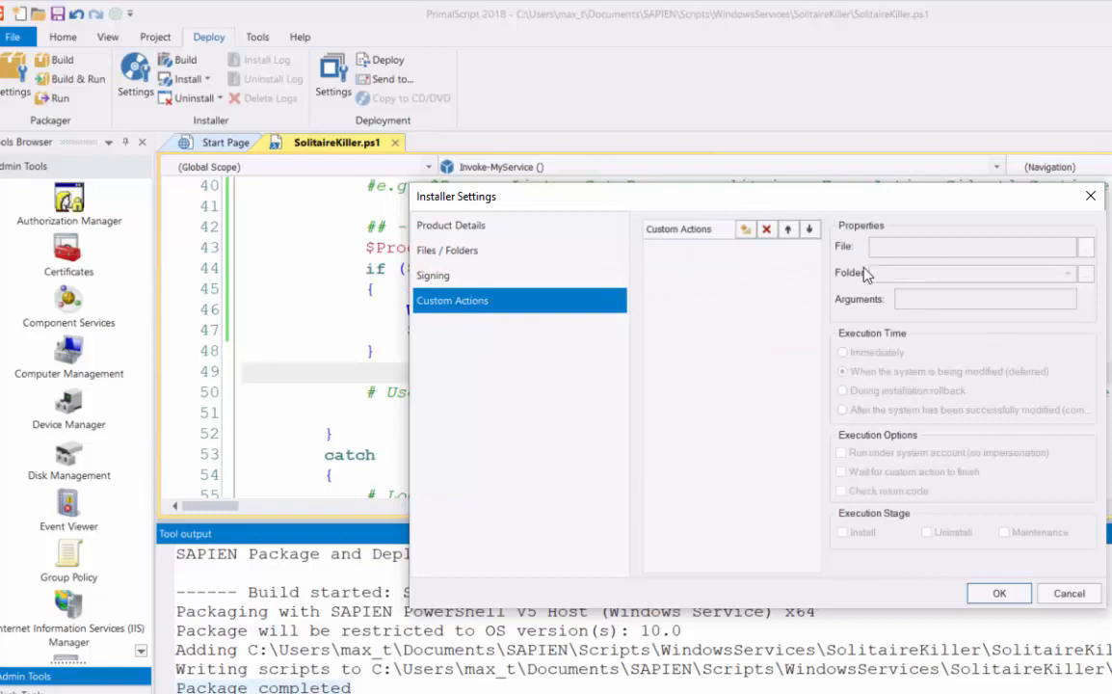
mouse_move(971, 341)
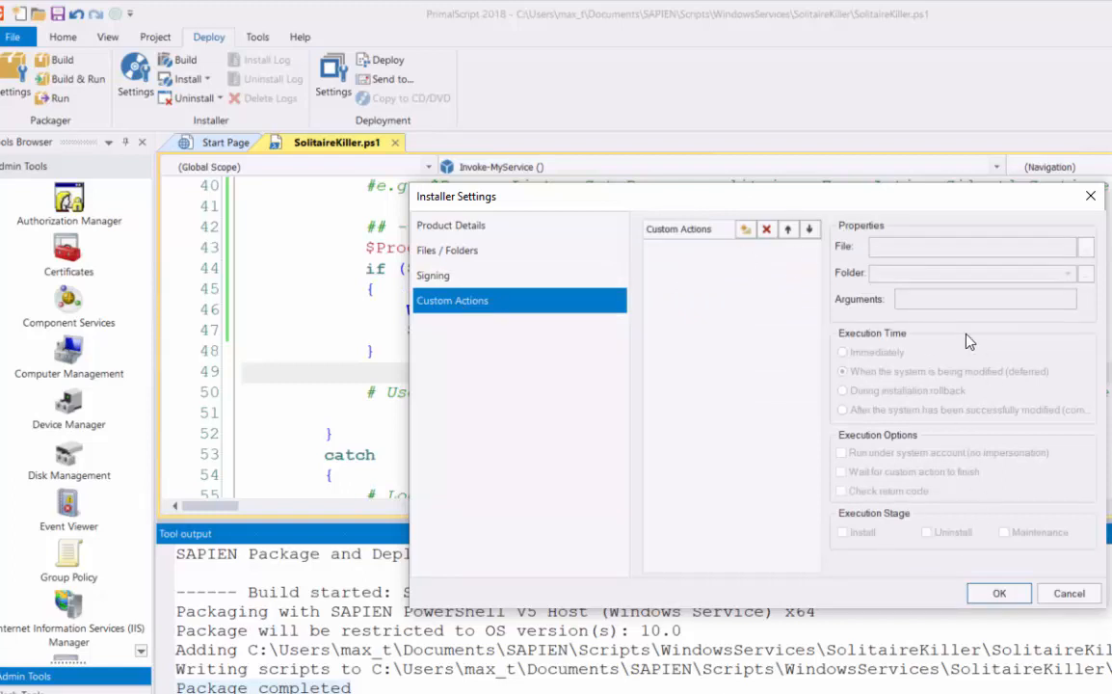
mouse_move(781, 395)
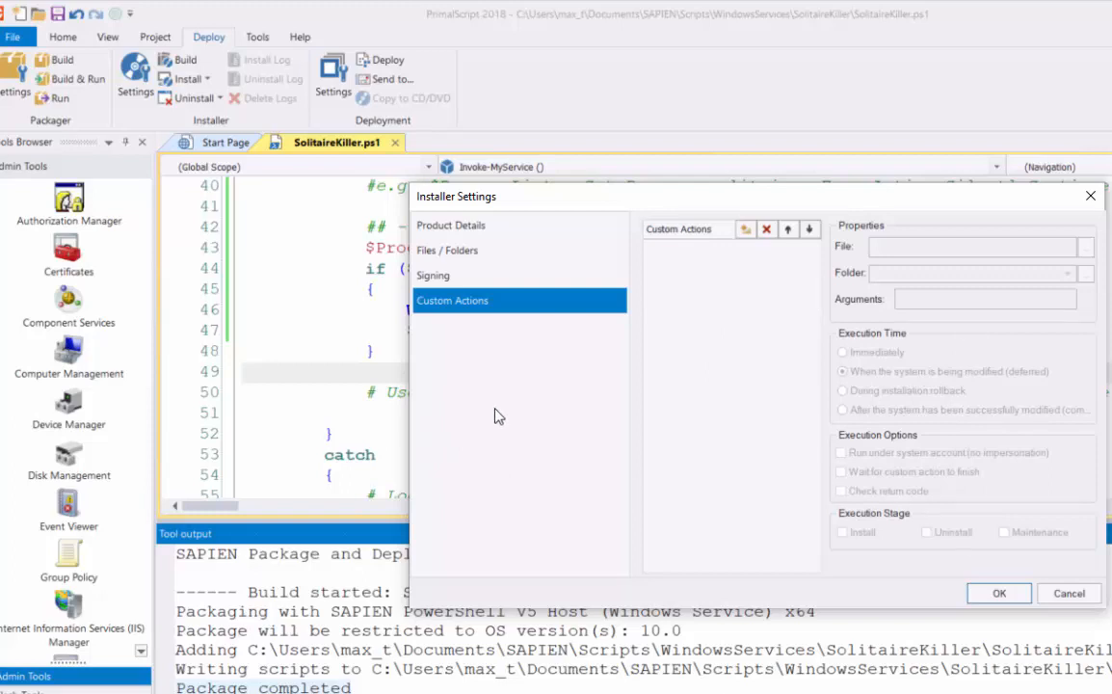
mouse_move(1040, 490)
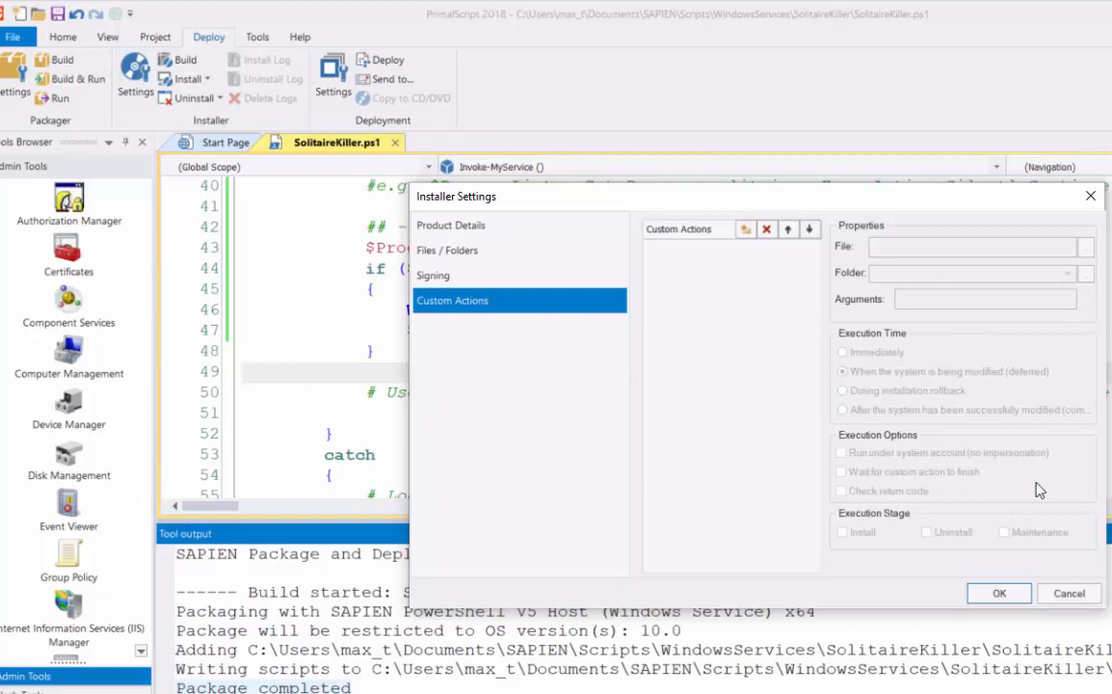
click(998, 593)
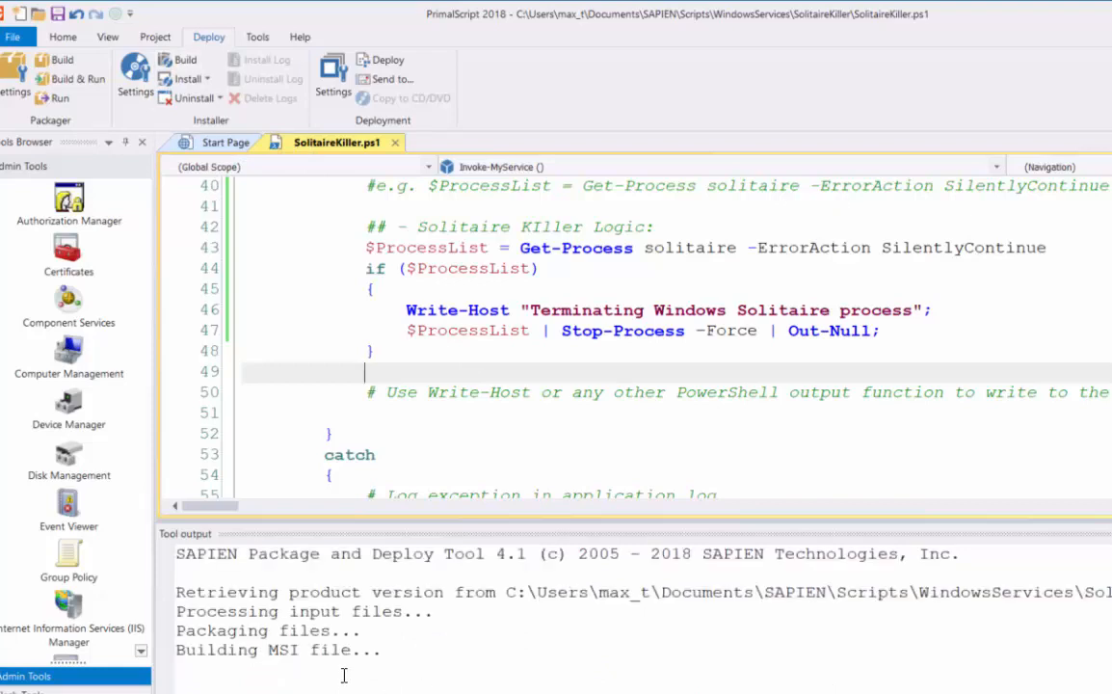
mouse_move(432, 649)
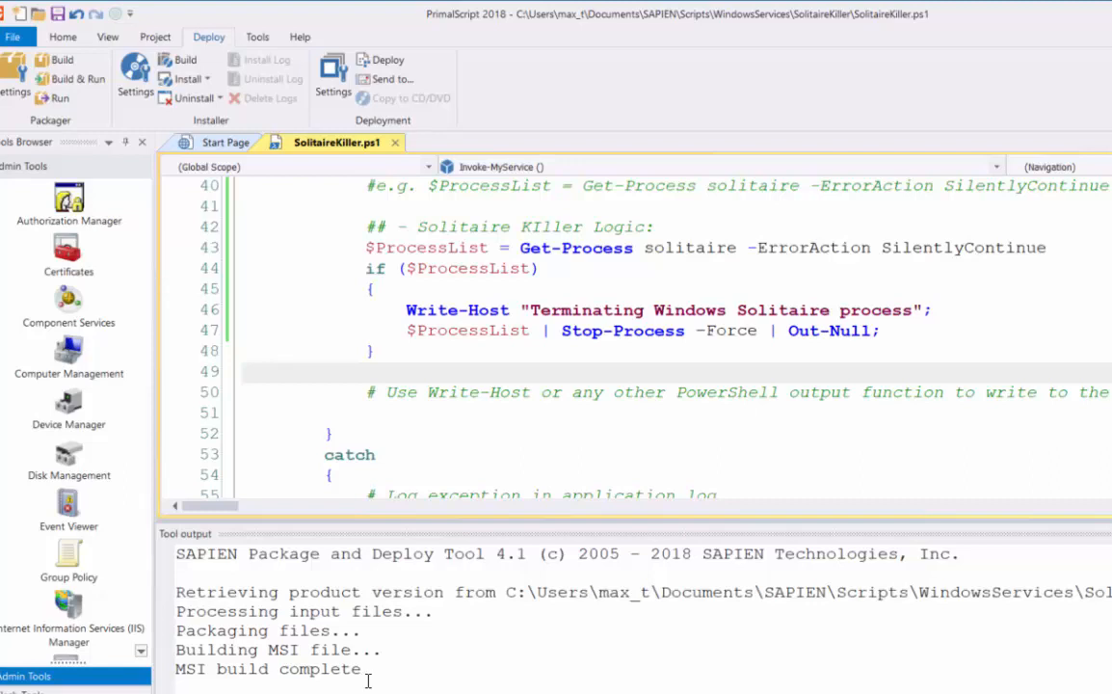
Wait for the 'MSI build complete' message in the Tool output pane and select it.
double_click(335, 669)
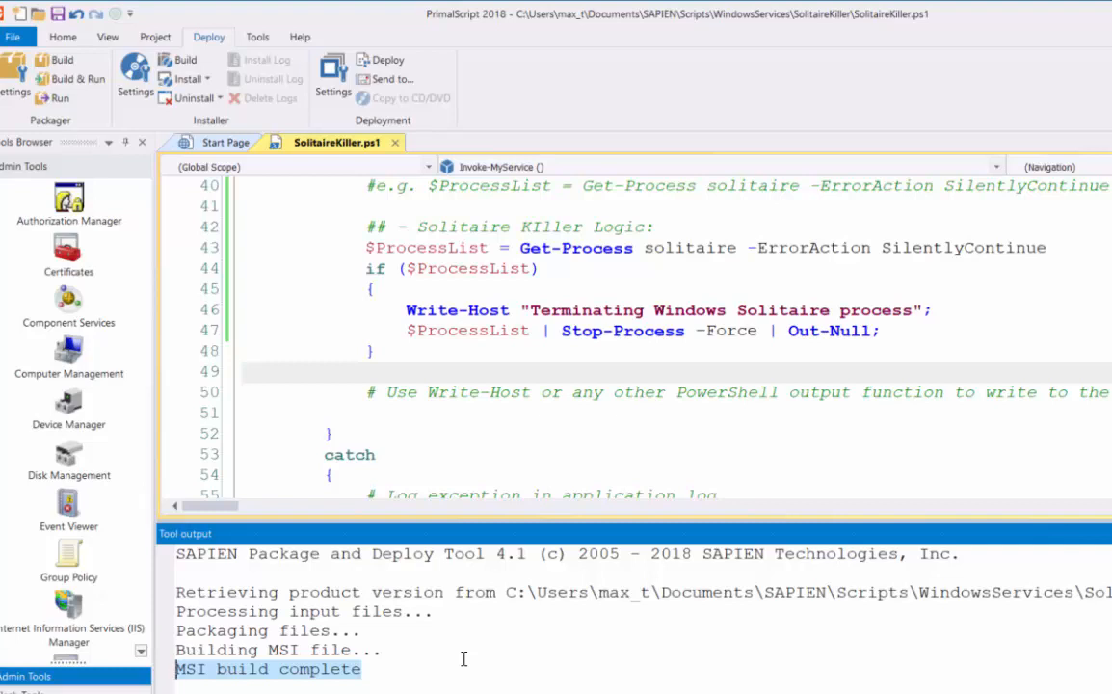
mouse_move(321, 679)
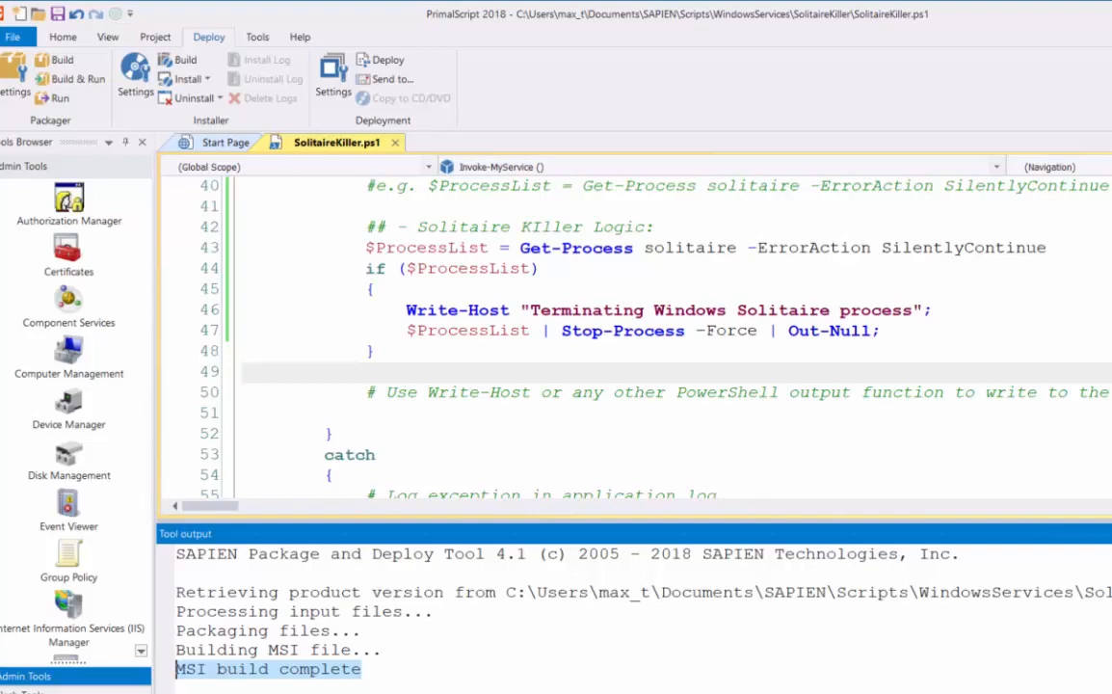
mouse_move(839, 105)
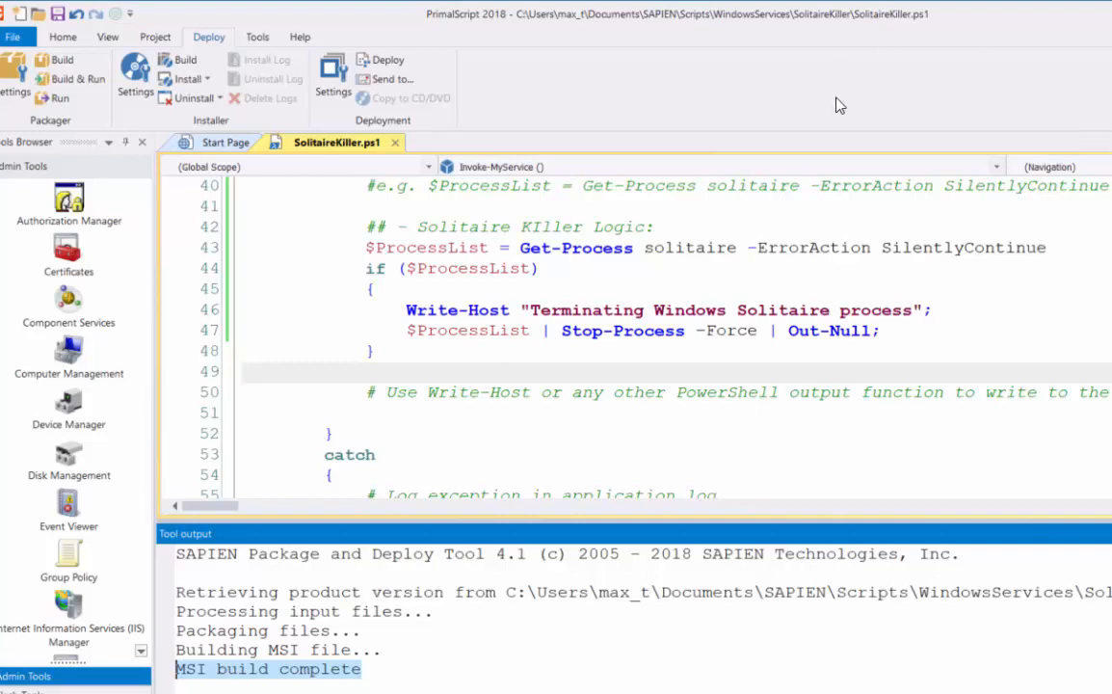
mouse_move(644, 75)
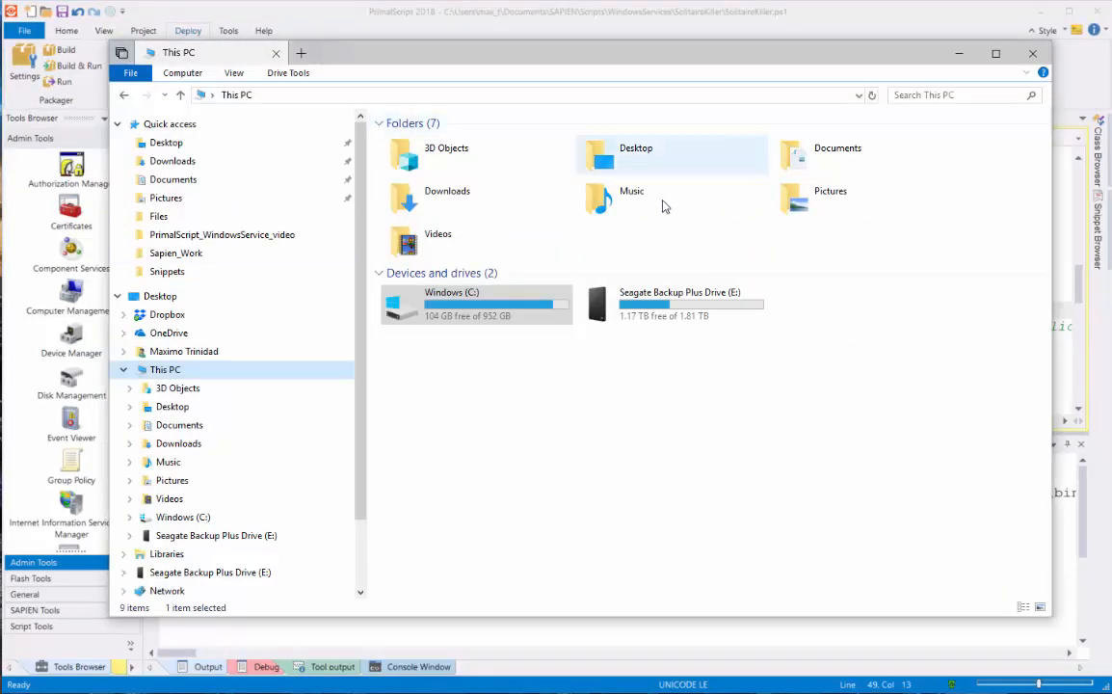
Browse to C:\Temp and inspect the SolitaireKiller.msi package (388 KB).
double_click(473, 304)
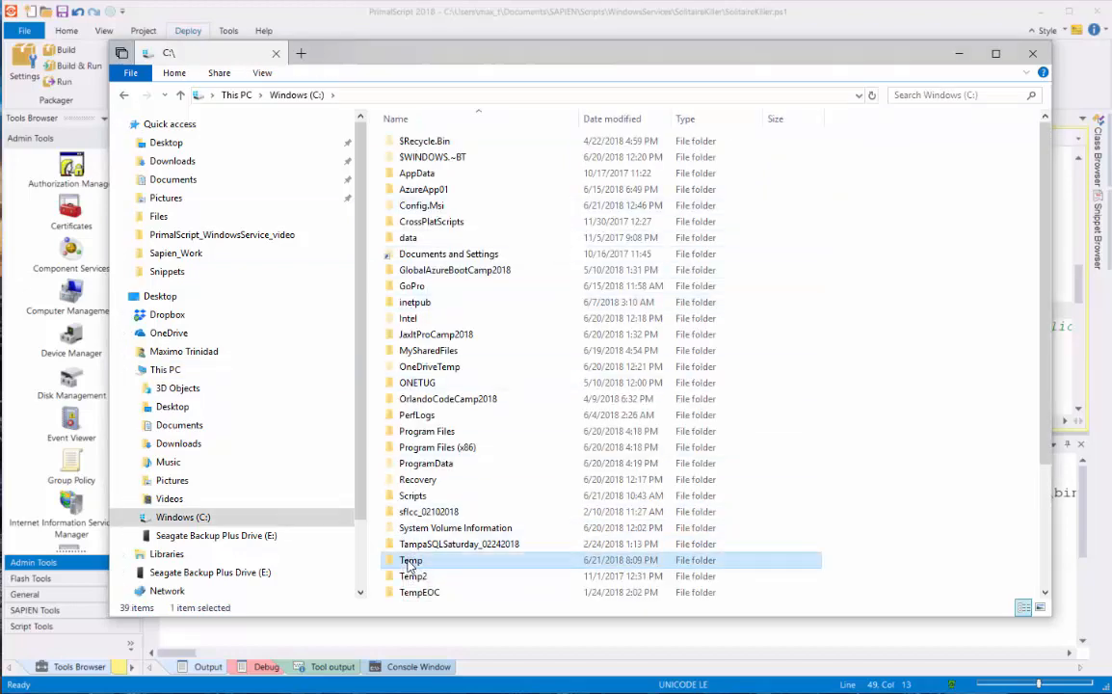
double_click(410, 560)
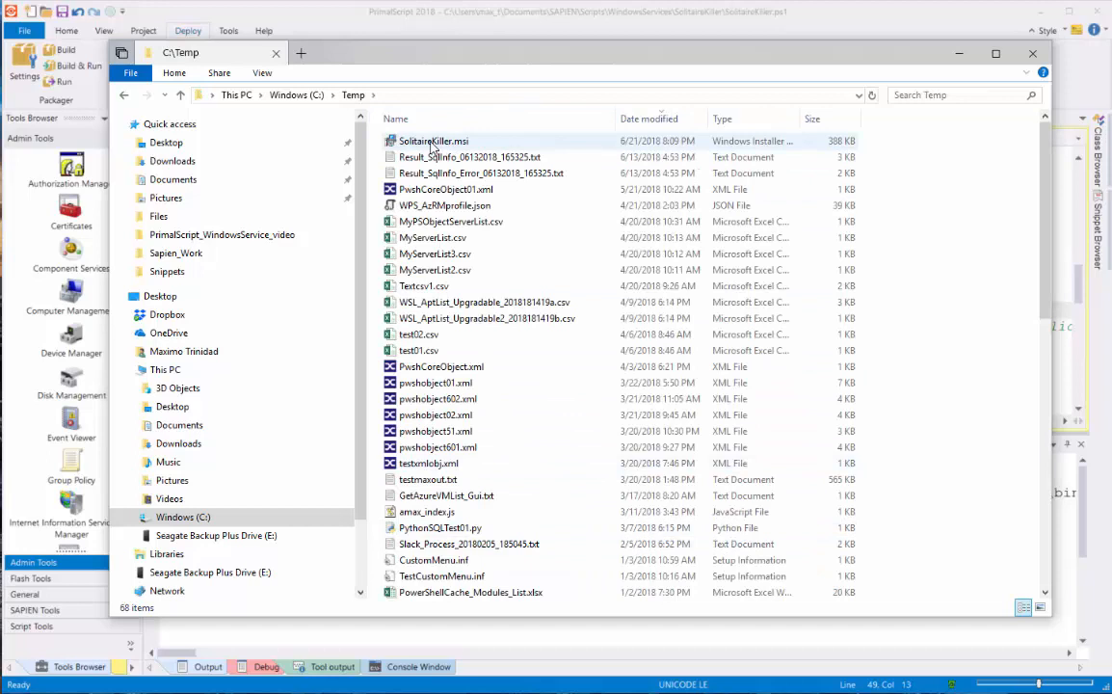
click(434, 141)
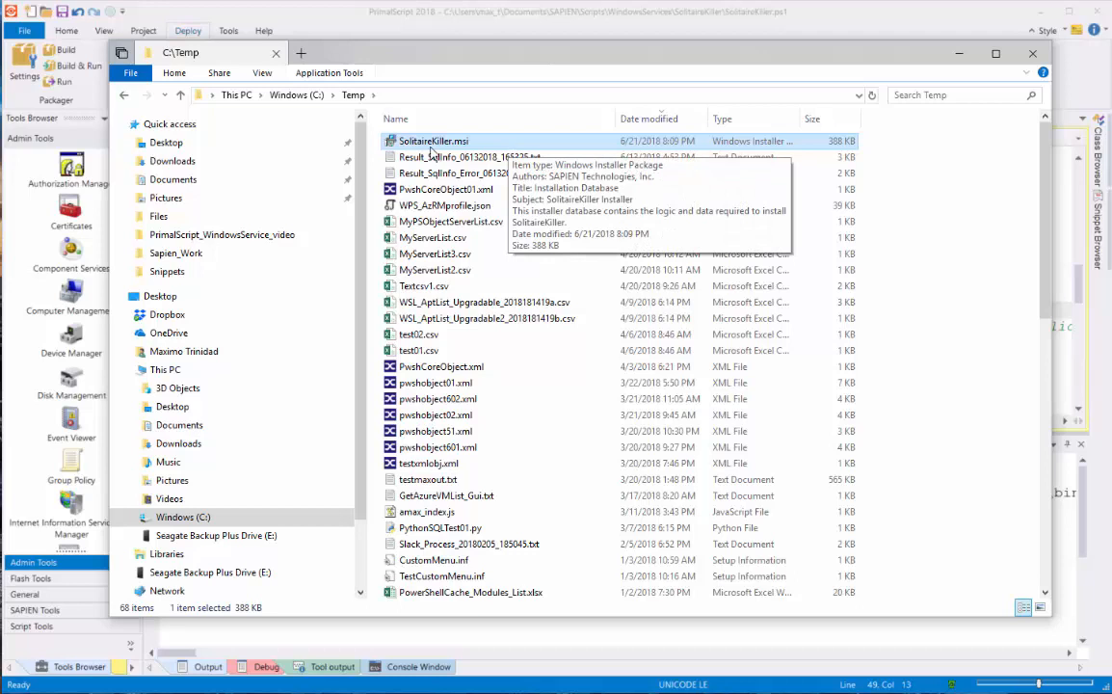
mouse_move(484, 147)
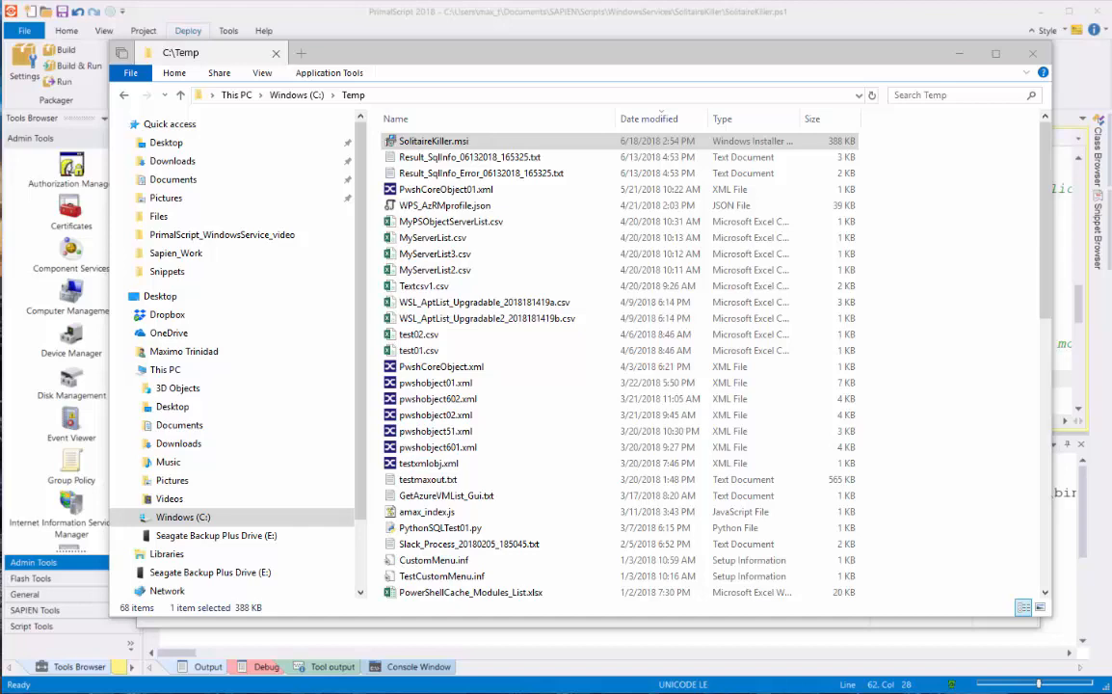
click(433, 140)
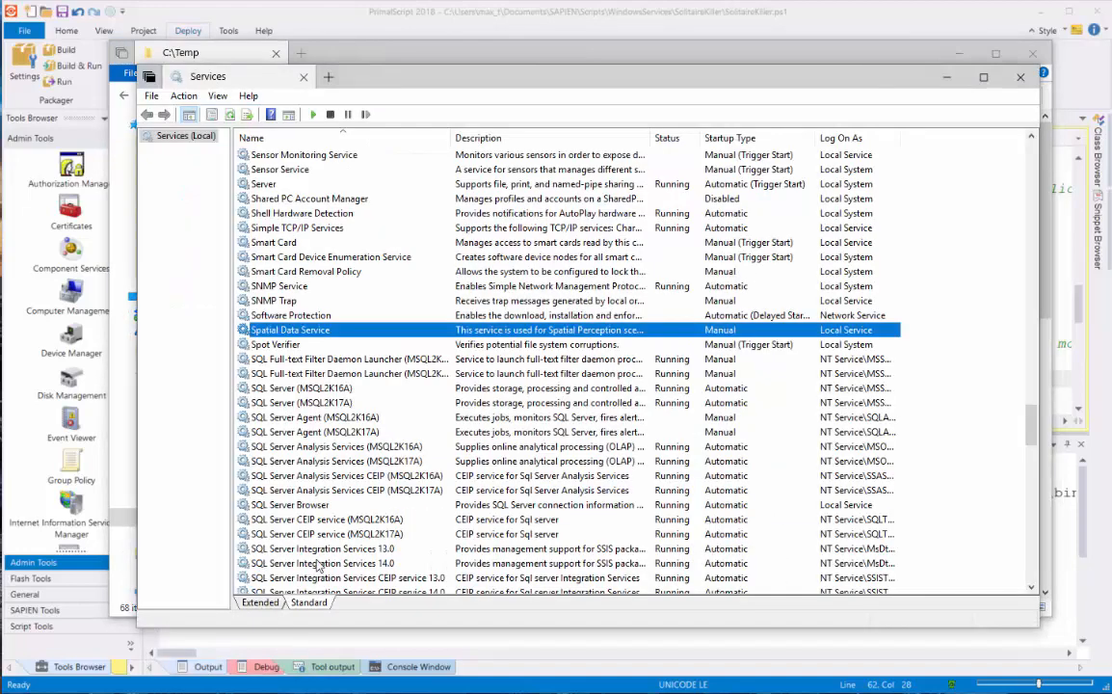
mouse_move(232, 121)
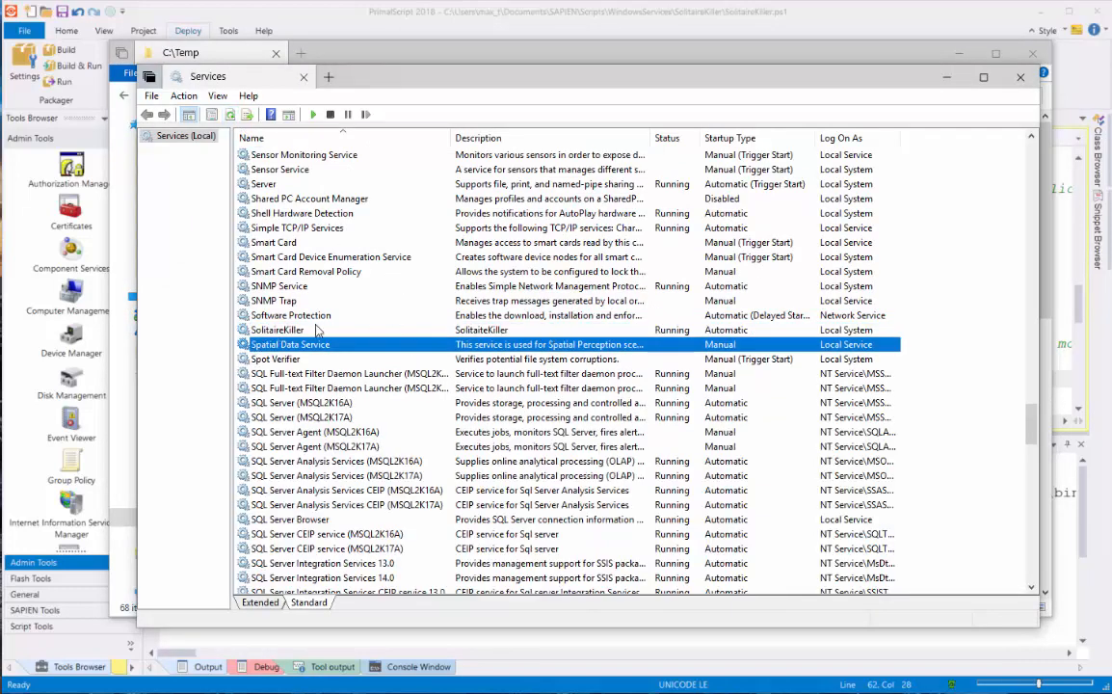
Select SolitaireKiller in Services and verify it is Running, Automatic, and runs as Local System.
click(276, 330)
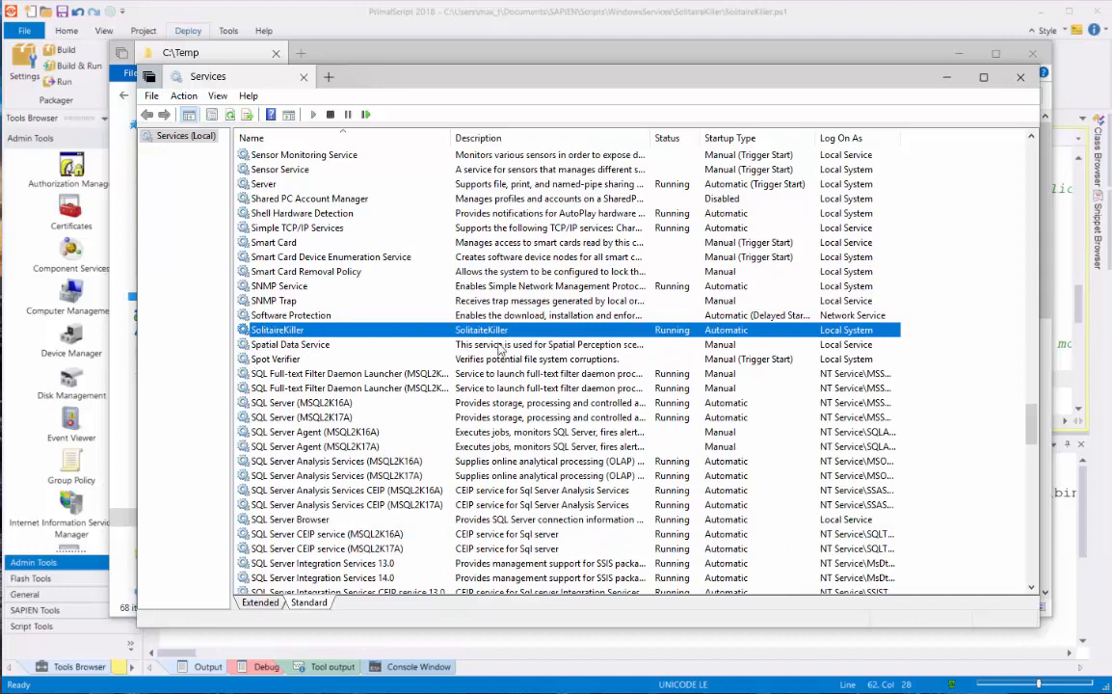
mouse_move(762, 337)
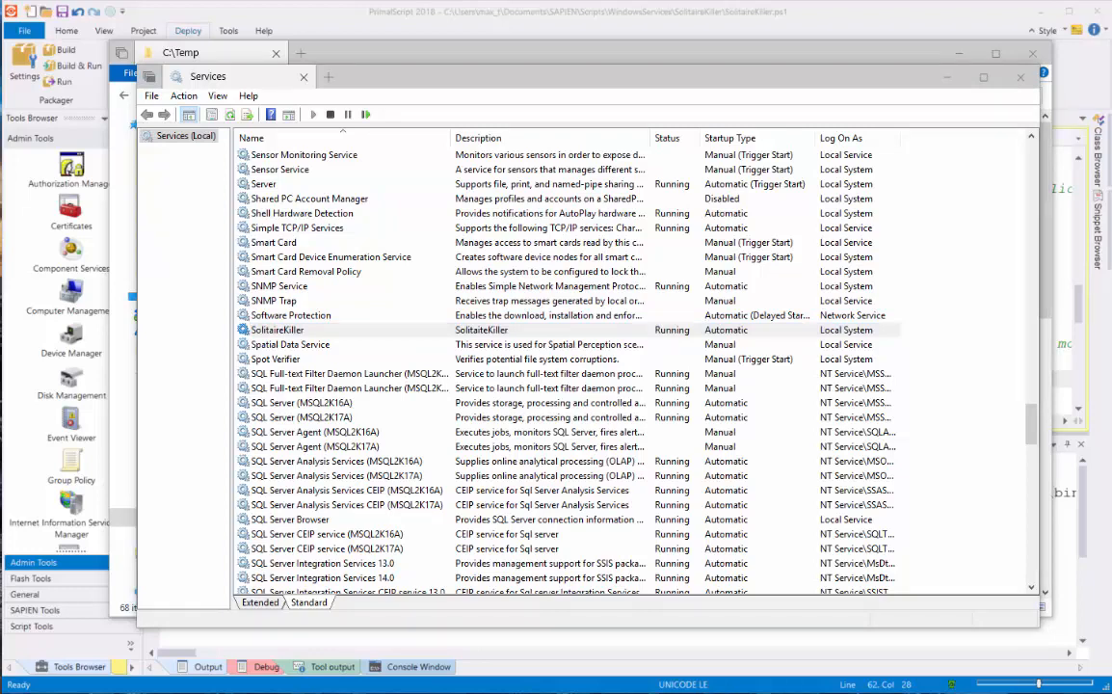
click(276, 330)
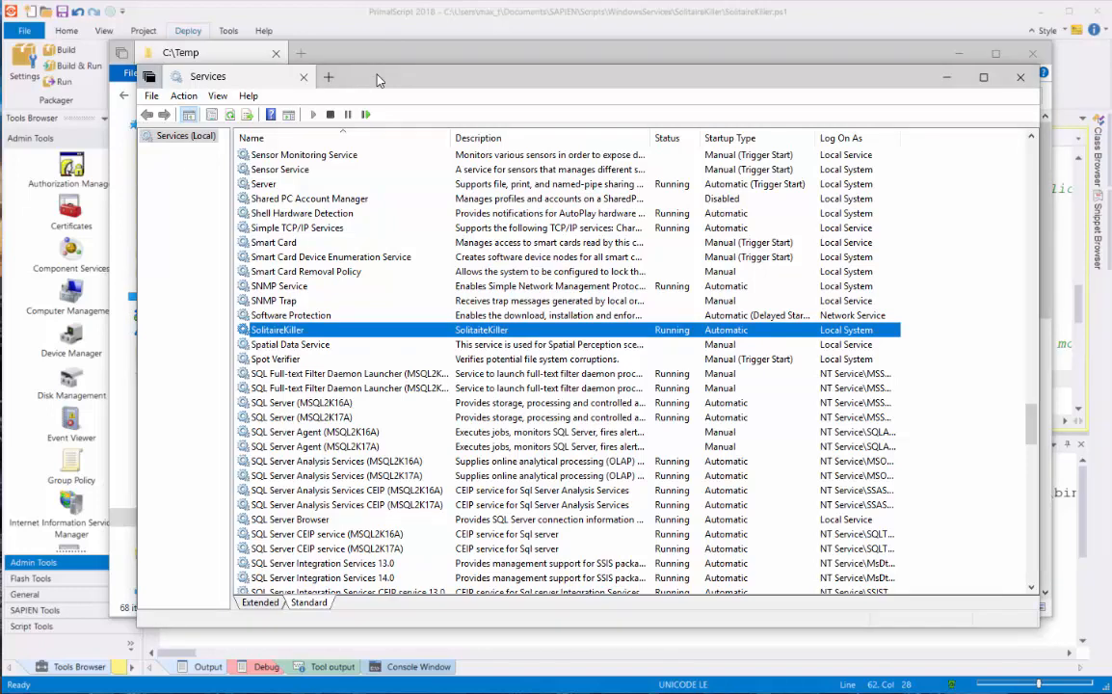
click(15, 684)
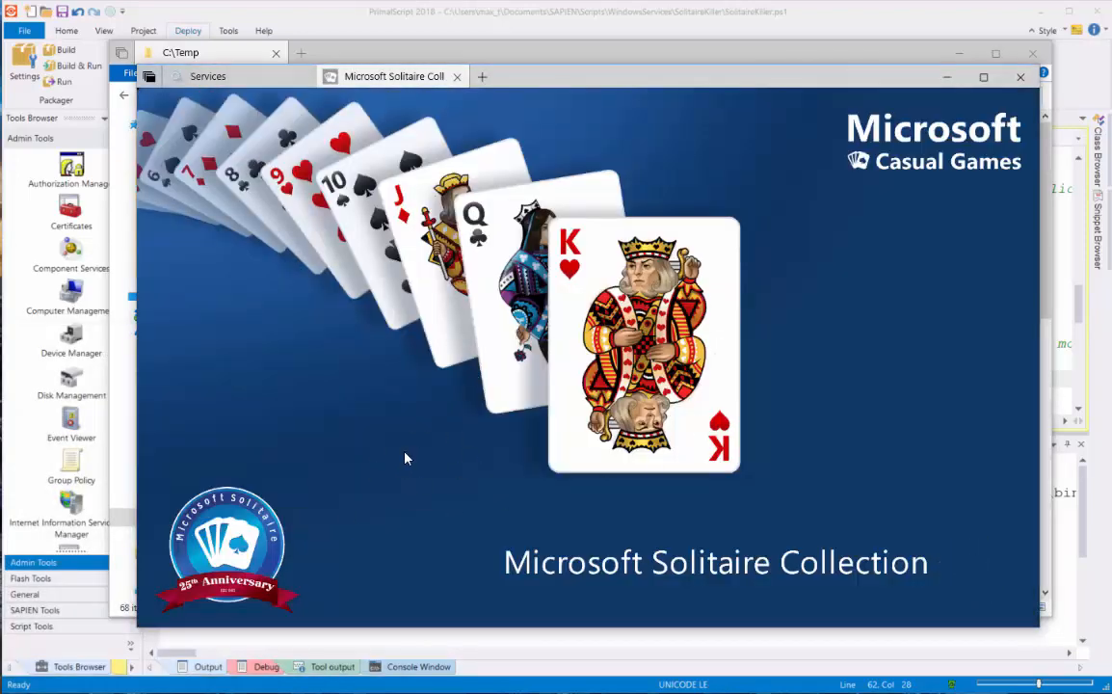
Launch Microsoft Solitaire Collection and watch the service shut it down.
click(207, 76)
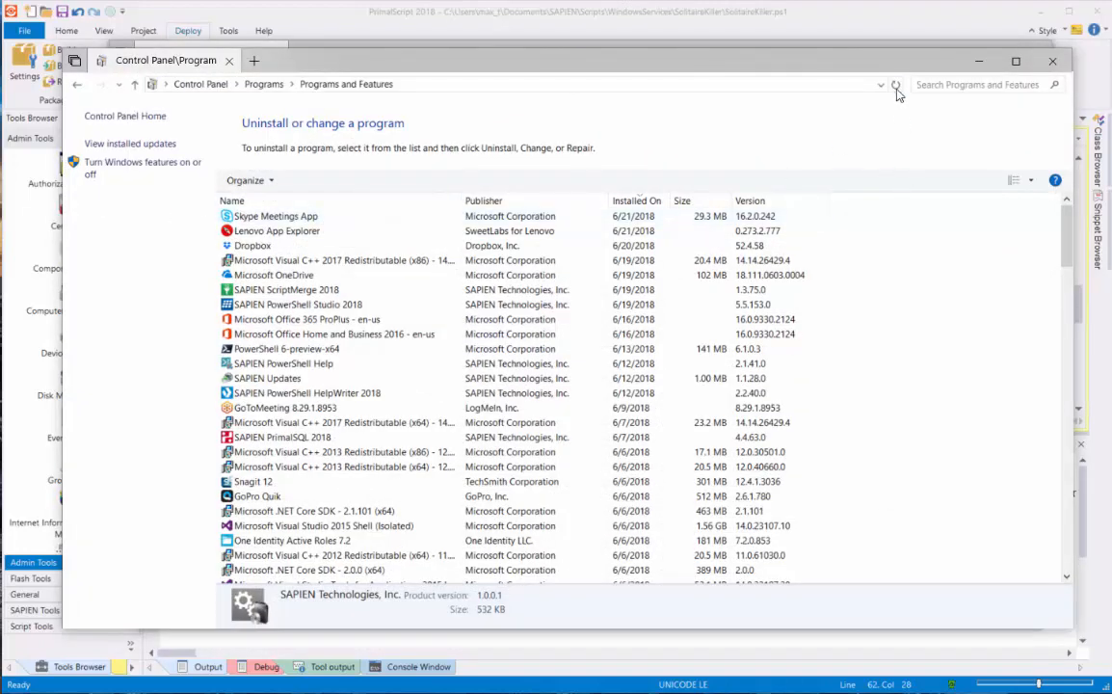
Refresh Programs and Features and right-click SolitaireKiller (1.0.0.1, 532 KB) to reveal Uninstall.
click(896, 84)
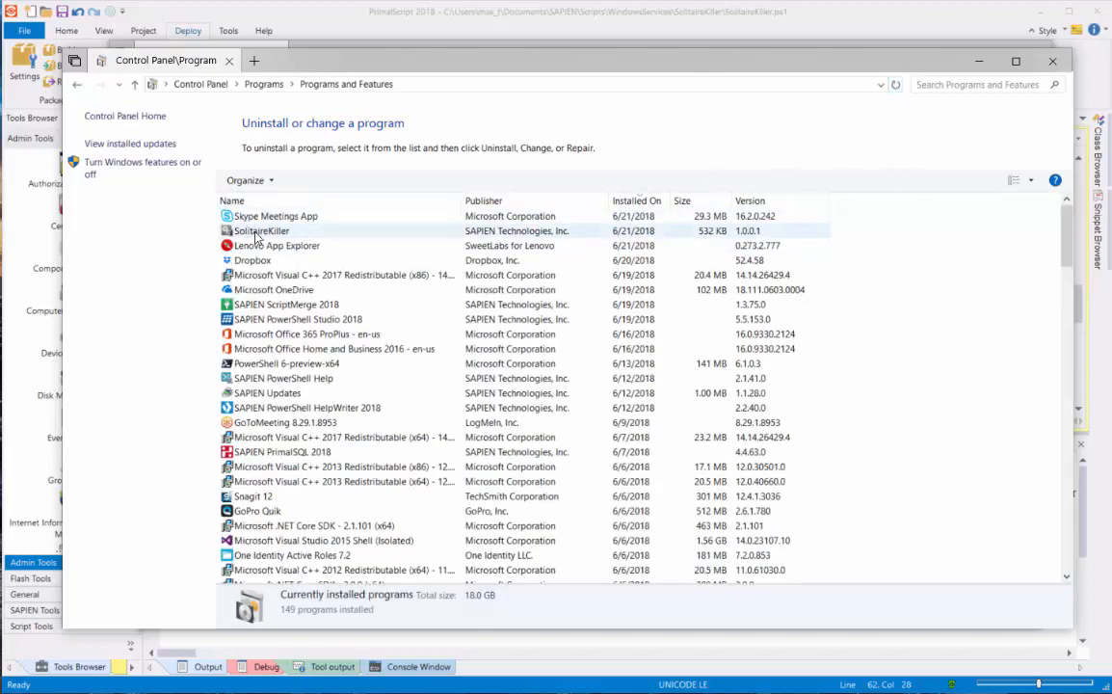
click(260, 231)
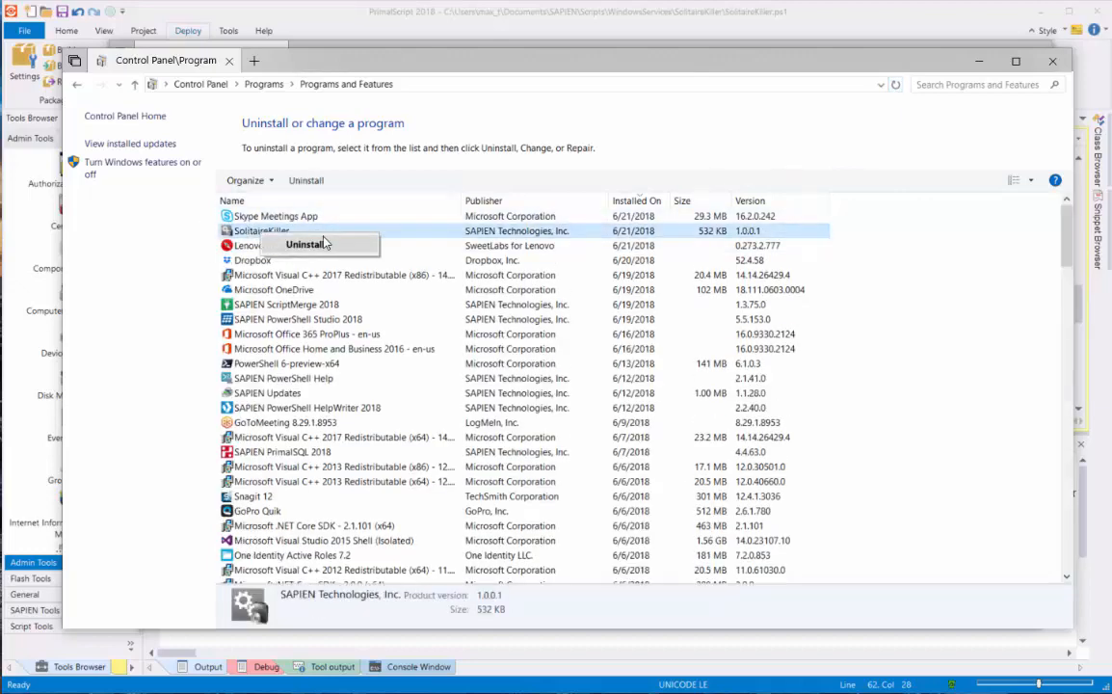